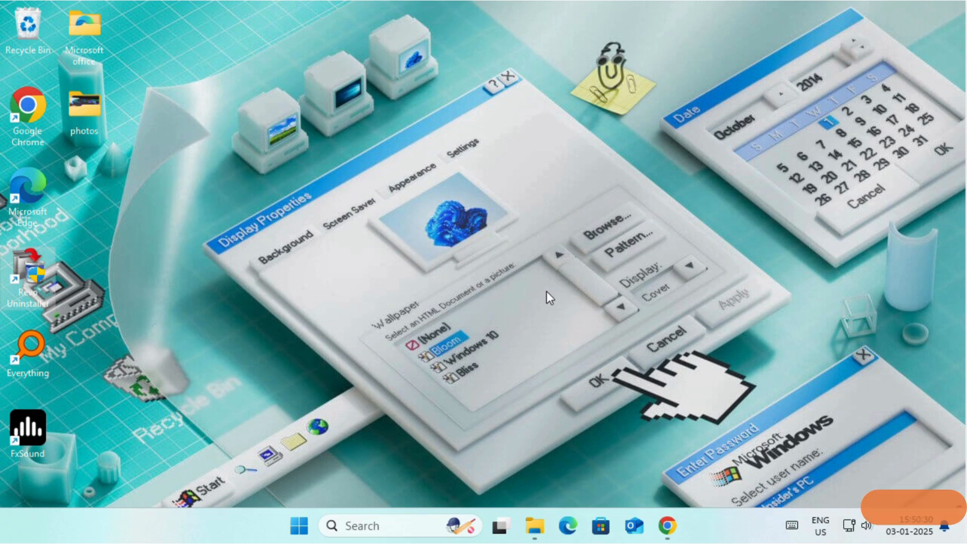
{"action": "mouse_move", "coordinate": [455, 324]}
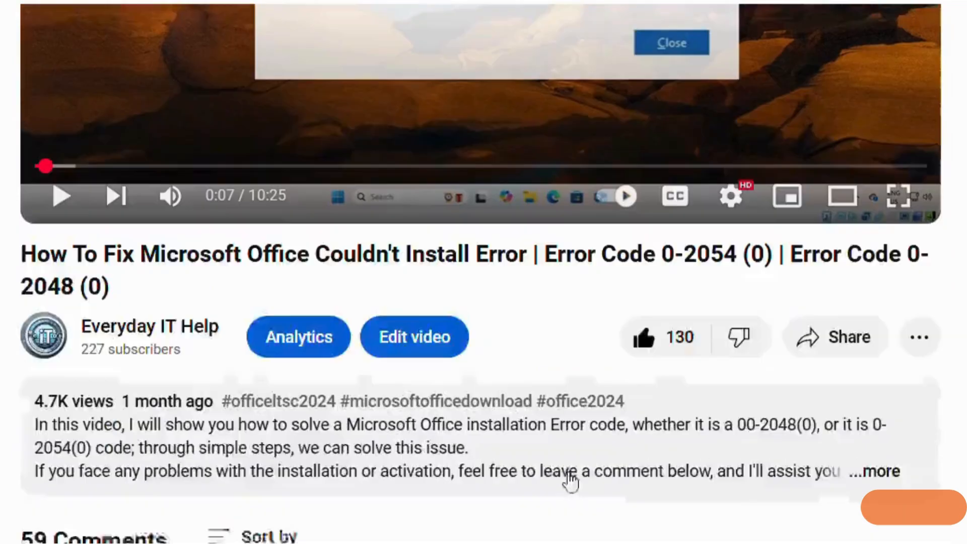
Step: Open Local Disk (C:) from This PC in File Explorer
{"action": "scroll", "scroll_direction": "down", "scroll_amount": 3}
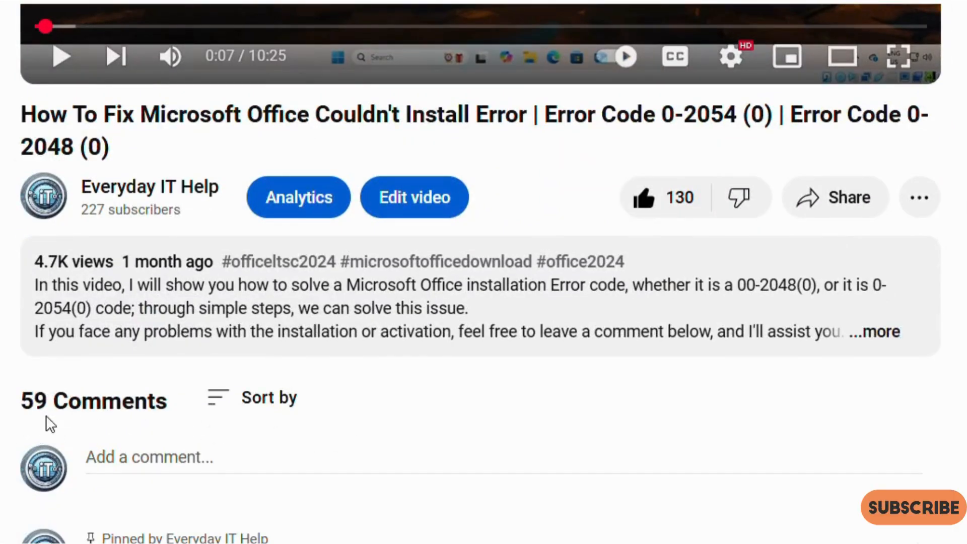
{"action": "scroll", "scroll_direction": "down", "scroll_amount": 3}
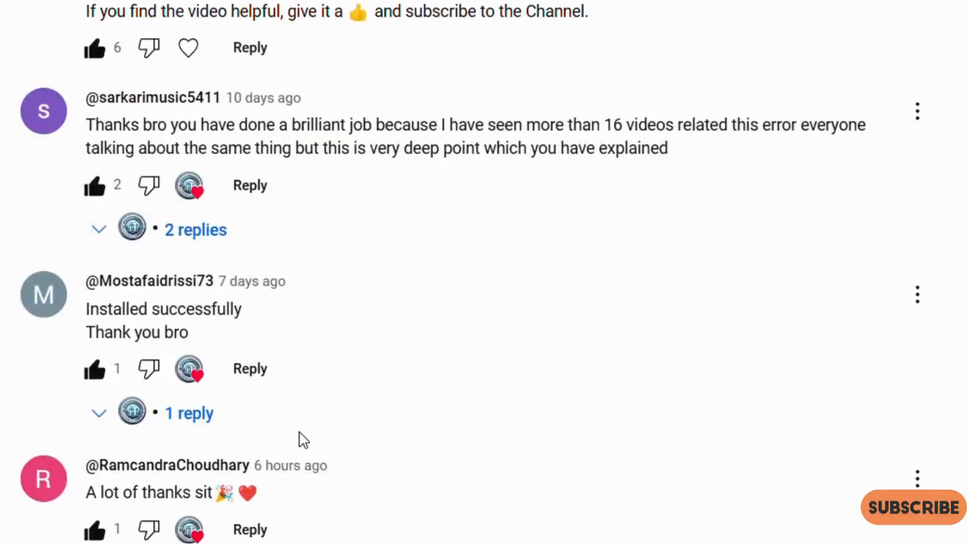
{"action": "scroll", "scroll_direction": "down", "scroll_amount": 3}
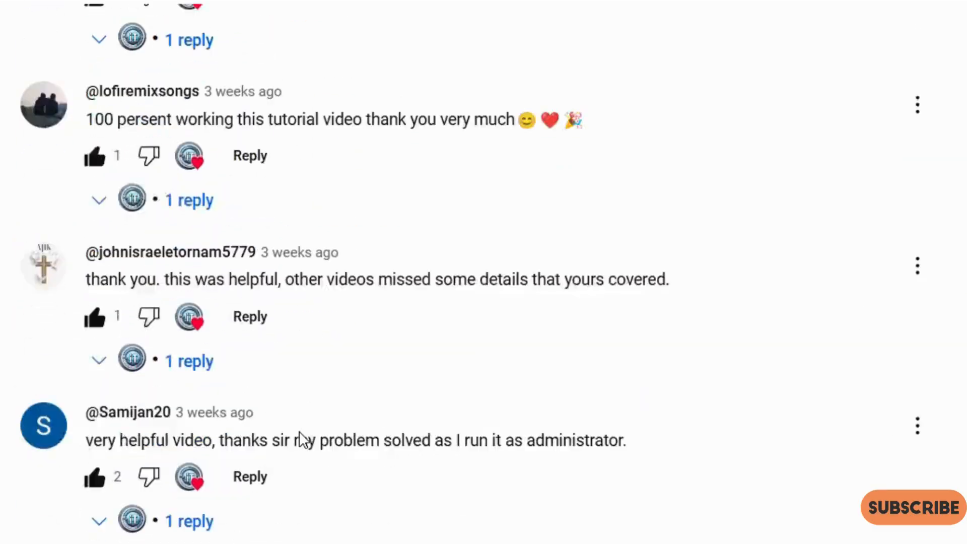
{"action": "scroll", "scroll_direction": "down", "scroll_amount": 3}
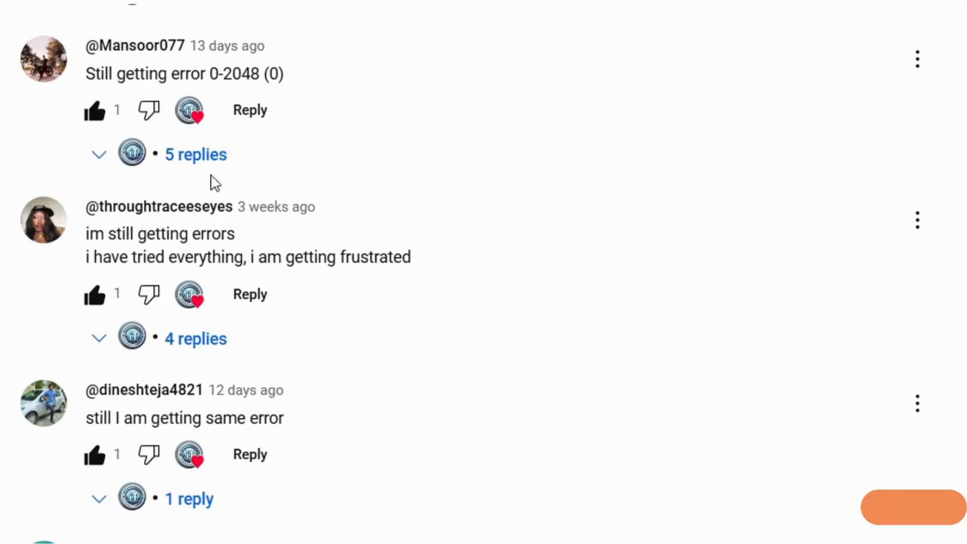
{"action": "mouse_move", "coordinate": [114, 83]}
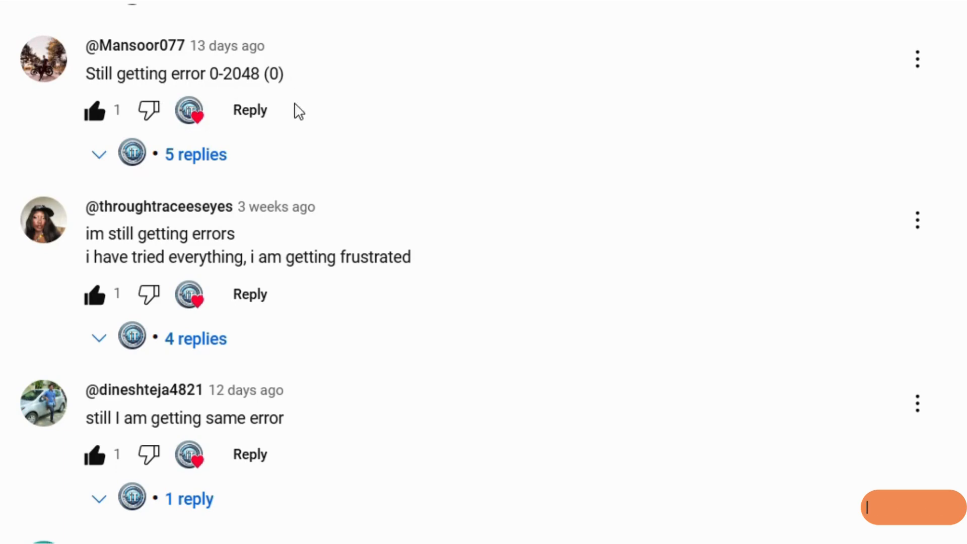
{"action": "mouse_move", "coordinate": [251, 406]}
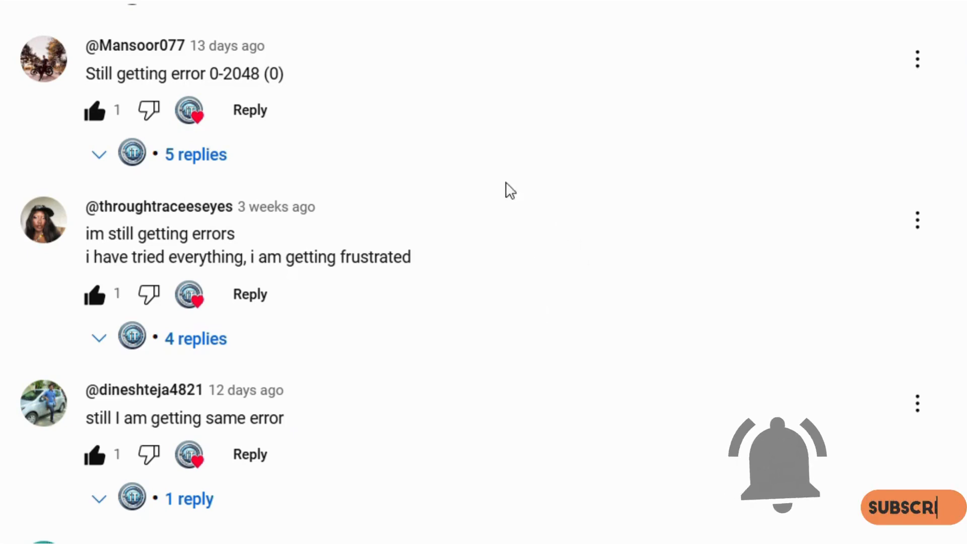
{"action": "mouse_move", "coordinate": [540, 302]}
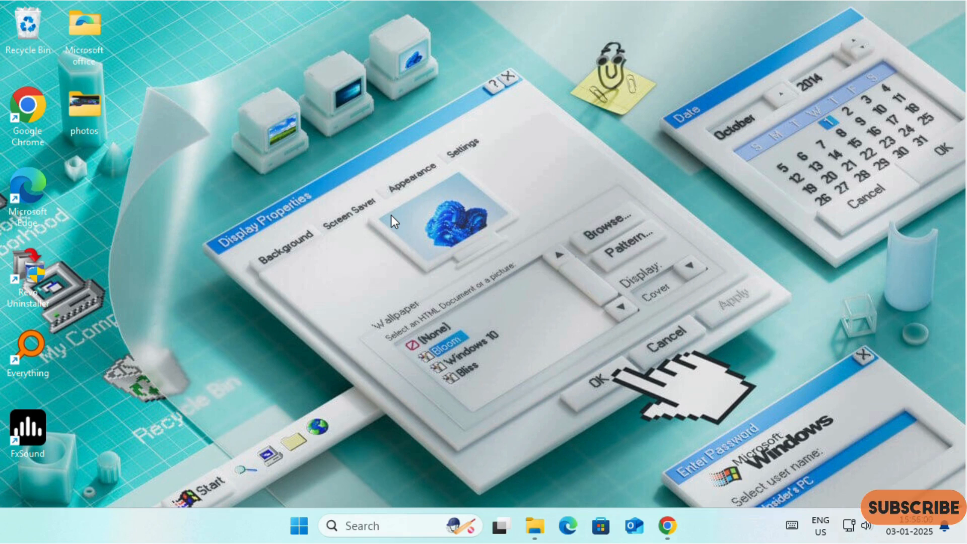
{"action": "mouse_move", "coordinate": [361, 188]}
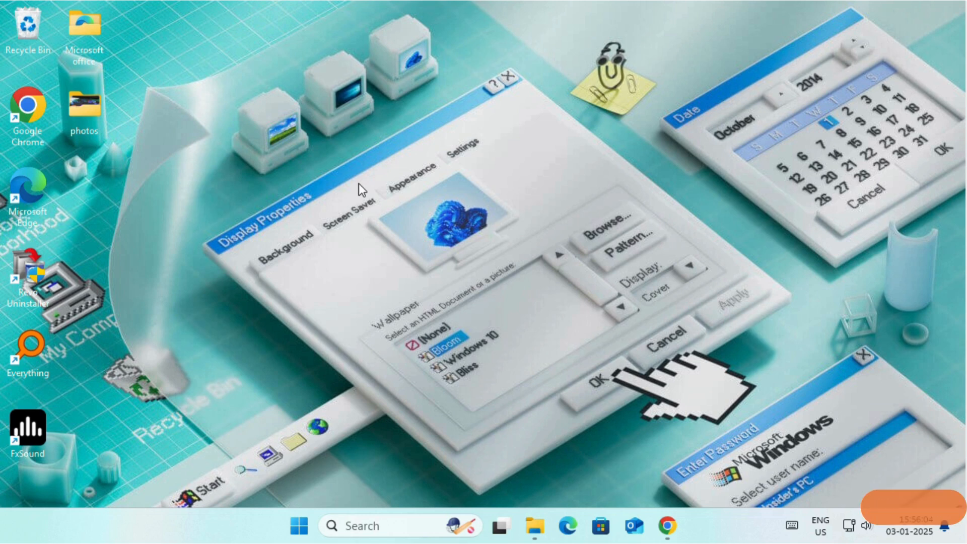
{"action": "mouse_move", "coordinate": [364, 192]}
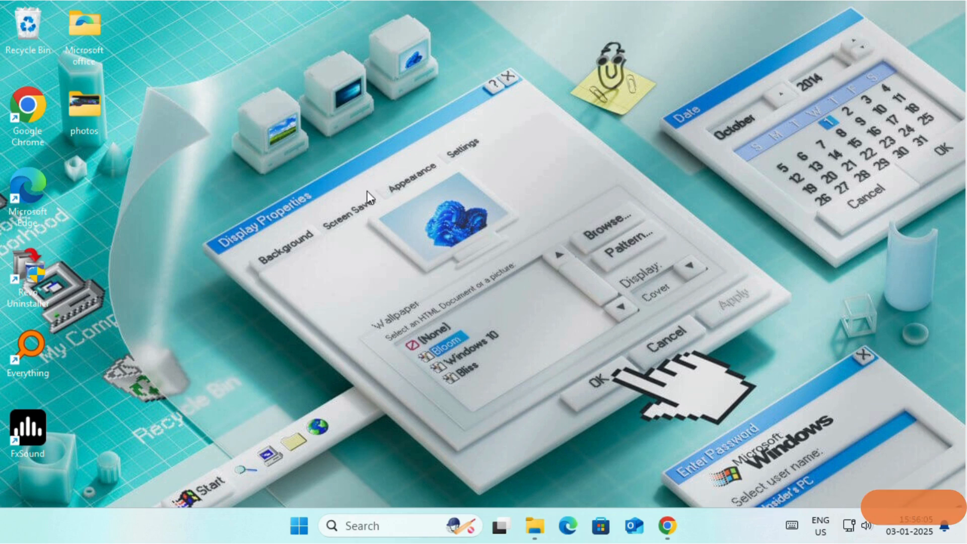
{"action": "left_click", "coordinate": [534, 525]}
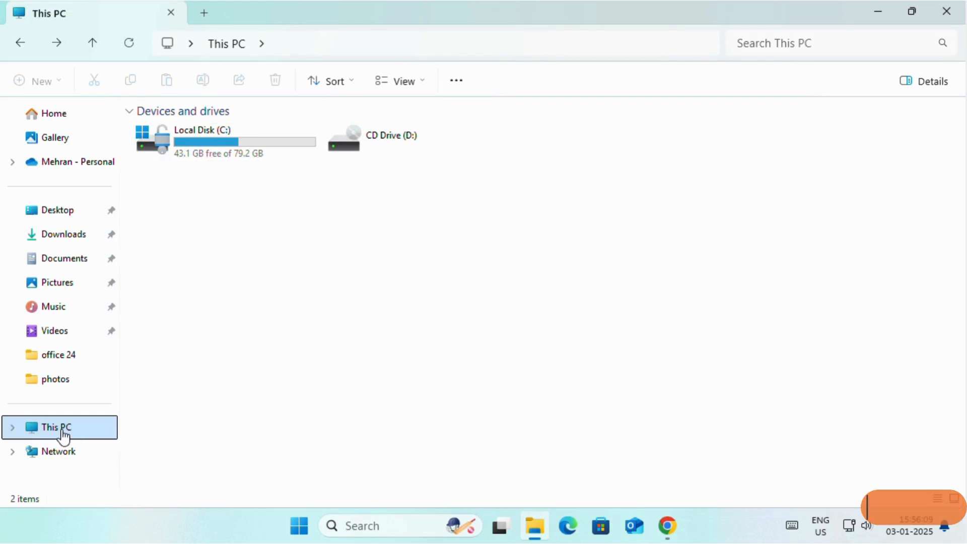
{"action": "left_click", "coordinate": [222, 140]}
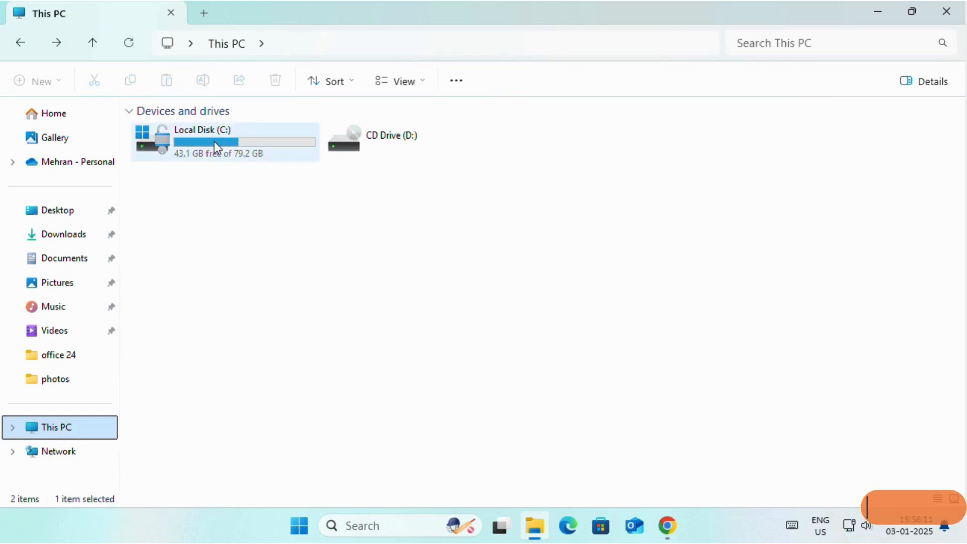
{"action": "double_click", "coordinate": [201, 134]}
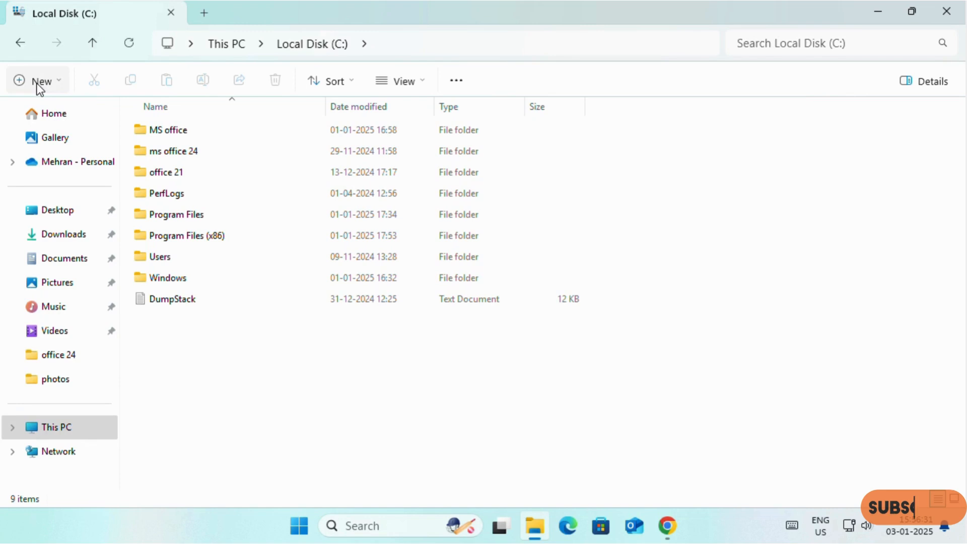
Step: Create a new folder named 'Office 2024' on the C drive
{"action": "left_click", "coordinate": [36, 80]}
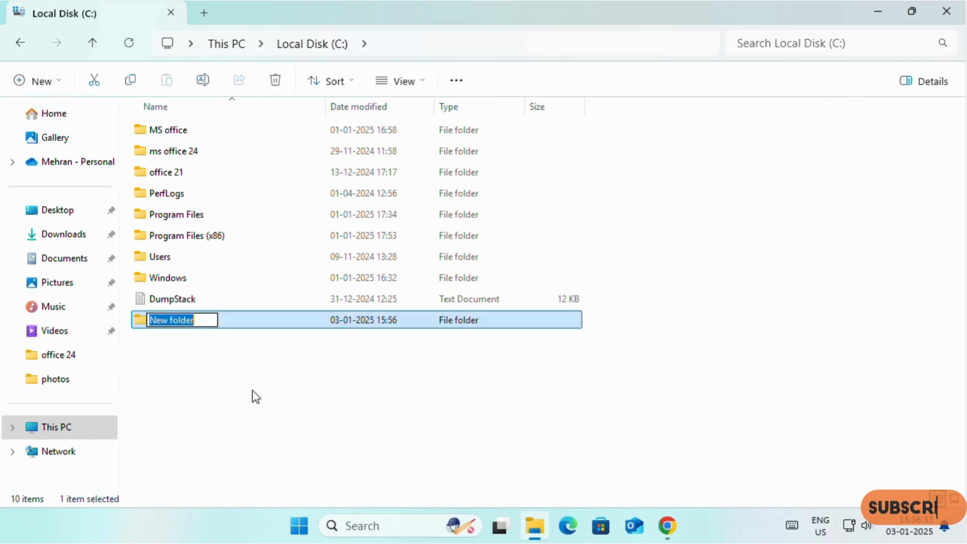
{"action": "type", "text": "Office 20"}
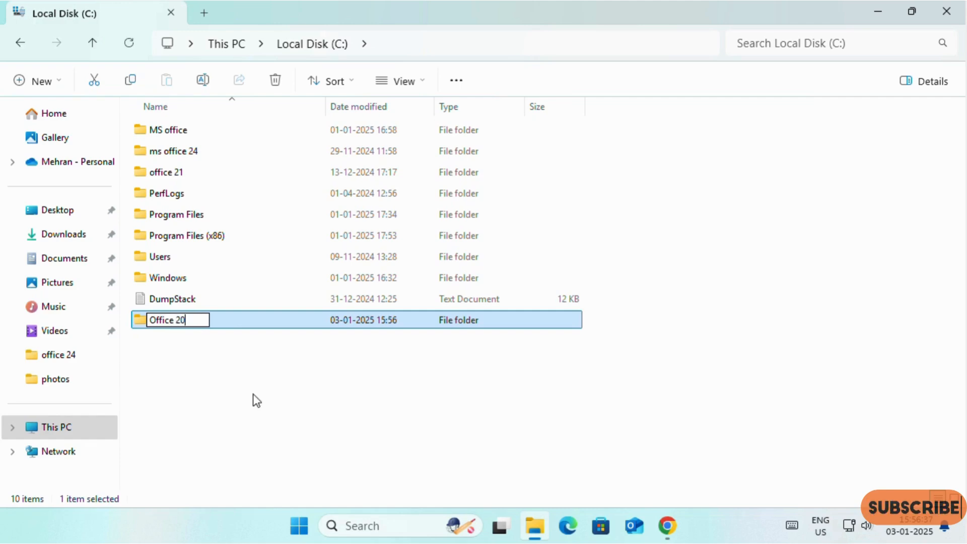
{"action": "type", "text": "24"}
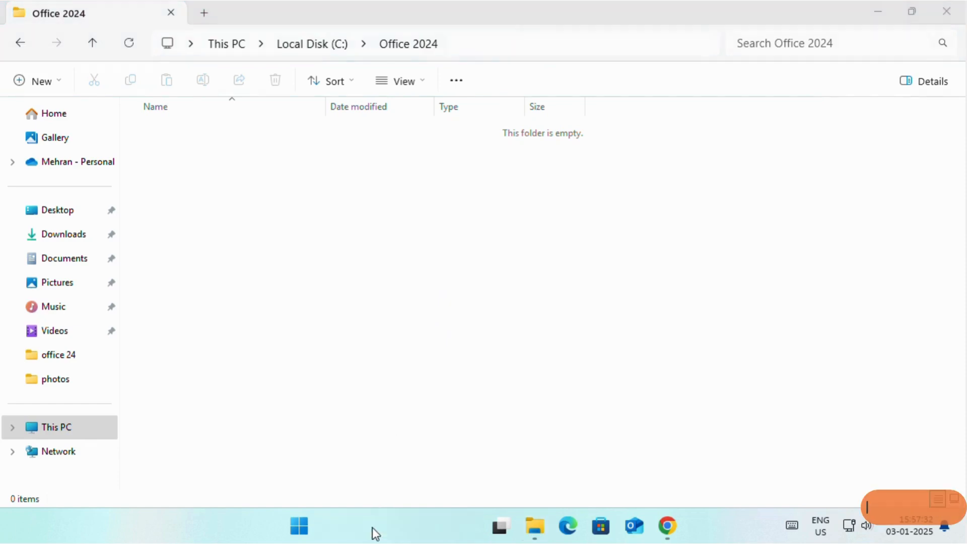
Step: Open the Services app from a taskbar search for 'services'
{"action": "type", "text": "services"}
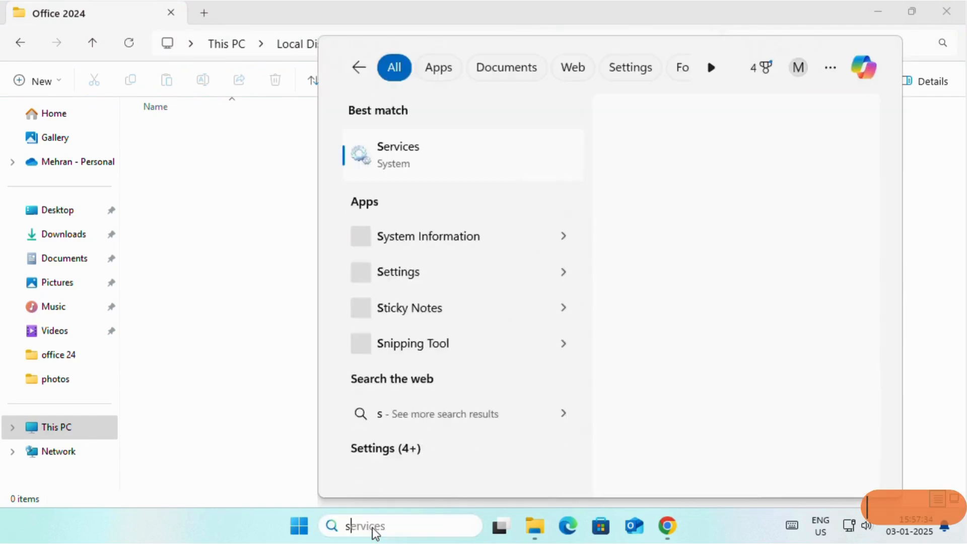
{"action": "type", "text": "ervices"}
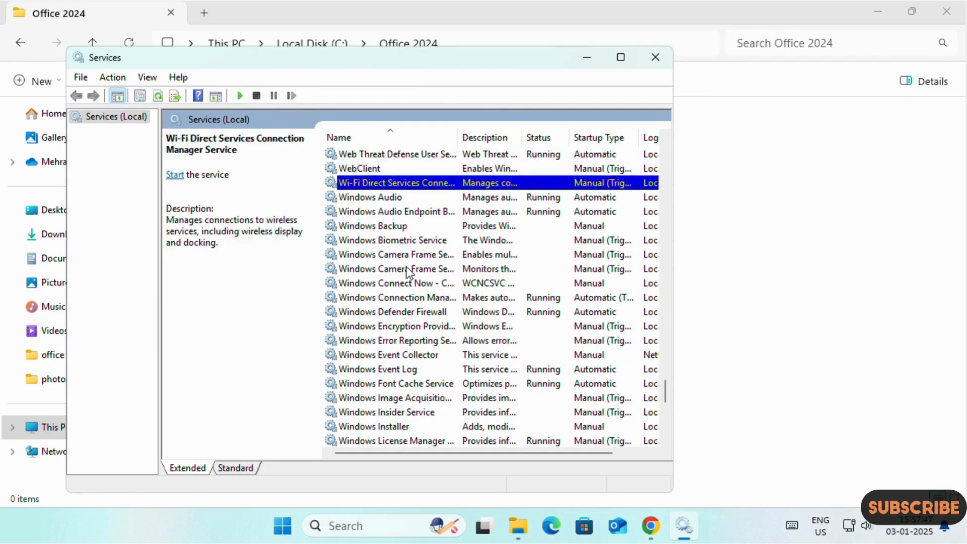
{"action": "left_click", "coordinate": [395, 268]}
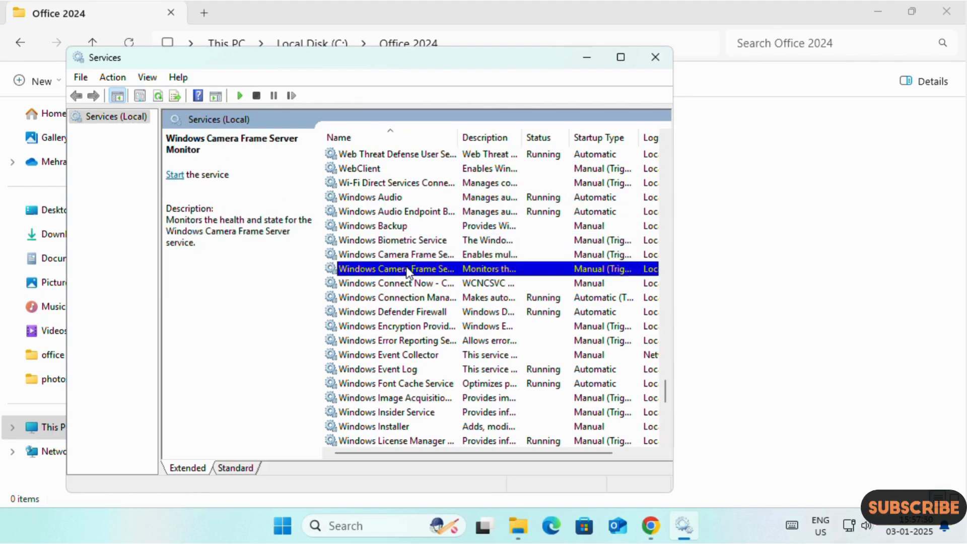
Step: Start the Windows Installer service from its properties, confirm, and close Services
{"action": "left_click", "coordinate": [374, 426]}
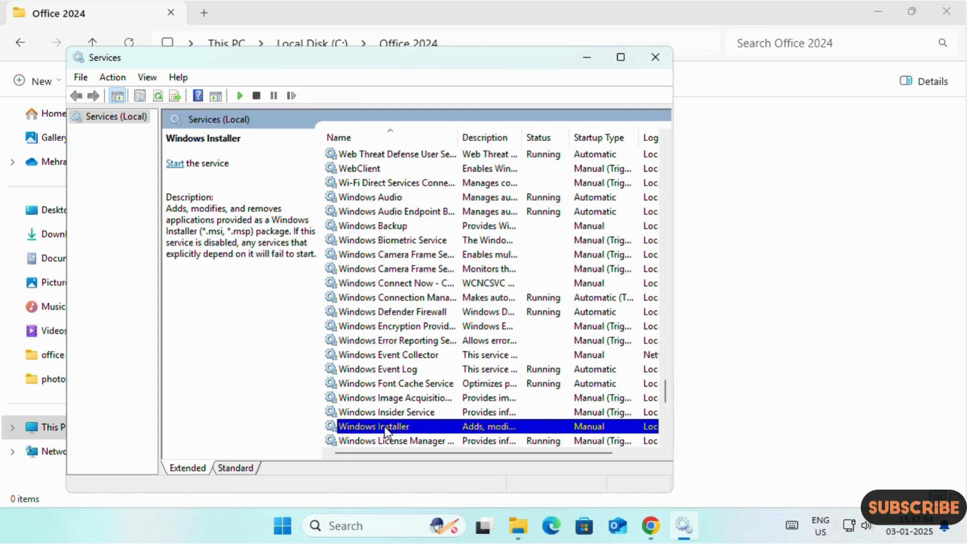
{"action": "right_click", "coordinate": [385, 426]}
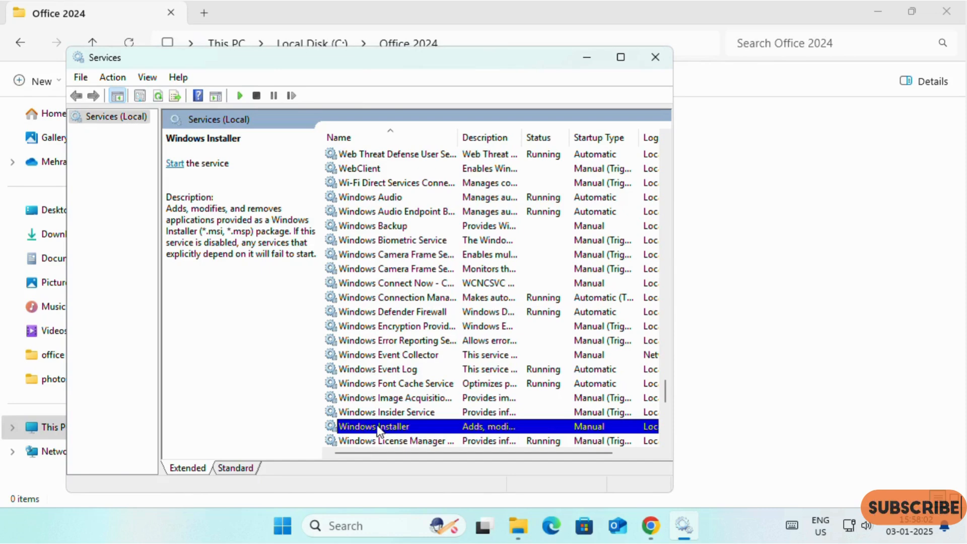
{"action": "double_click", "coordinate": [374, 426]}
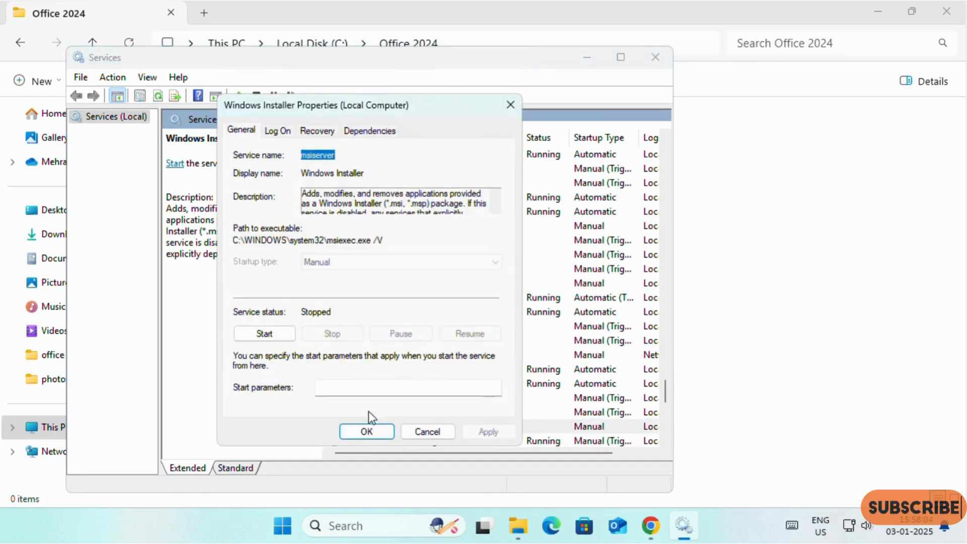
{"action": "left_click", "coordinate": [264, 333]}
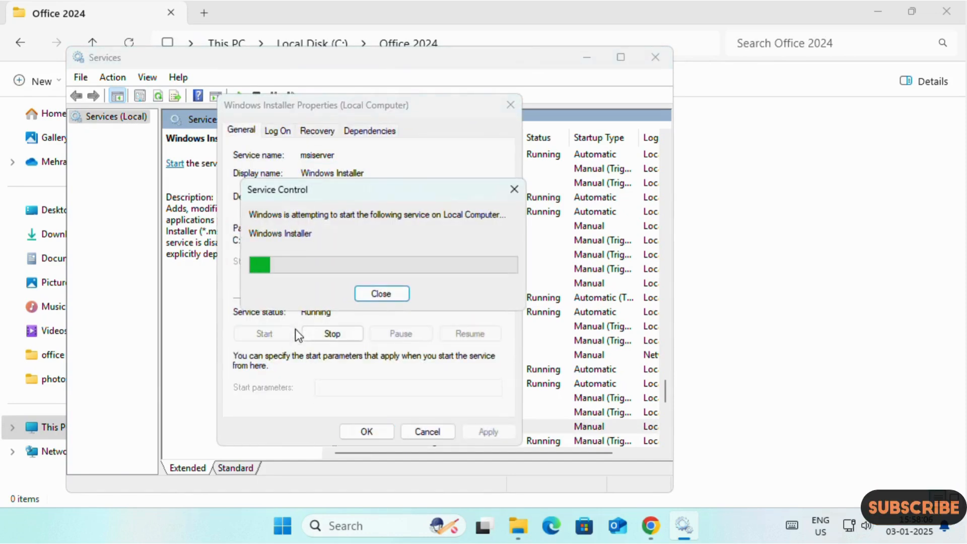
{"action": "left_click", "coordinate": [381, 293]}
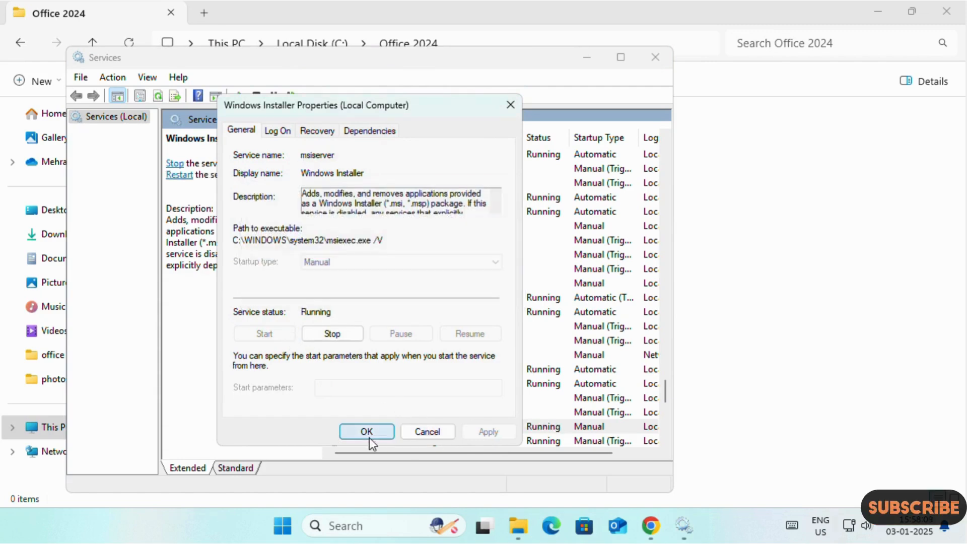
{"action": "left_click", "coordinate": [365, 431]}
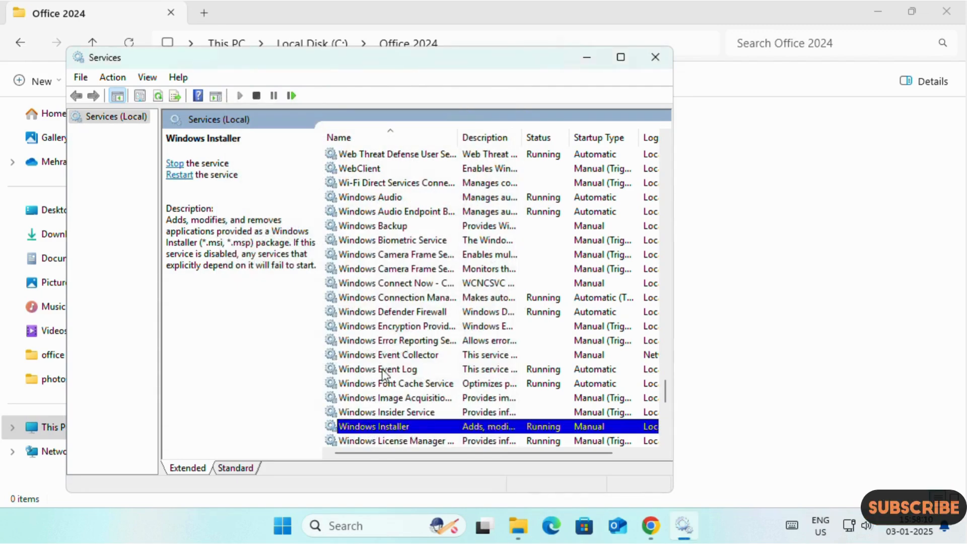
{"action": "left_click", "coordinate": [655, 56]}
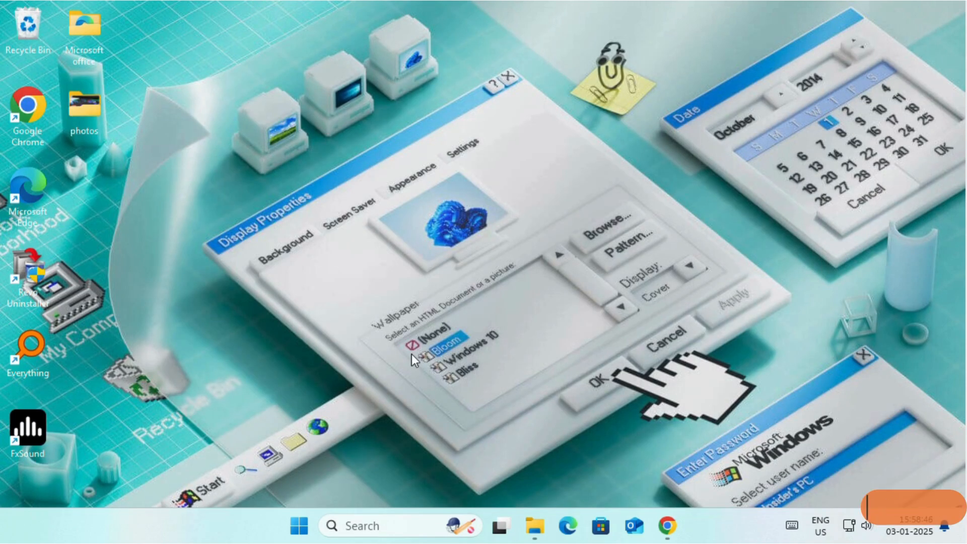
{"action": "mouse_move", "coordinate": [516, 262]}
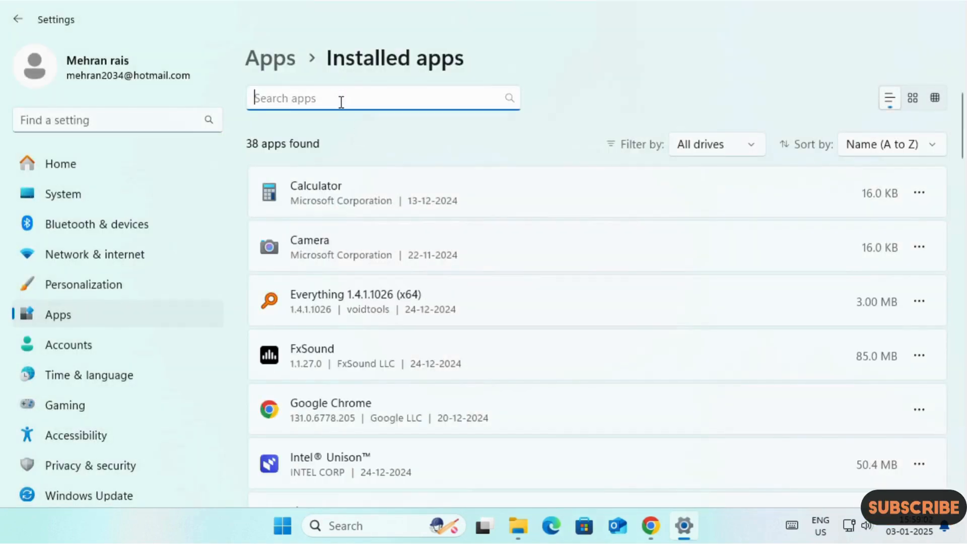
{"action": "type", "text": "Microsoft office"}
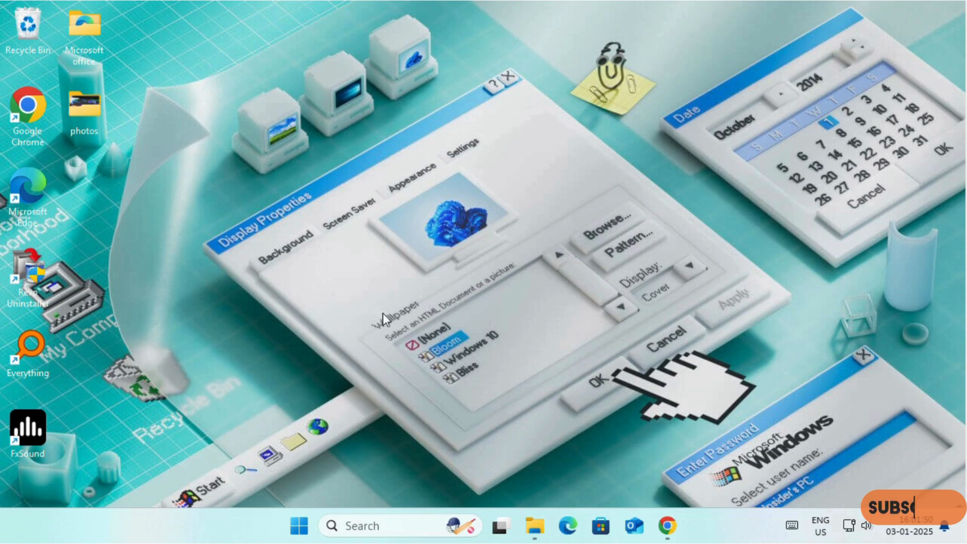
Step: Open Control Panel's Uninstall a program list showing Microsoft Office LTSC Professional Plus 2024
{"action": "type", "text": "contr"}
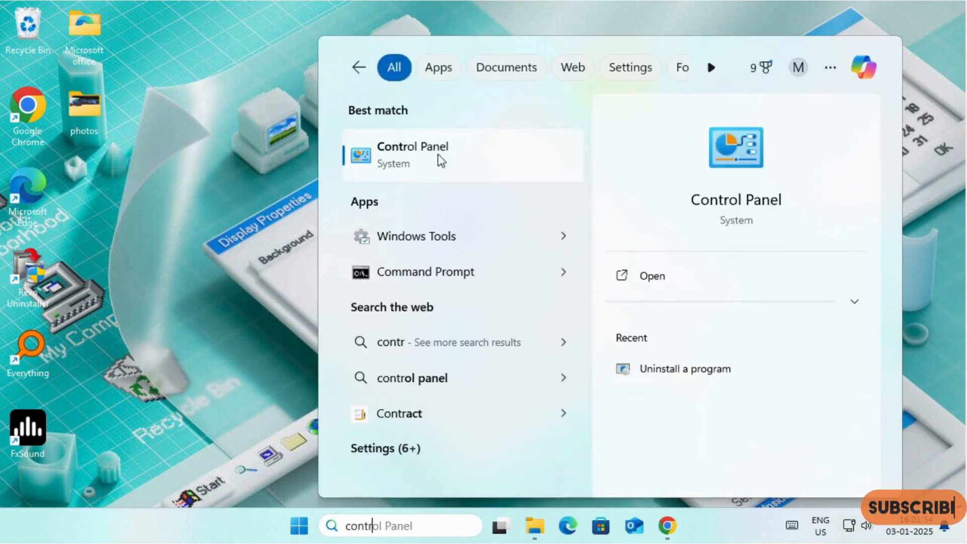
{"action": "left_click", "coordinate": [413, 154]}
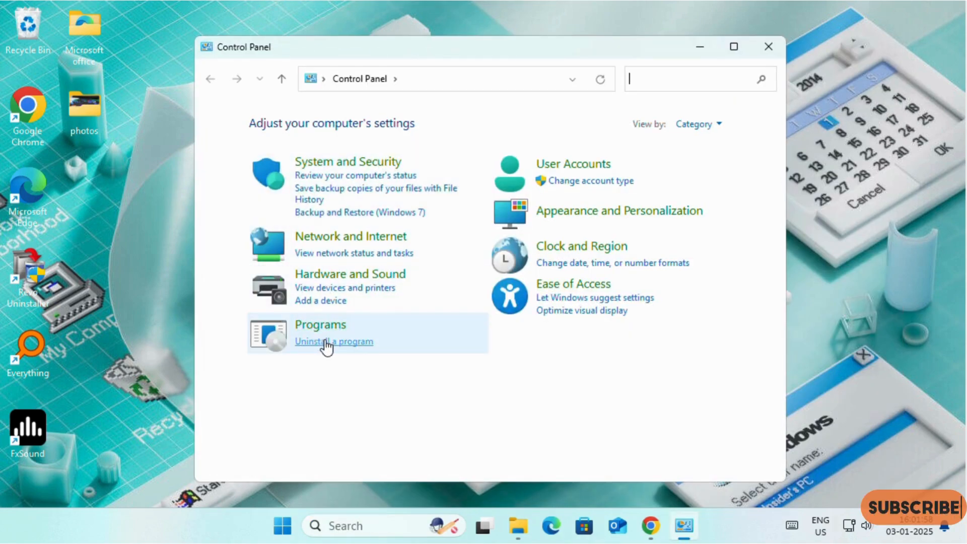
{"action": "left_click", "coordinate": [333, 340]}
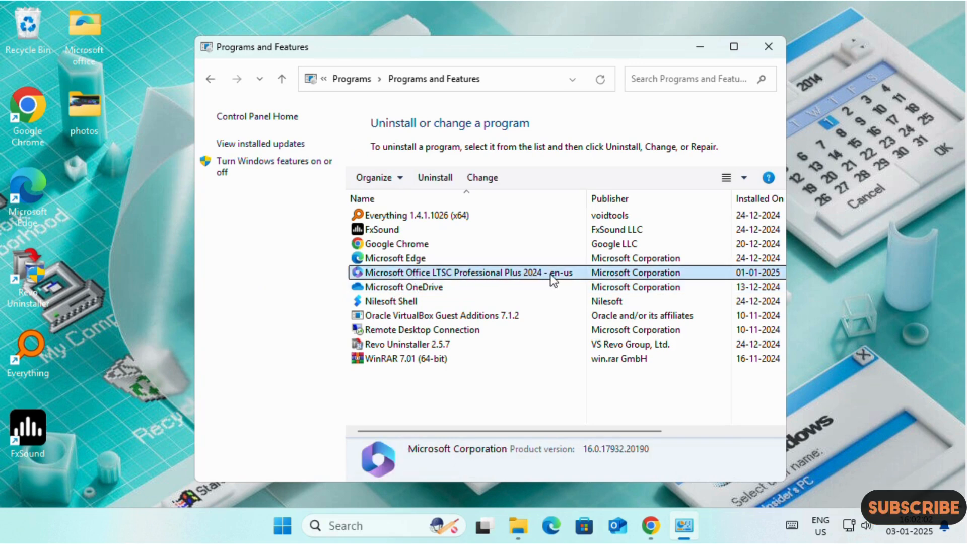
{"action": "mouse_move", "coordinate": [434, 178]}
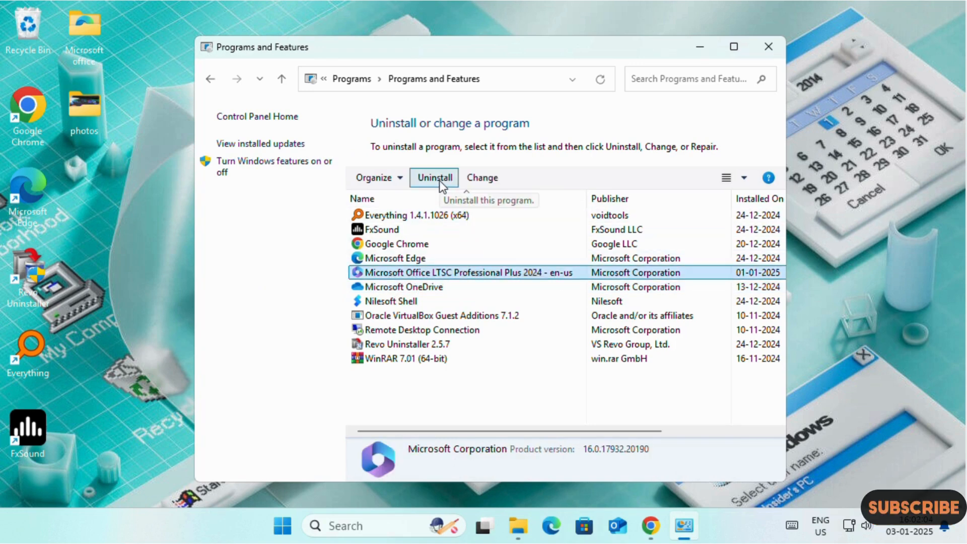
{"action": "mouse_move", "coordinate": [381, 265]}
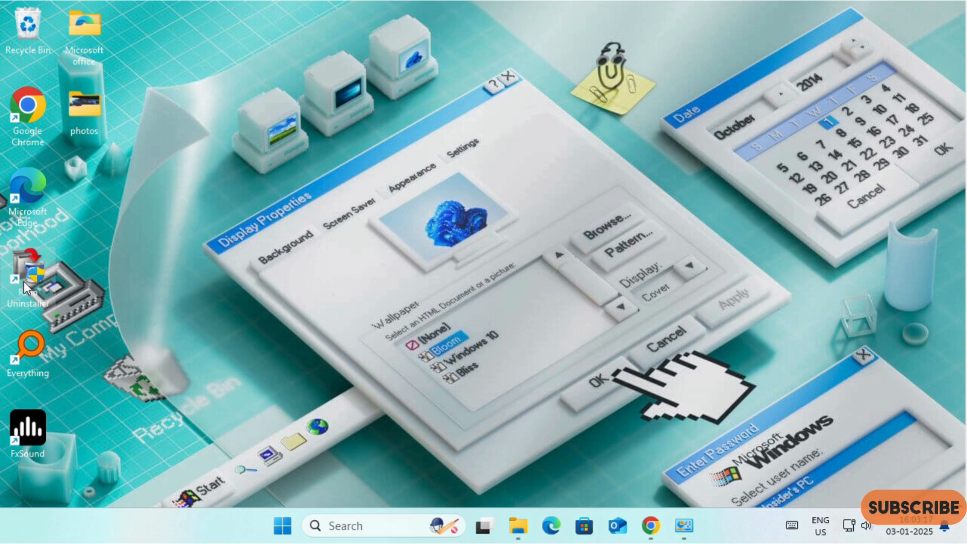
Step: Move the Revo Uninstaller shortcut to the desktop and reach revouninstaller.com's Free Downloads page
{"action": "left_click_drag", "start_coordinate": [27, 277], "coordinate": [198, 277]}
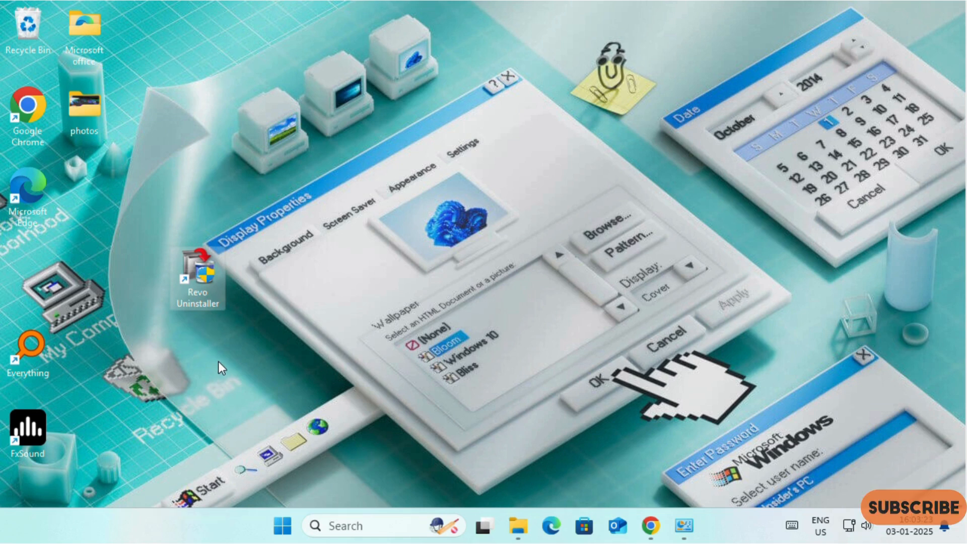
{"action": "mouse_move", "coordinate": [205, 353]}
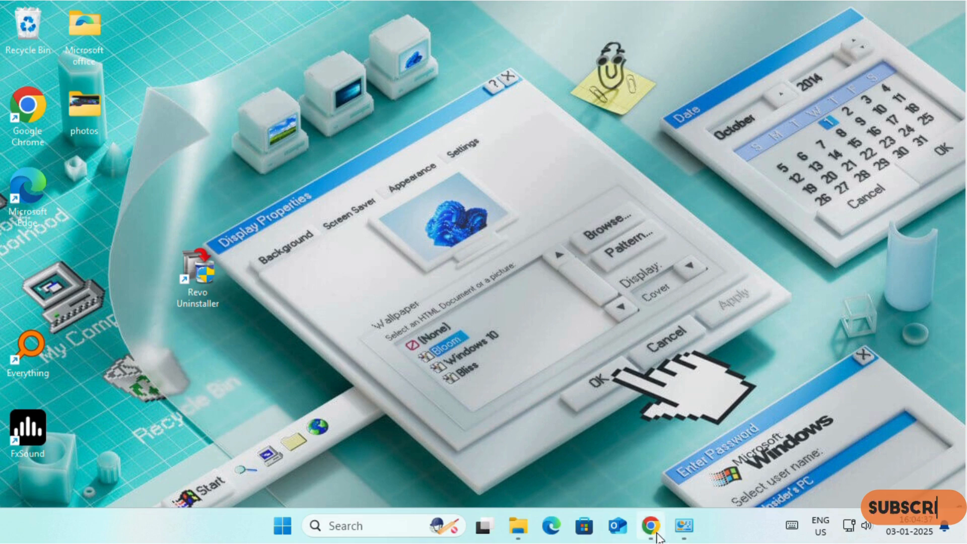
{"action": "left_click", "coordinate": [657, 527]}
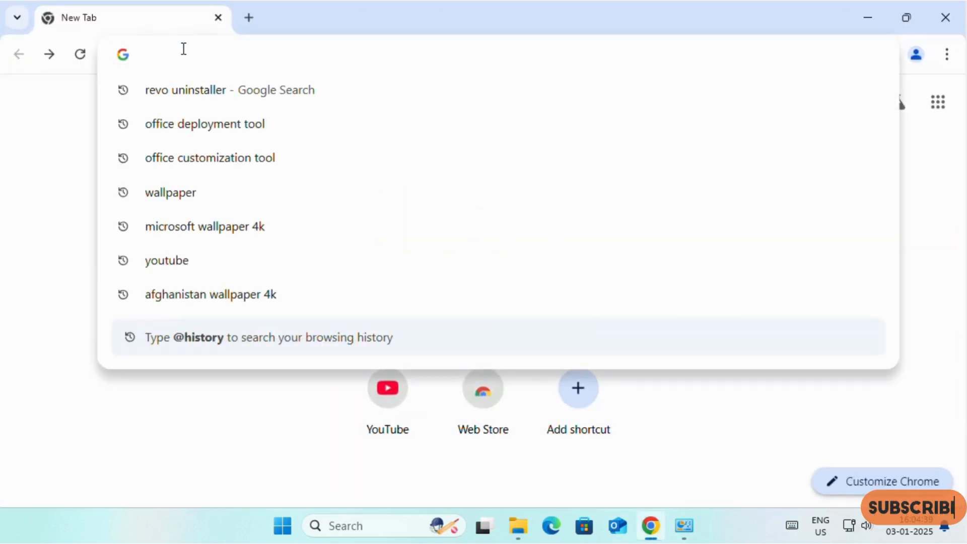
{"action": "type", "text": "revo uninstaller"}
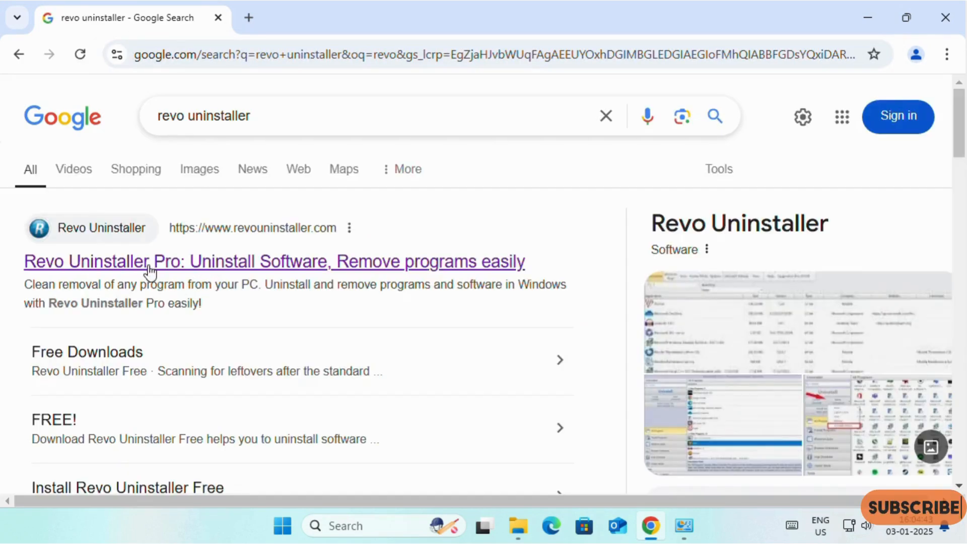
{"action": "left_click", "coordinate": [273, 261]}
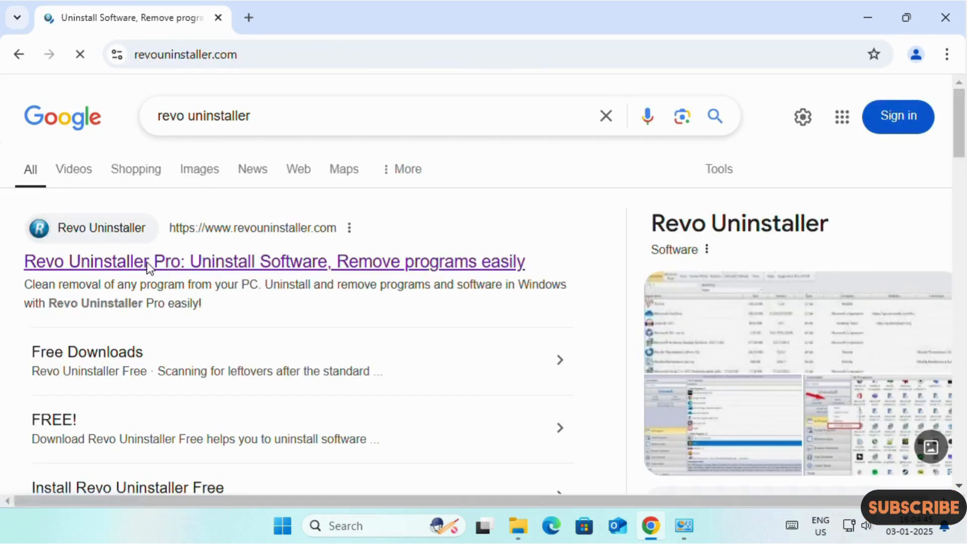
{"action": "left_click", "coordinate": [274, 261]}
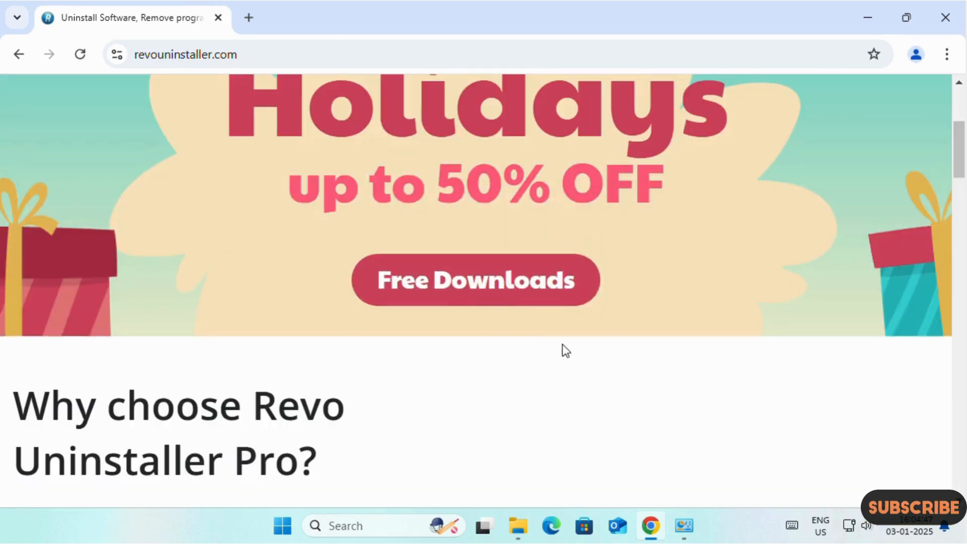
{"action": "left_click", "coordinate": [475, 280]}
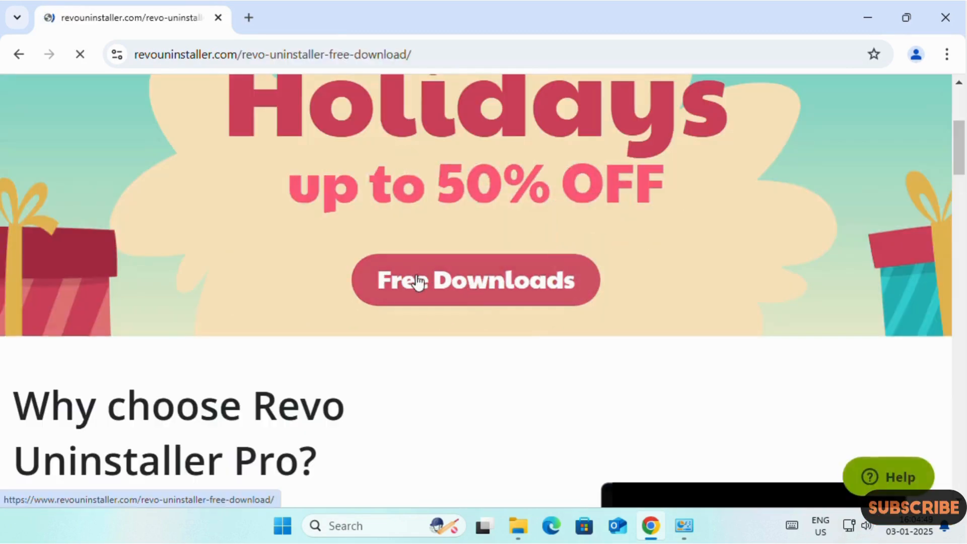
{"action": "left_click", "coordinate": [475, 280]}
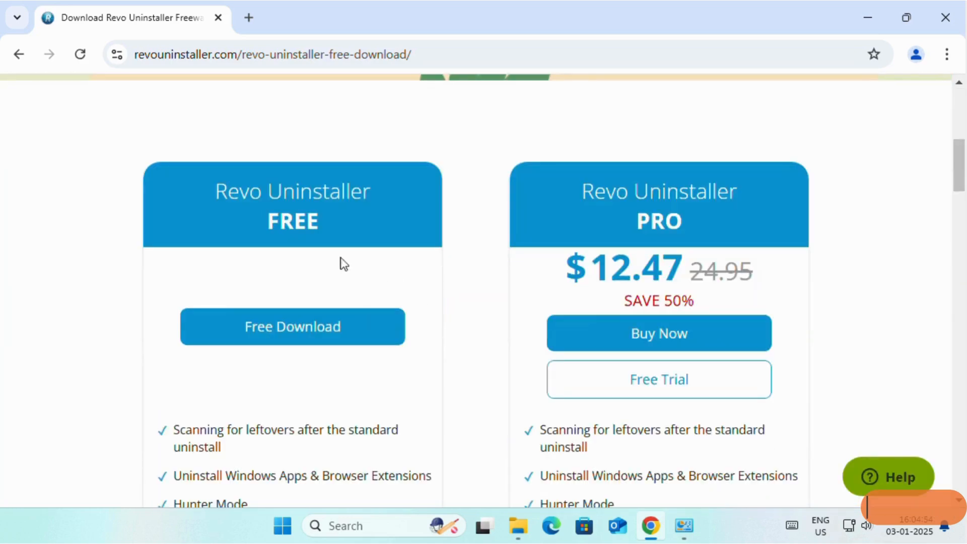
{"action": "mouse_move", "coordinate": [313, 416]}
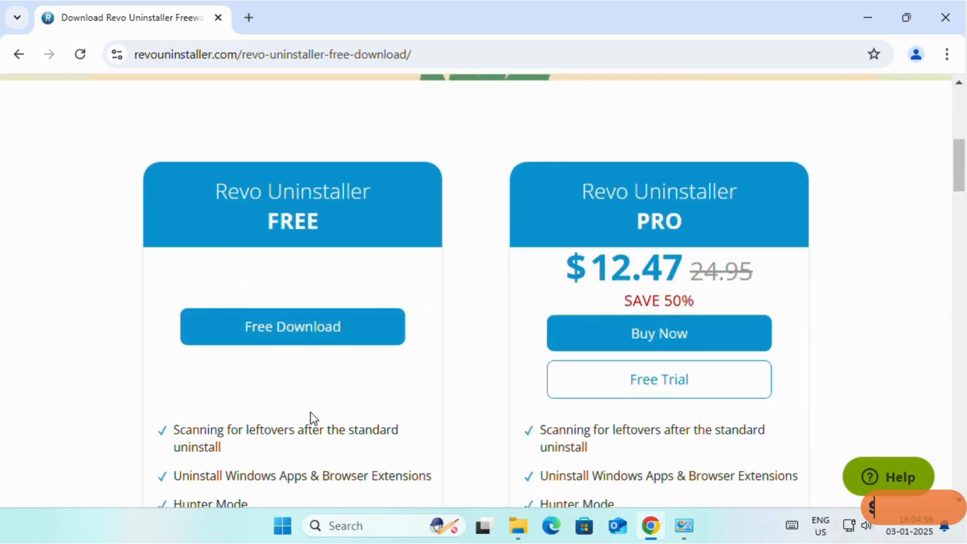
{"action": "mouse_move", "coordinate": [292, 326]}
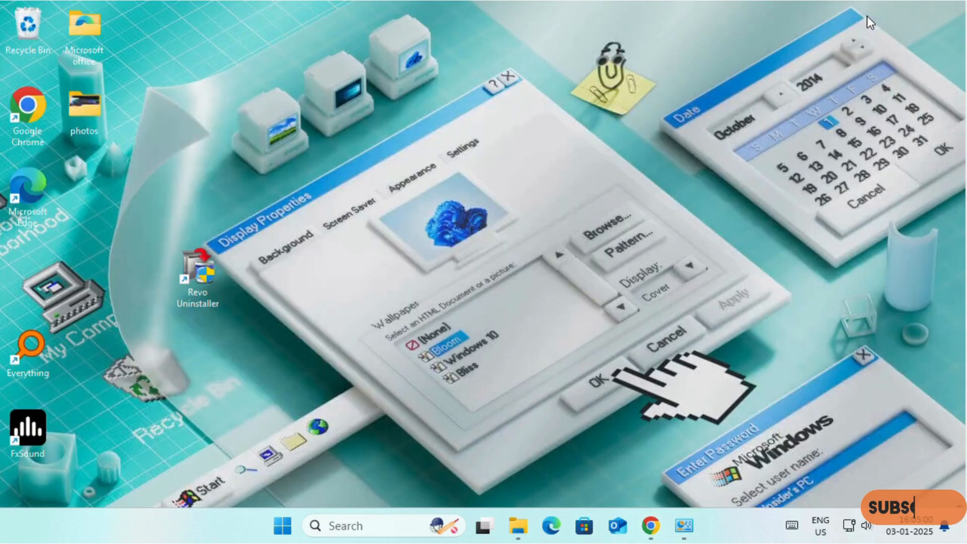
{"action": "mouse_move", "coordinate": [209, 293]}
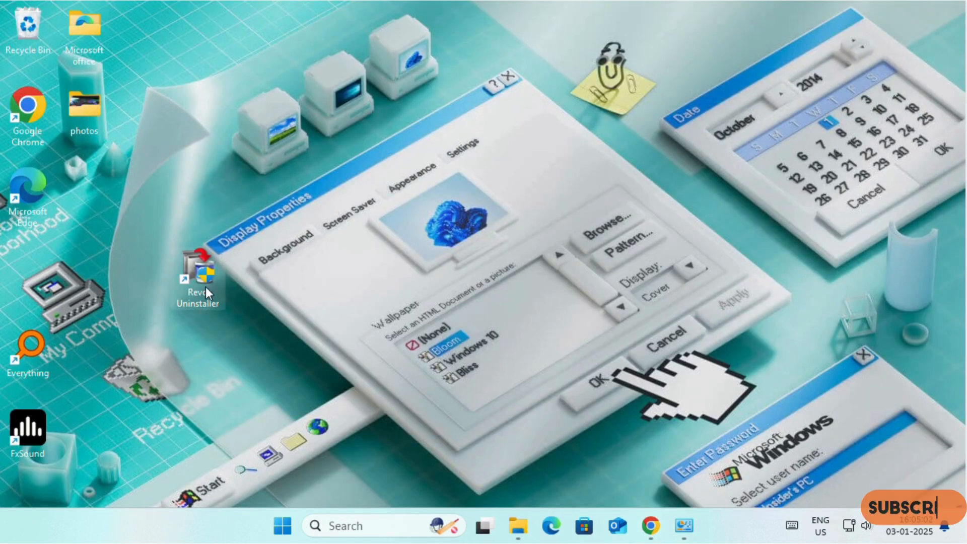
Step: Uninstall Microsoft Office LTSC Professional Plus 2024 via Revo Uninstaller, toggling the restore point option
{"action": "double_click", "coordinate": [198, 274]}
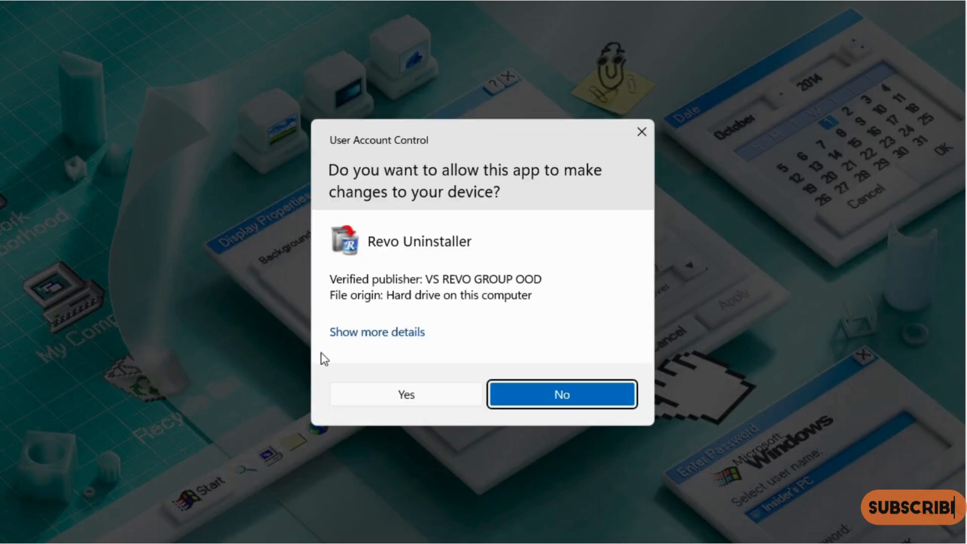
{"action": "left_click", "coordinate": [561, 394]}
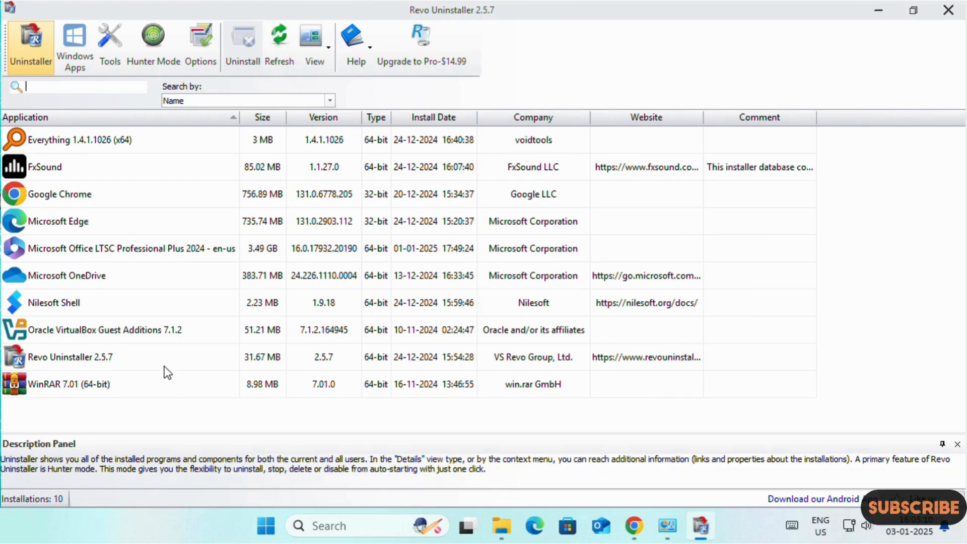
{"action": "mouse_move", "coordinate": [92, 255]}
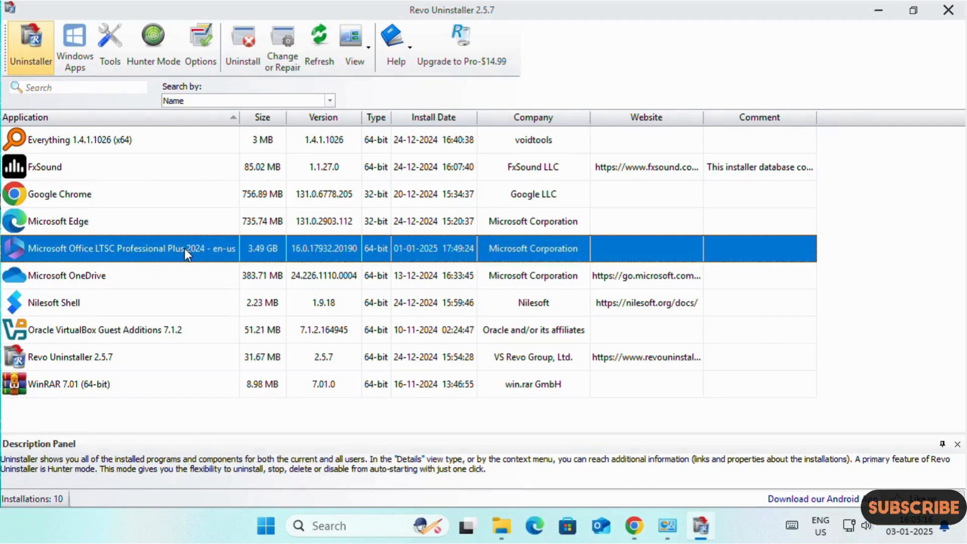
{"action": "right_click", "coordinate": [188, 248]}
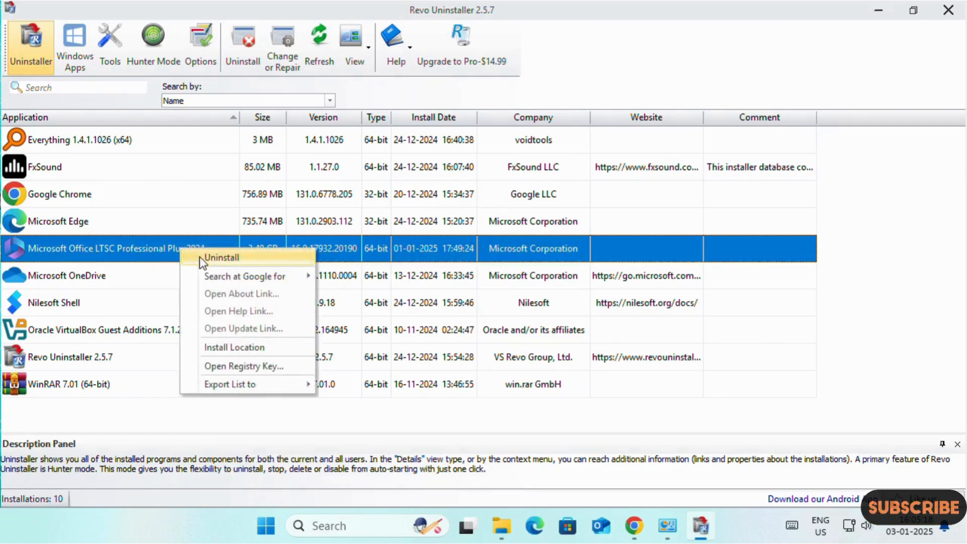
{"action": "left_click", "coordinate": [221, 257]}
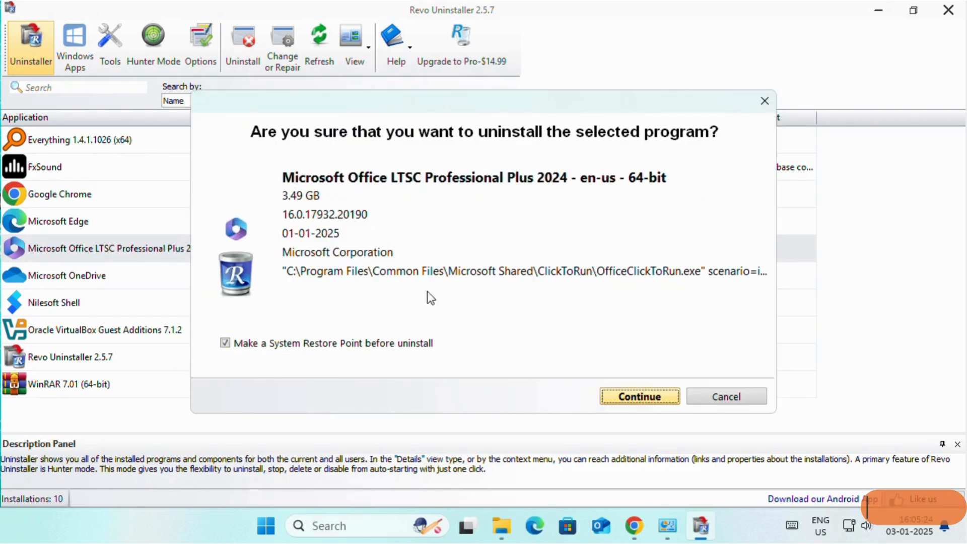
{"action": "mouse_move", "coordinate": [339, 330]}
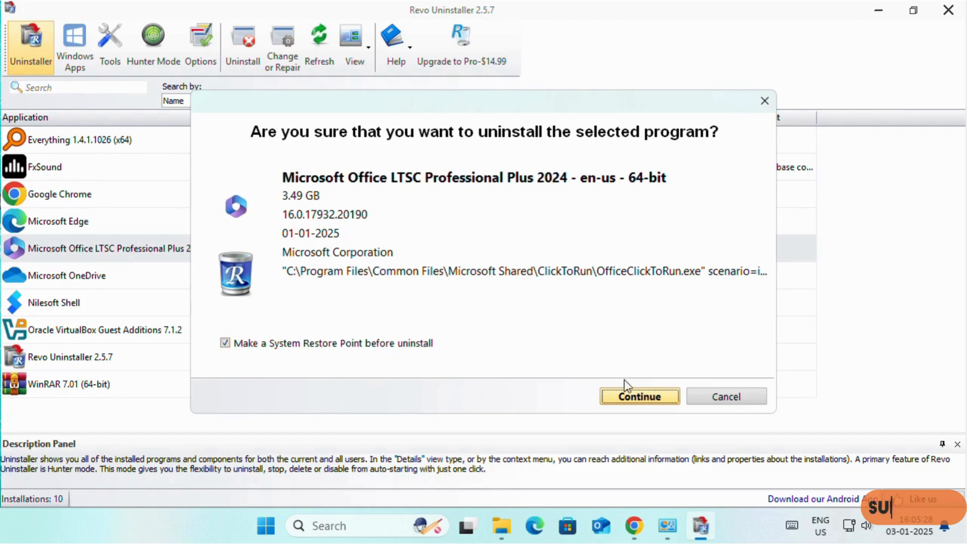
{"action": "left_click", "coordinate": [225, 343]}
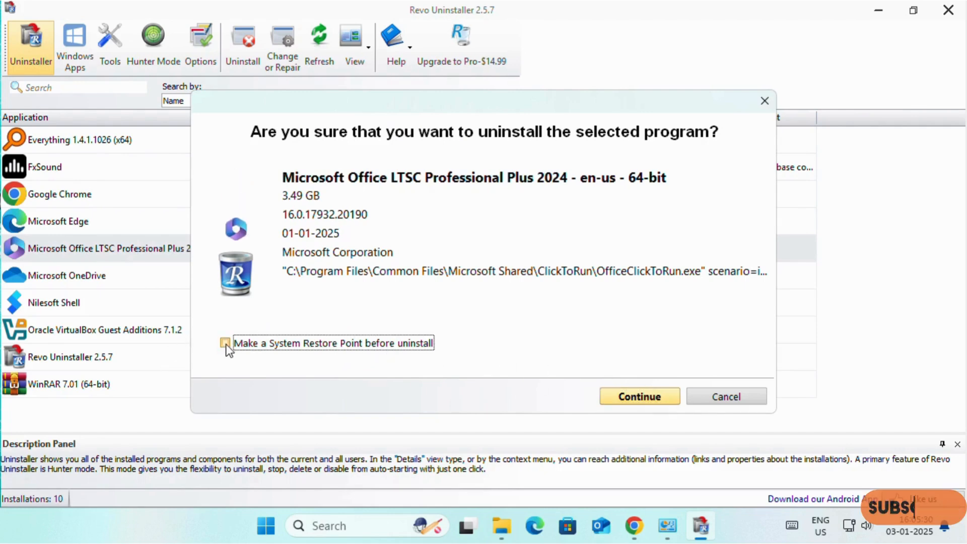
{"action": "left_click", "coordinate": [639, 396]}
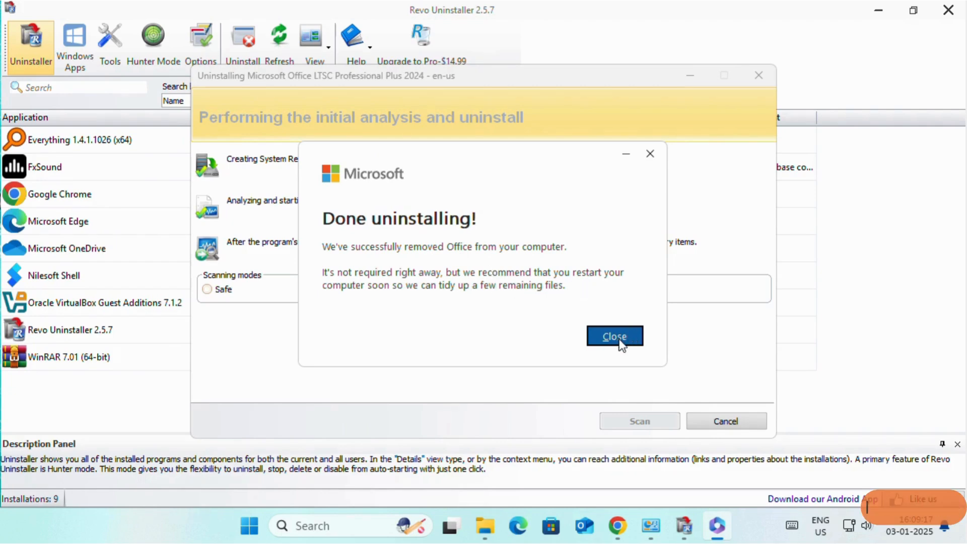
{"action": "left_click", "coordinate": [614, 336]}
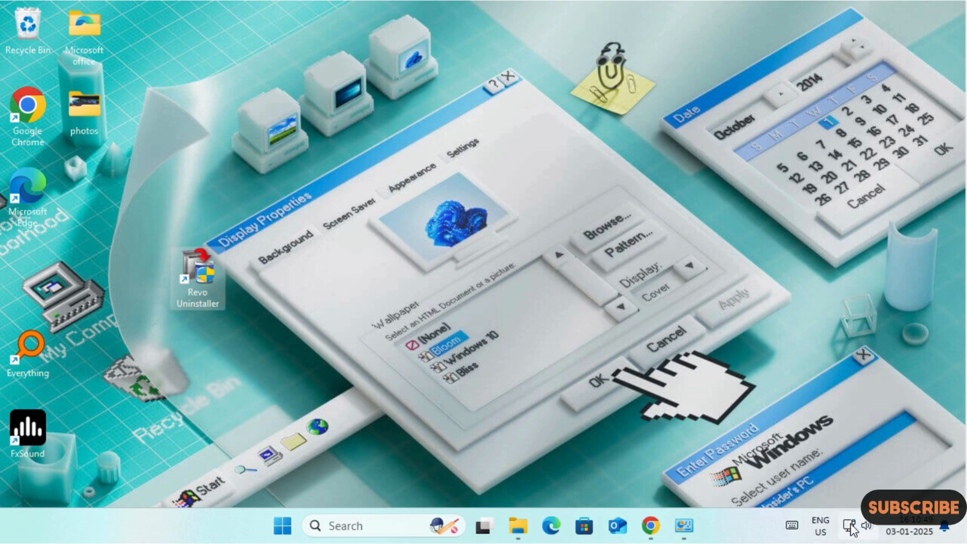
{"action": "mouse_move", "coordinate": [651, 358]}
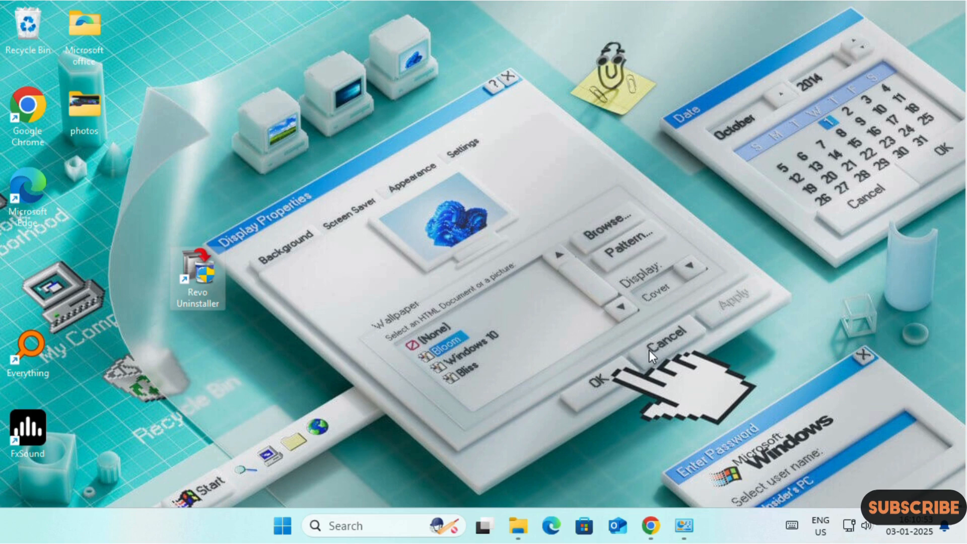
{"action": "mouse_move", "coordinate": [669, 509]}
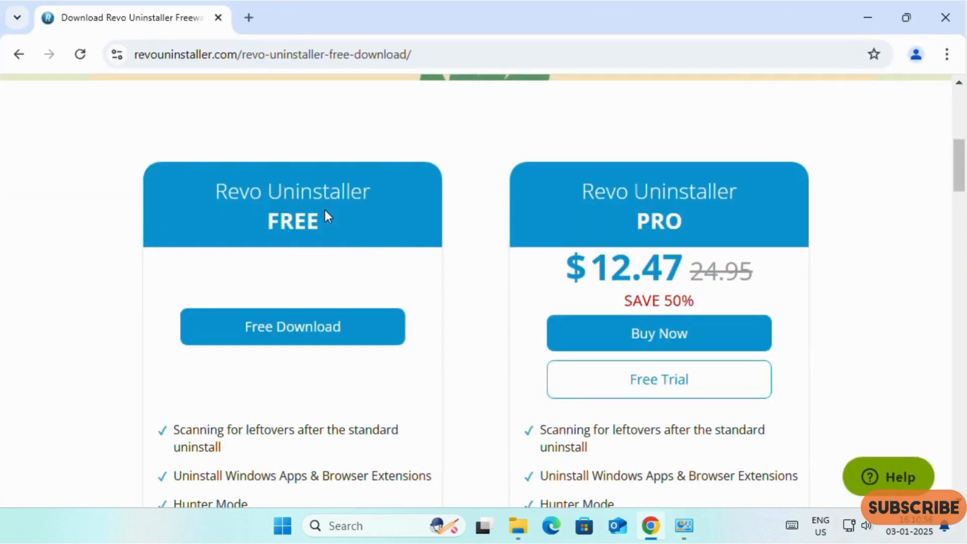
Step: Open a new Chrome tab to search for 'office customization tool'
{"action": "left_click", "coordinate": [451, 17]}
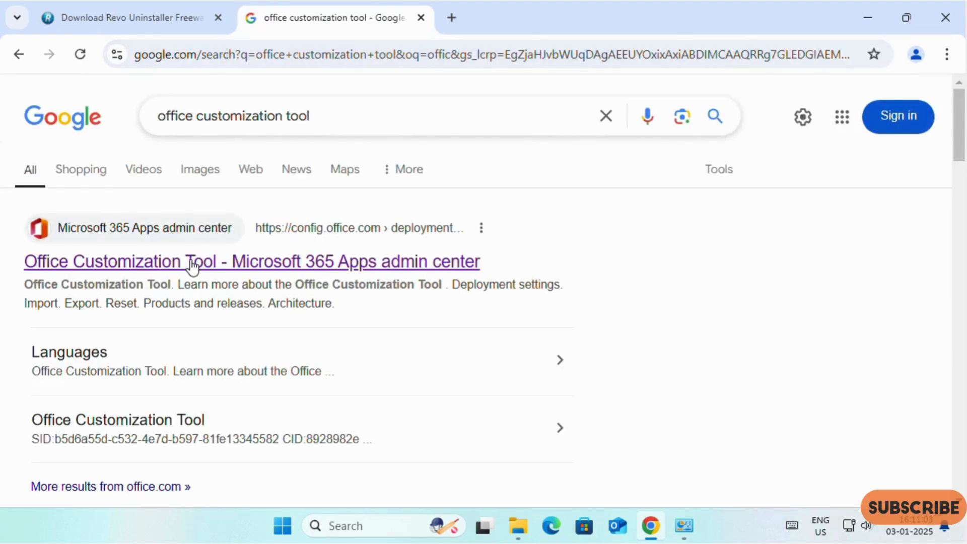
Step: Open the Office Customization Tool from the admin center result and choose 64-bit architecture
{"action": "left_click", "coordinate": [251, 261]}
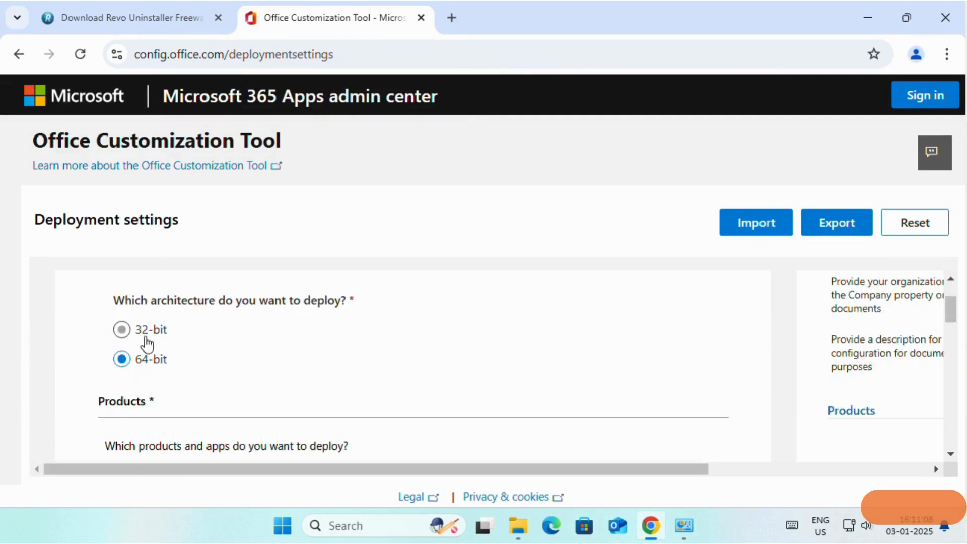
{"action": "left_click", "coordinate": [122, 330]}
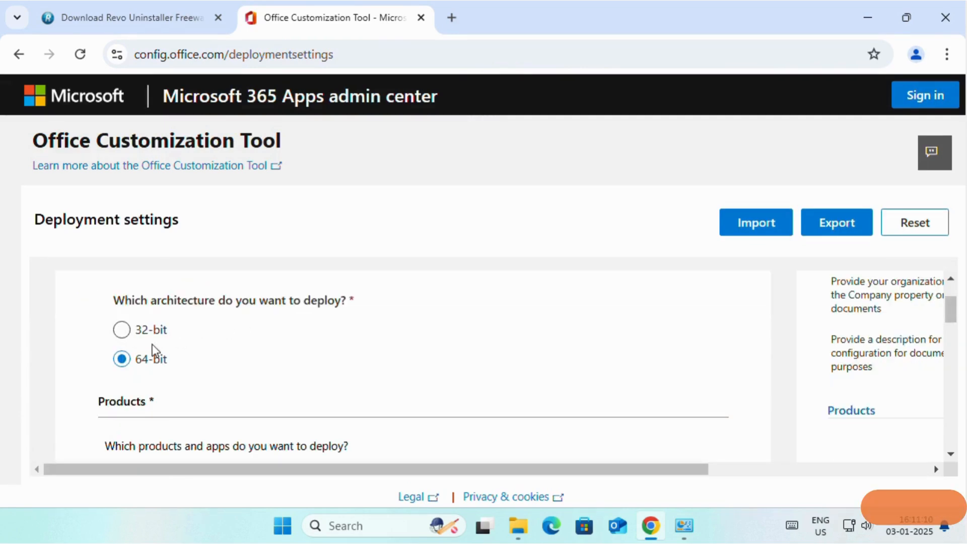
{"action": "mouse_move", "coordinate": [385, 354]}
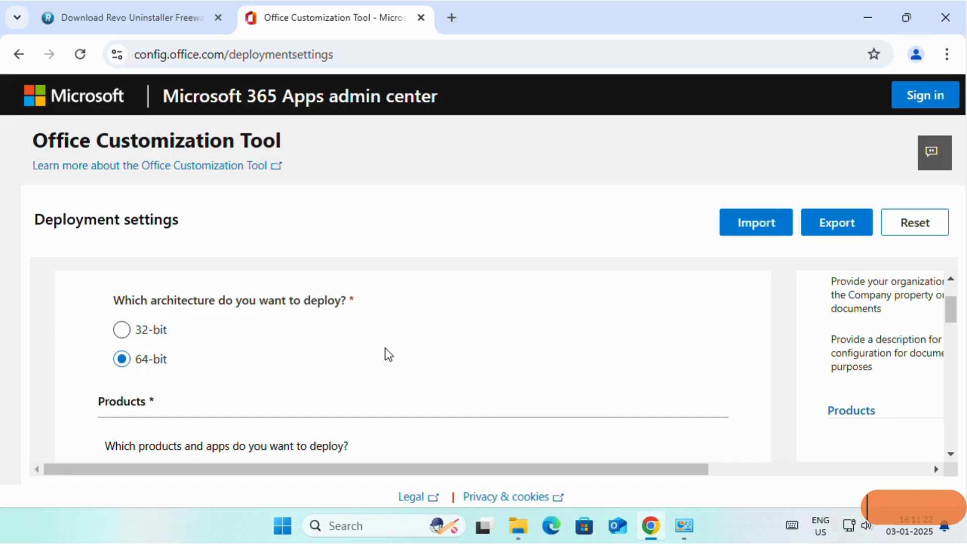
{"action": "mouse_move", "coordinate": [395, 349]}
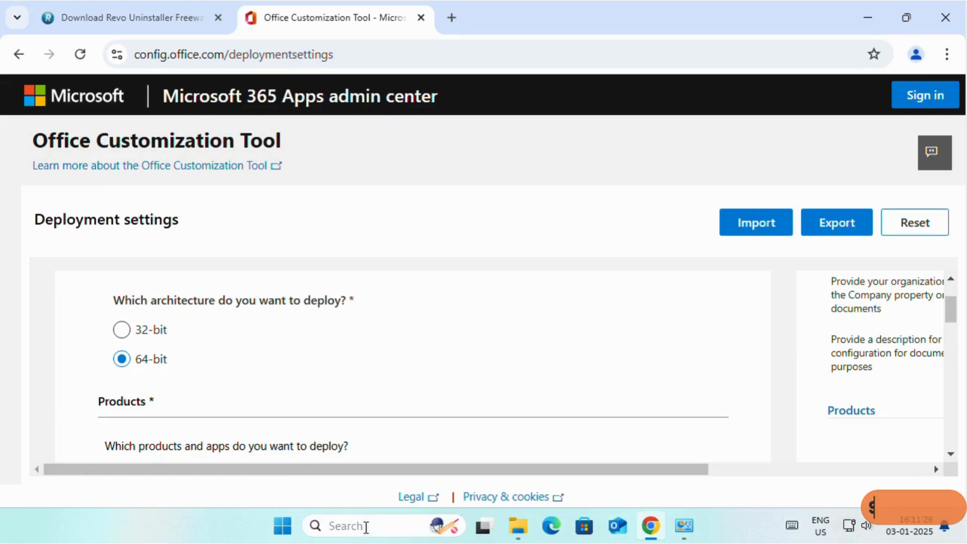
{"action": "type", "text": "syst"}
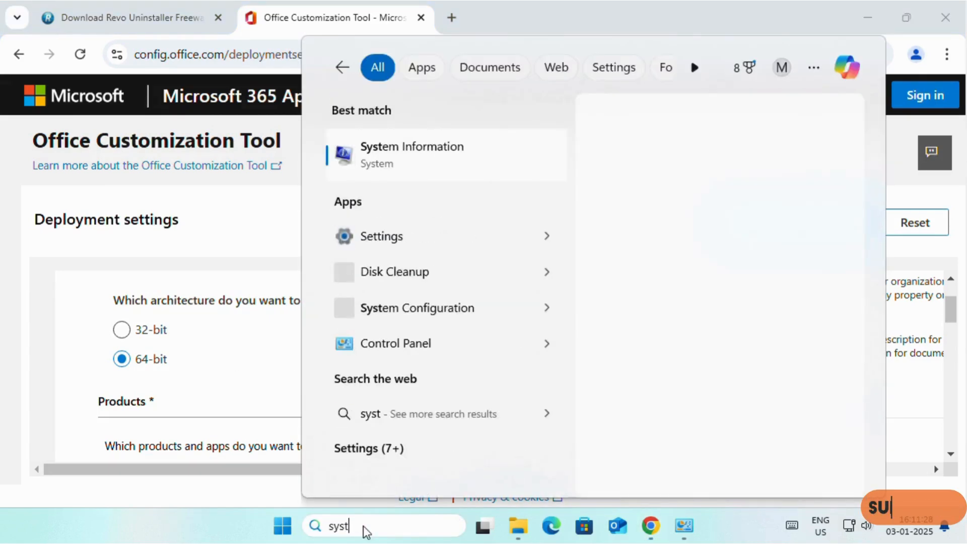
{"action": "type", "text": "e"}
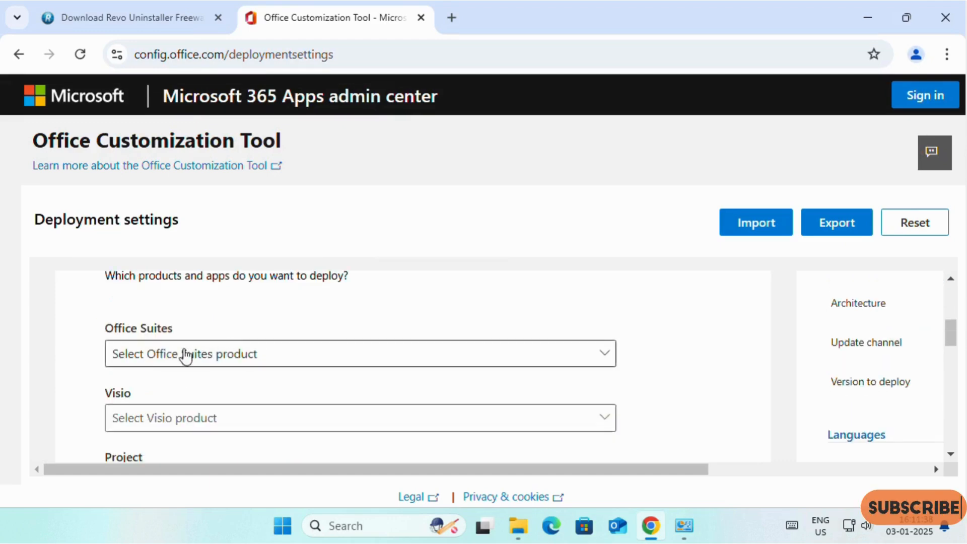
Step: Select Office LTSC Professional Plus 2024 Volume License at Latest version, excluding Skype and Word
{"action": "left_click", "coordinate": [359, 353]}
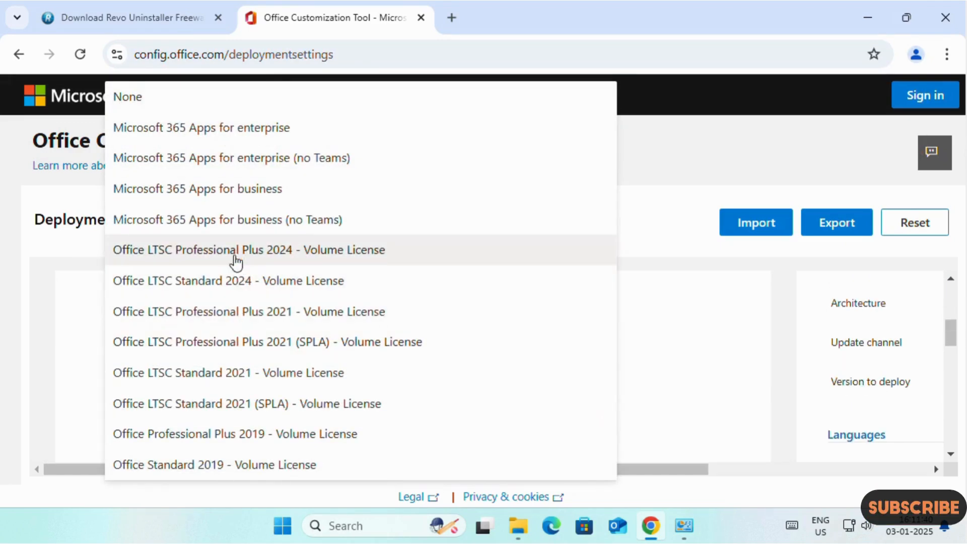
{"action": "mouse_move", "coordinate": [219, 266]}
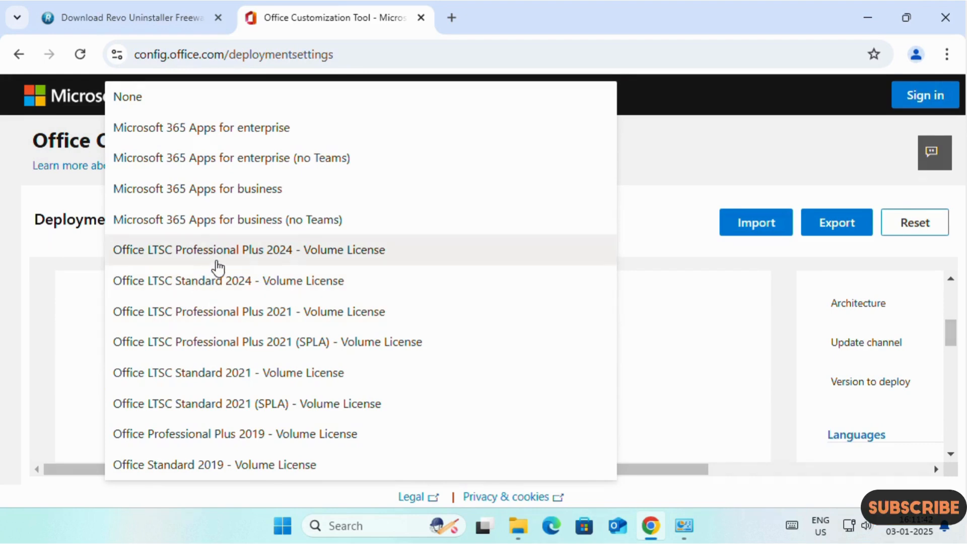
{"action": "mouse_move", "coordinate": [282, 256]}
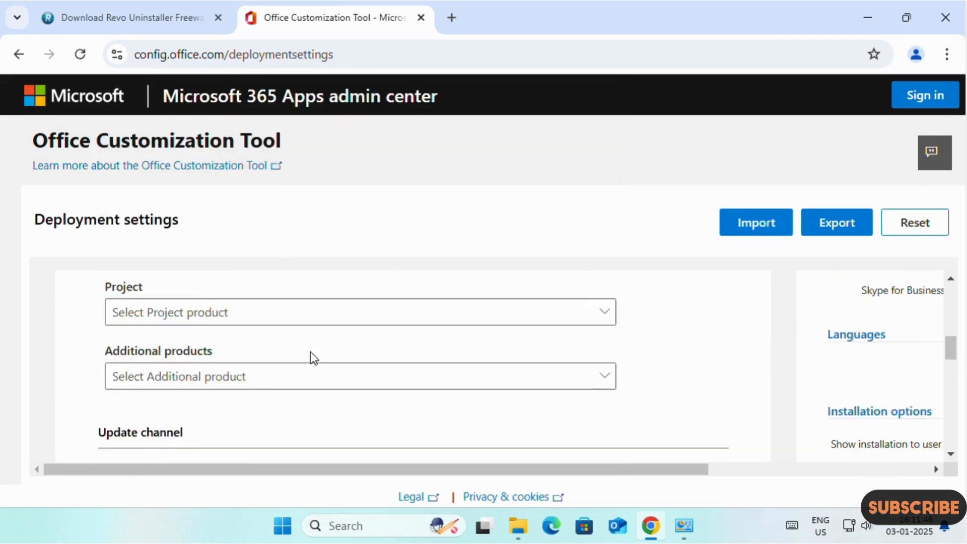
{"action": "scroll", "scroll_direction": "down", "scroll_amount": 3}
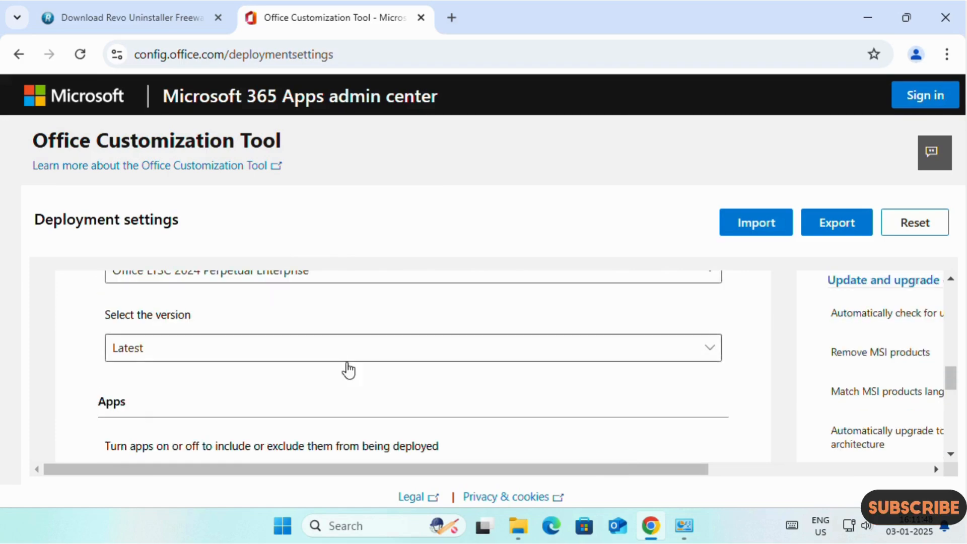
{"action": "scroll", "scroll_direction": "down", "scroll_amount": 3}
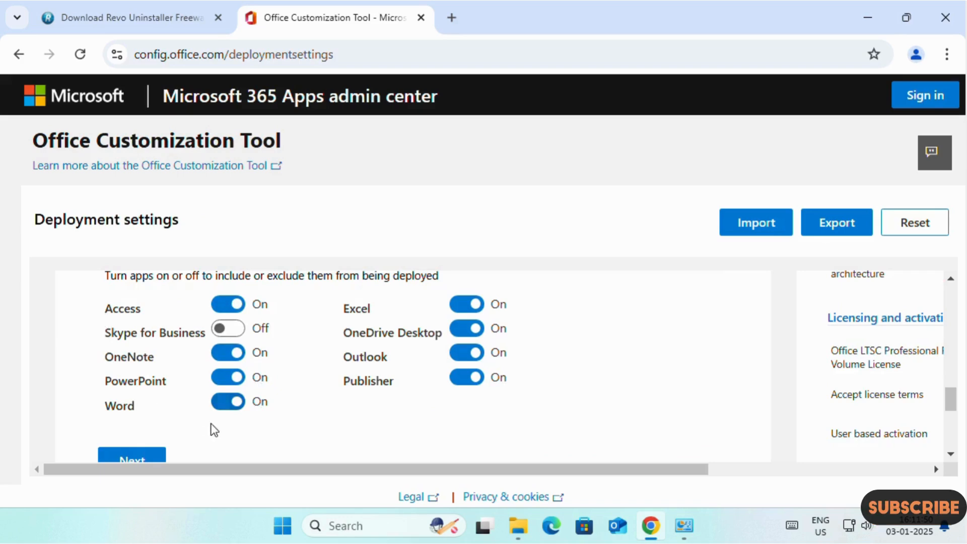
{"action": "left_click", "coordinate": [228, 401]}
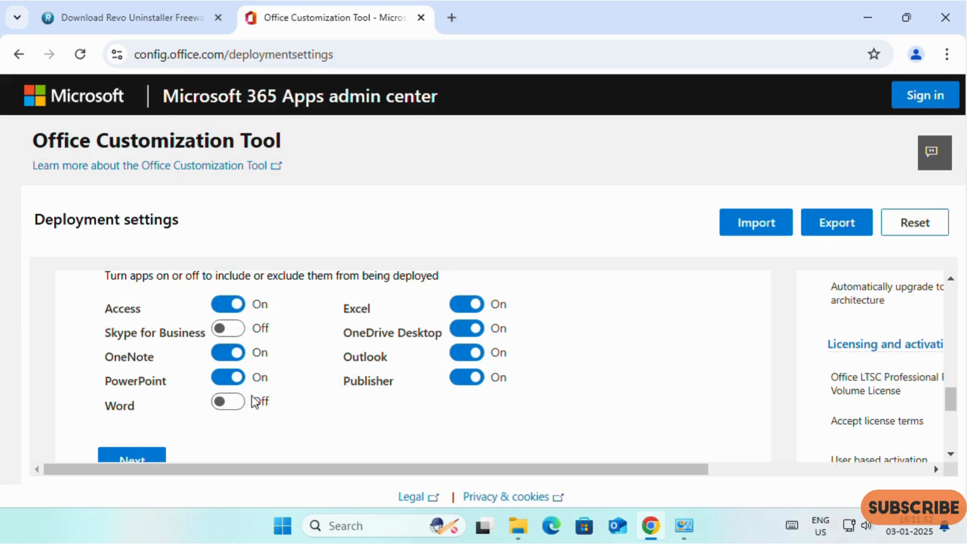
{"action": "left_click", "coordinate": [466, 377]}
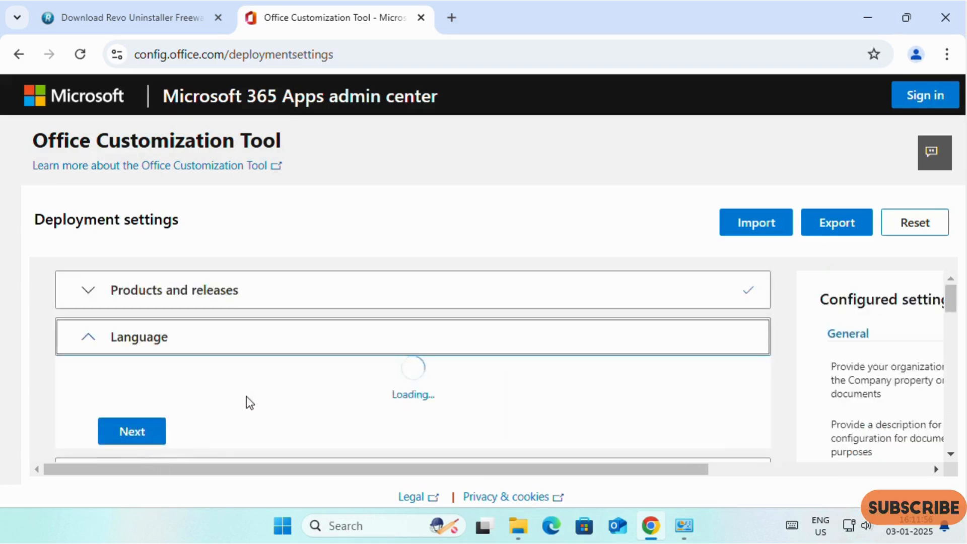
Step: Set English (United States) as primary language and advance through Installation, Update, Licensing and General
{"action": "left_click", "coordinate": [409, 298]}
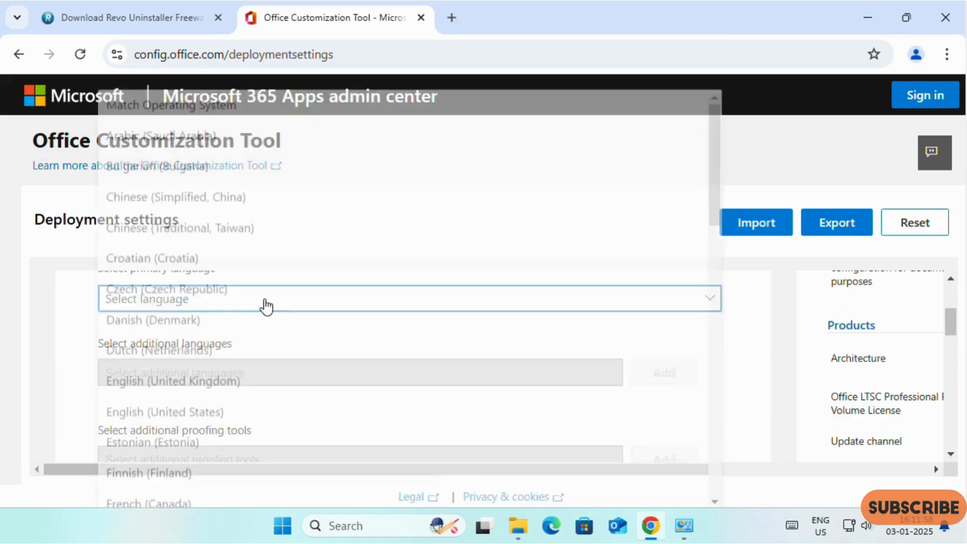
{"action": "left_click", "coordinate": [410, 298]}
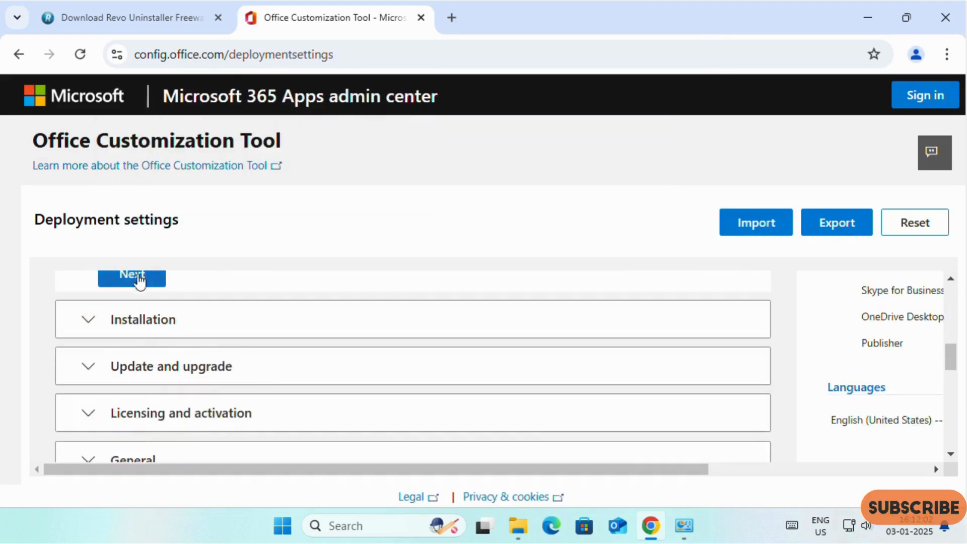
{"action": "left_click", "coordinate": [131, 274]}
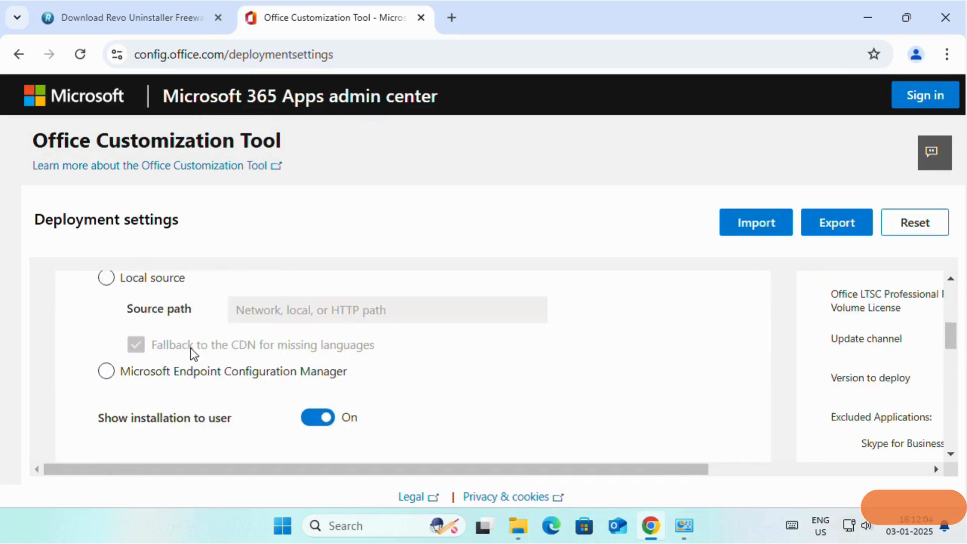
{"action": "scroll", "scroll_direction": "down", "scroll_amount": 3}
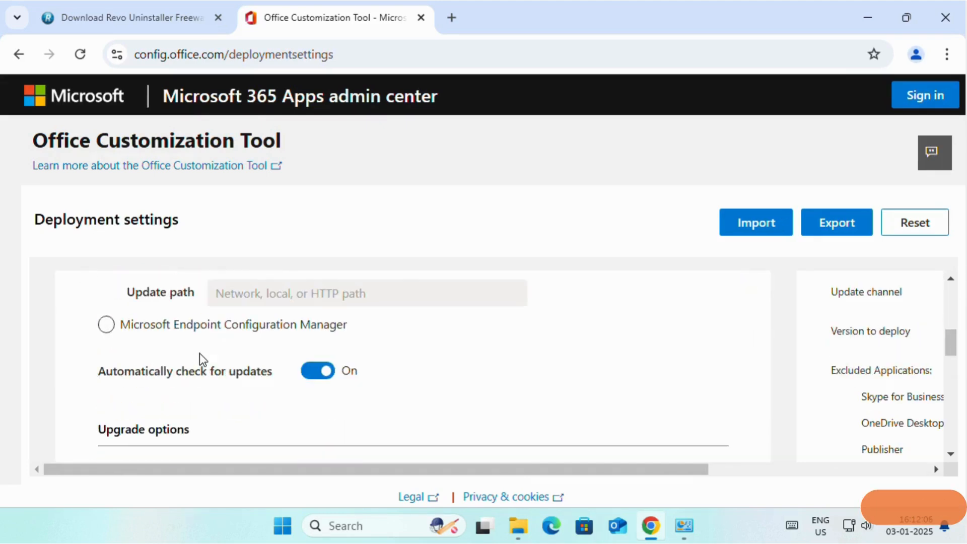
{"action": "scroll", "scroll_direction": "down", "scroll_amount": 3}
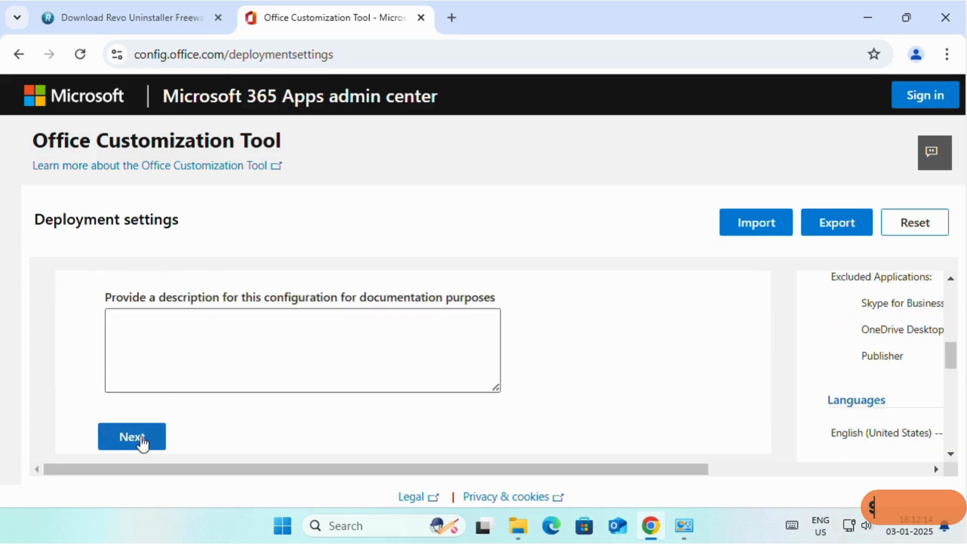
{"action": "left_click", "coordinate": [132, 436]}
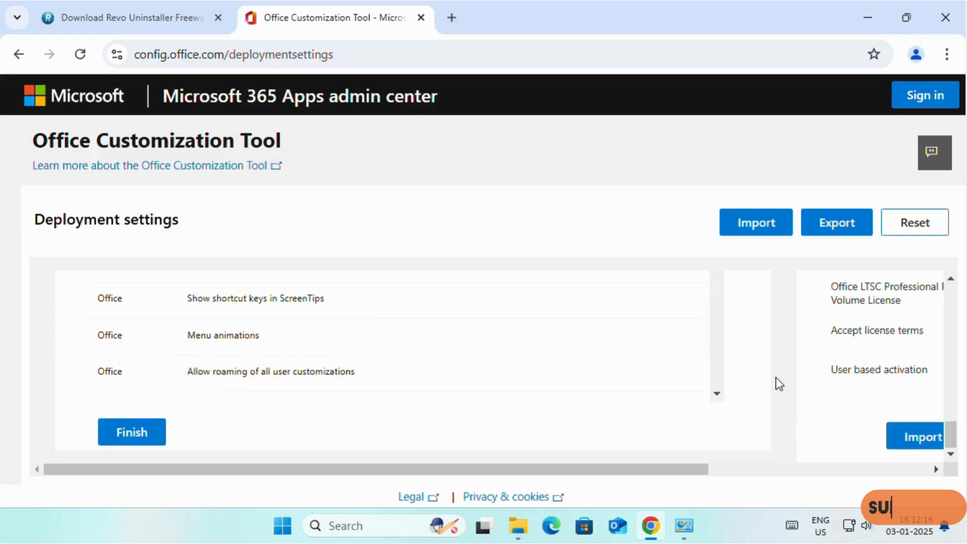
{"action": "left_click", "coordinate": [131, 431]}
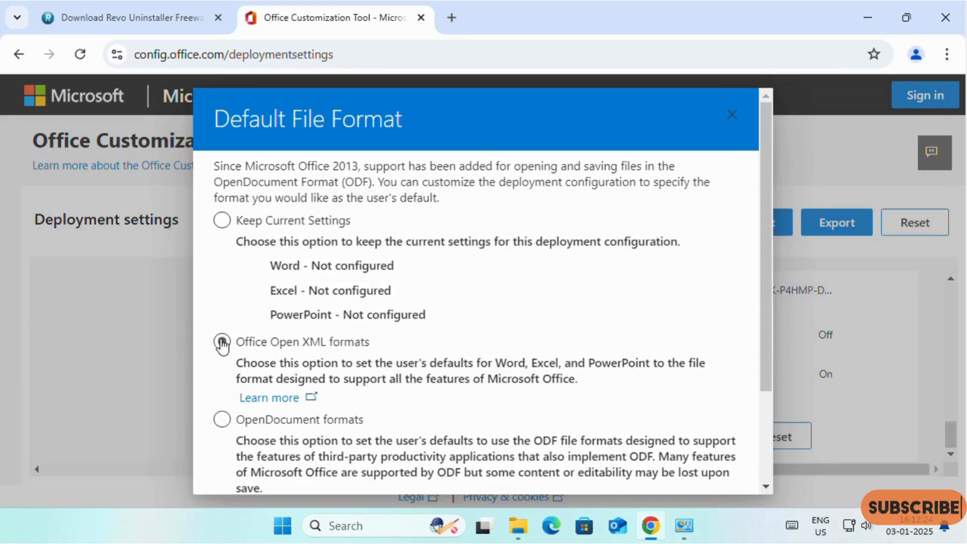
Step: Choose Office Open XML default format, accept license terms, and download Configuration (5).xml
{"action": "left_click", "coordinate": [221, 341]}
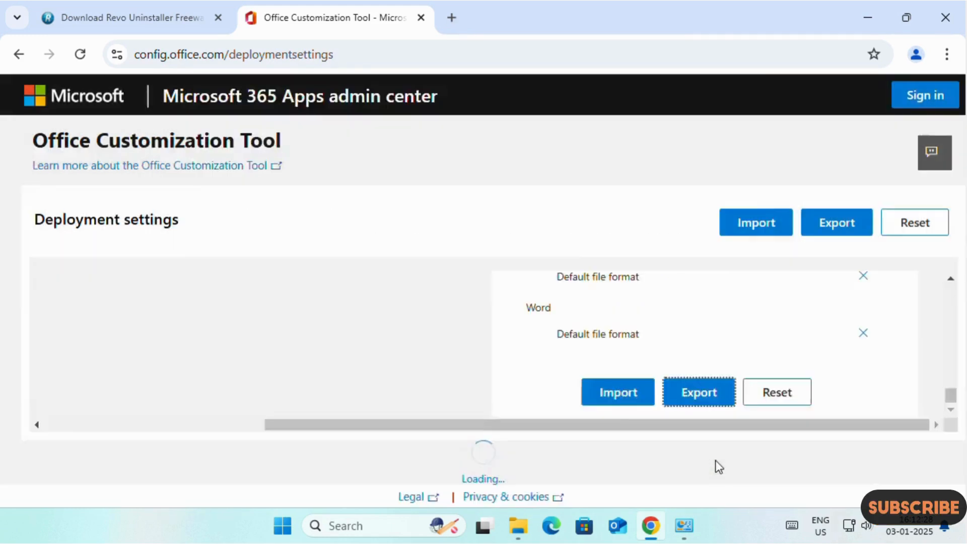
{"action": "left_click", "coordinate": [697, 392]}
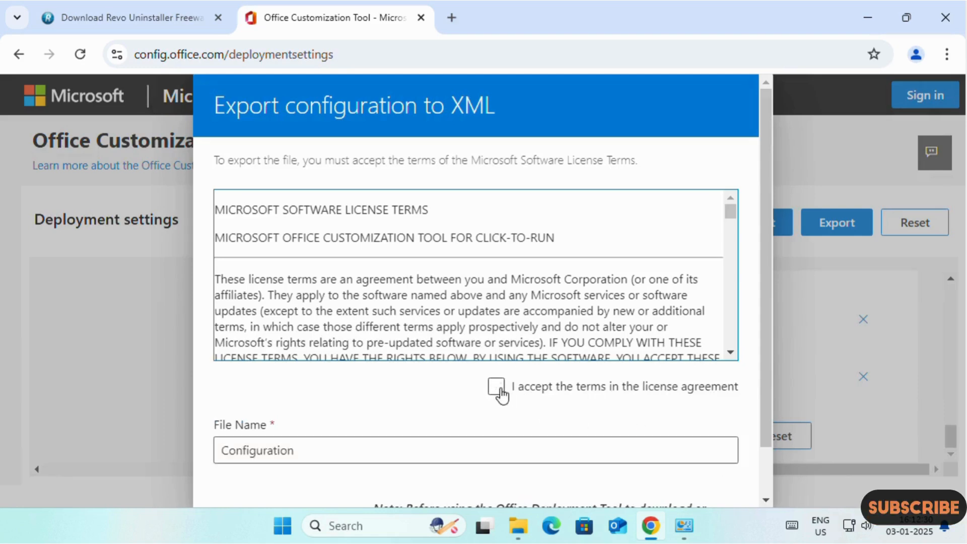
{"action": "left_click", "coordinate": [497, 386]}
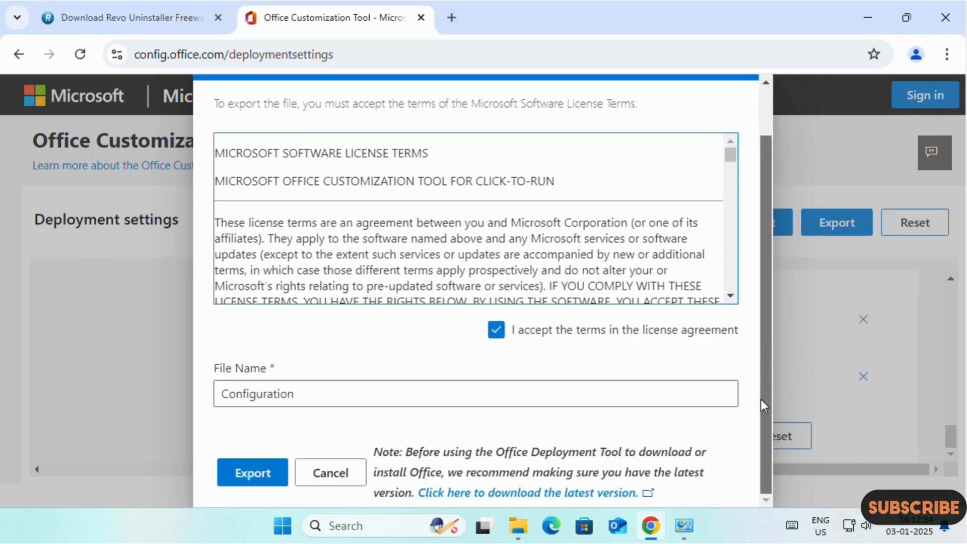
{"action": "left_click", "coordinate": [252, 472]}
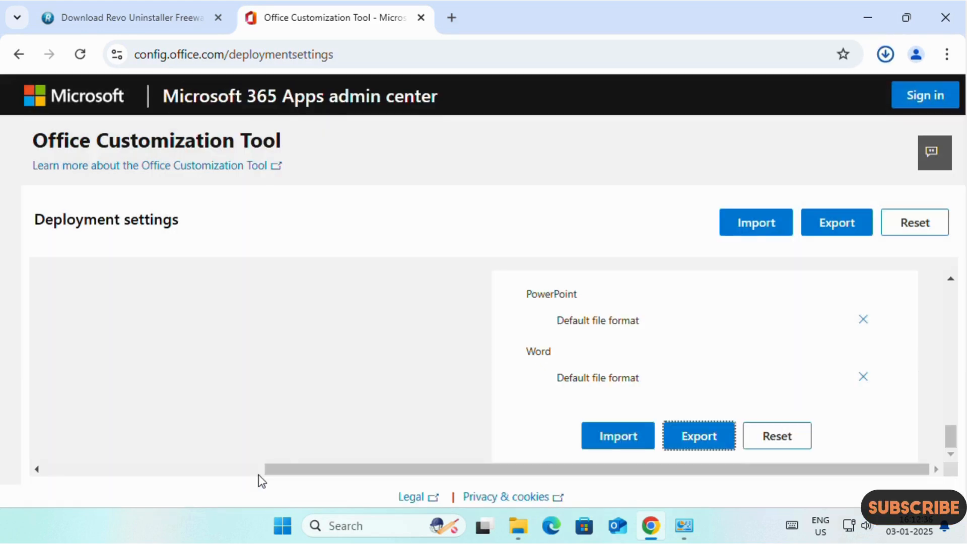
{"action": "left_click", "coordinate": [697, 435]}
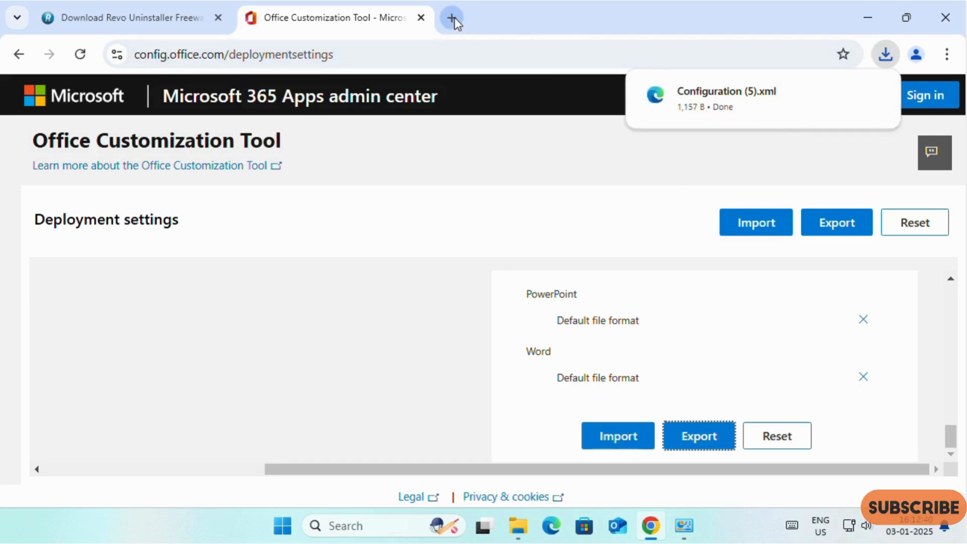
Step: Search 'office customization tool' in a new tab and download the Office Deployment Tool
{"action": "left_click", "coordinate": [452, 17]}
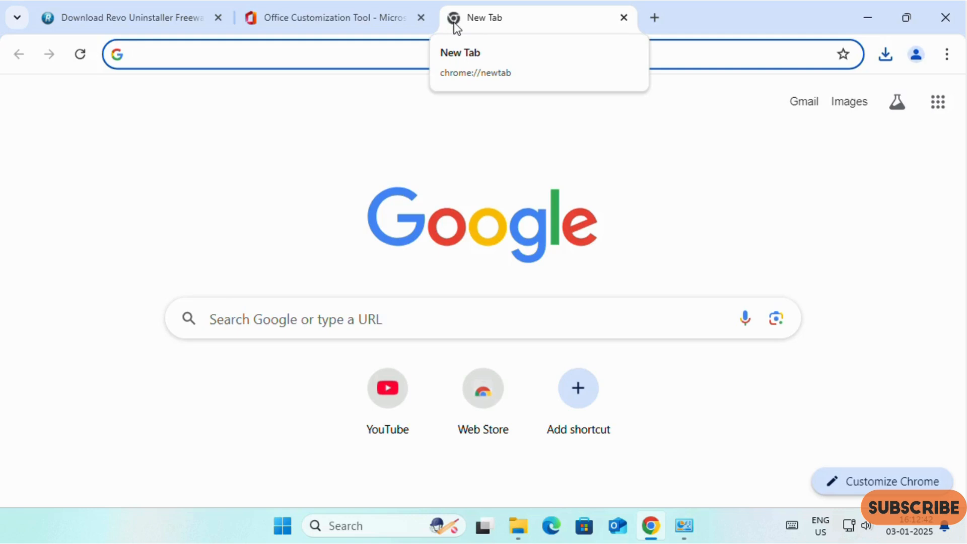
{"action": "type", "text": "office customization tool"}
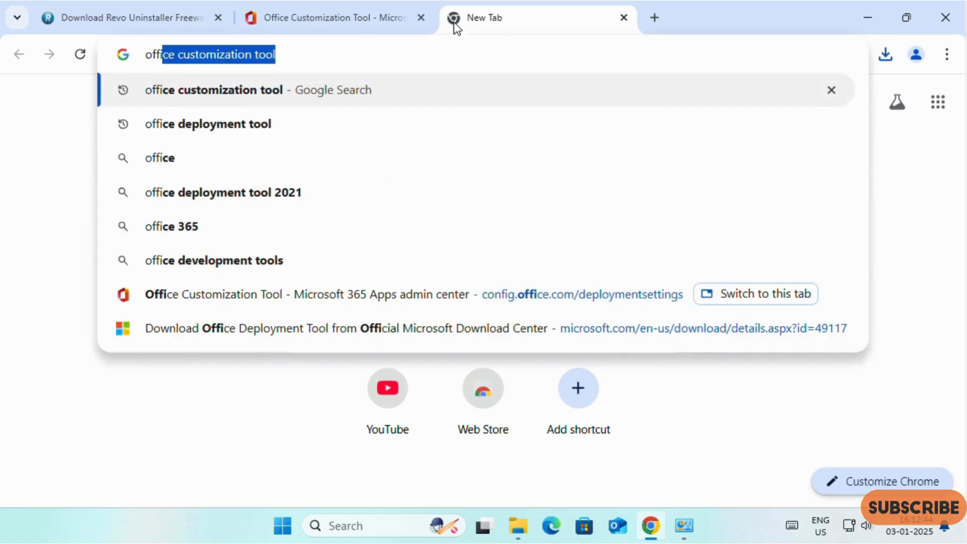
{"action": "left_click", "coordinate": [208, 124]}
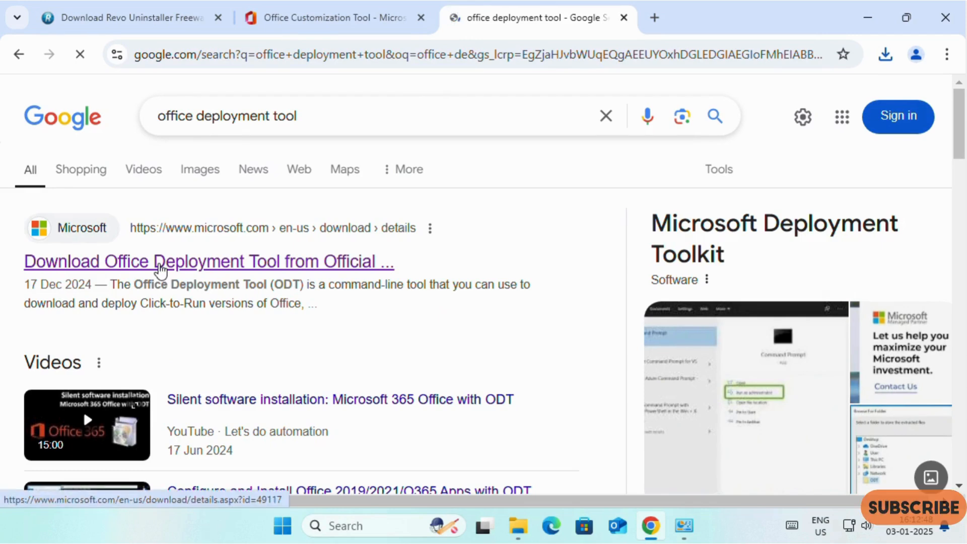
{"action": "left_click", "coordinate": [209, 260]}
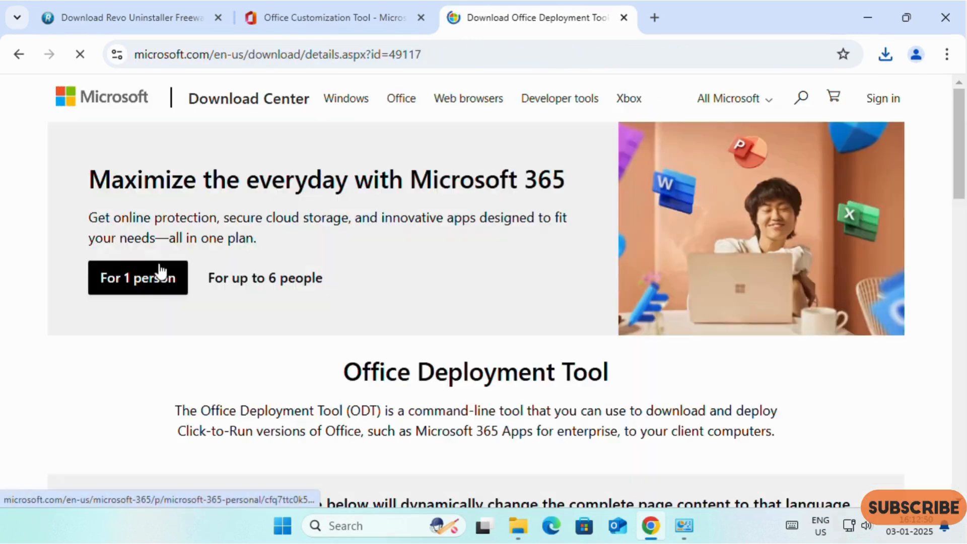
{"action": "scroll", "scroll_direction": "down", "scroll_amount": 3}
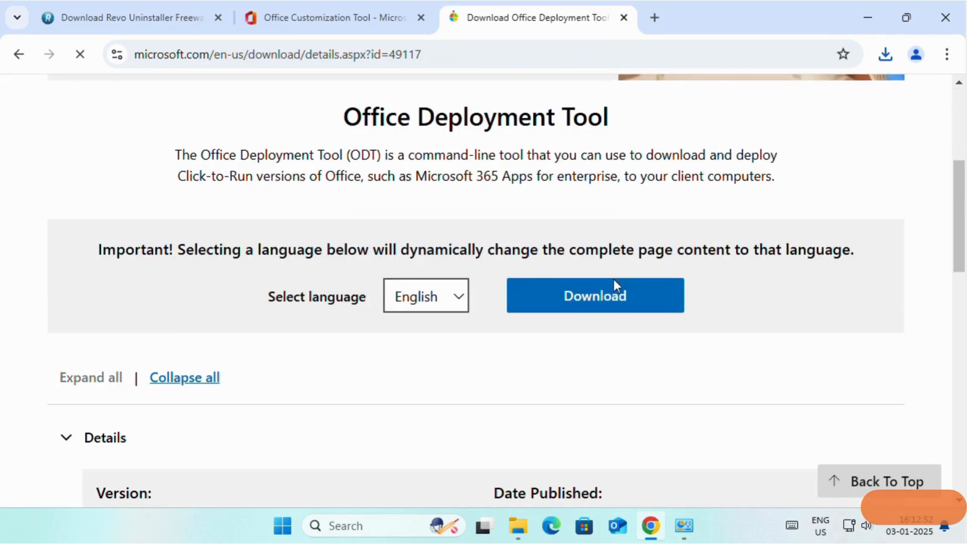
{"action": "left_click", "coordinate": [594, 296]}
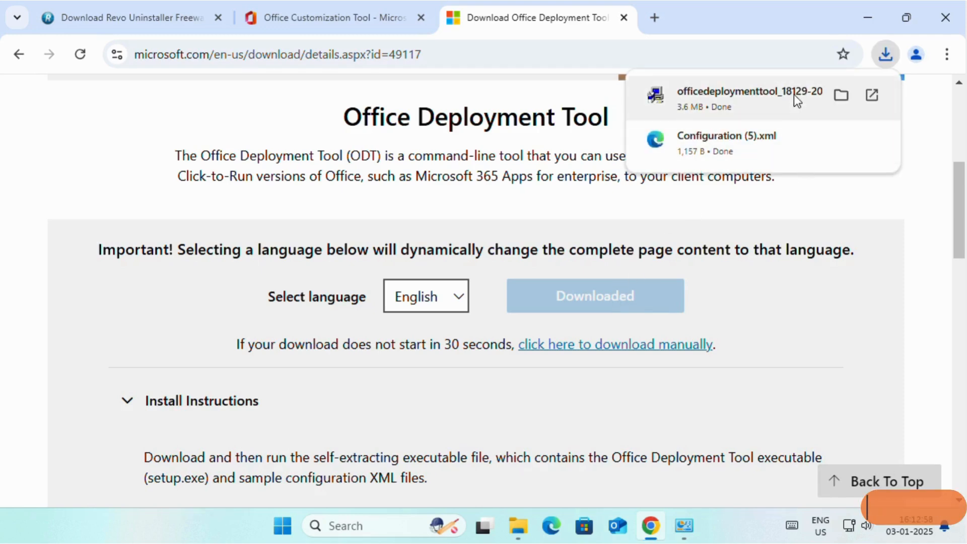
{"action": "mouse_move", "coordinate": [840, 95]}
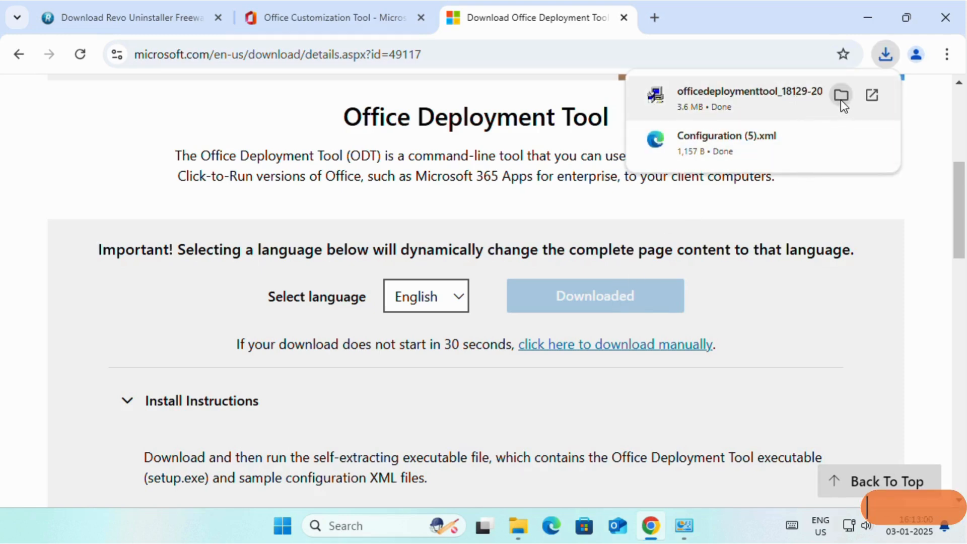
Step: Launch the downloaded officedeploymenttool from its folder and approve the UAC prompt
{"action": "left_click", "coordinate": [841, 96]}
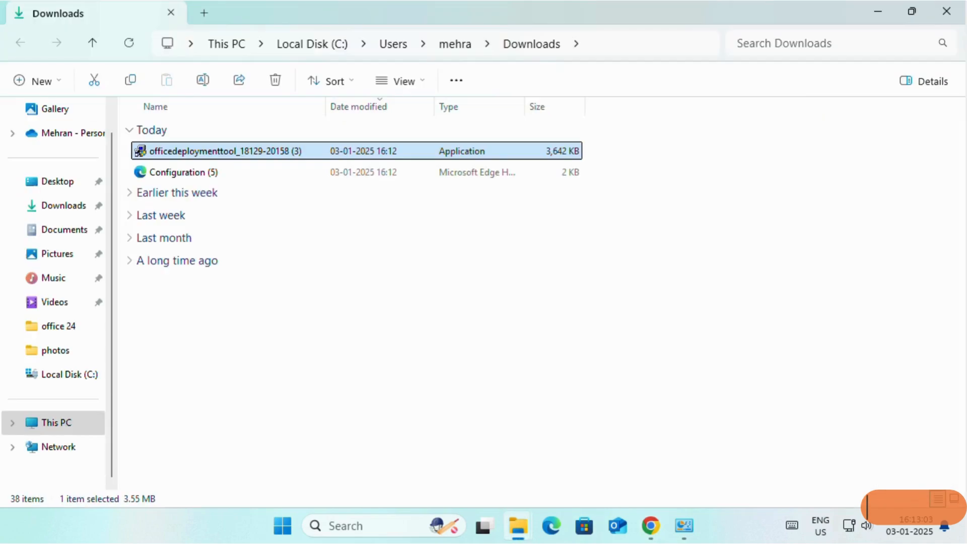
{"action": "mouse_move", "coordinate": [190, 149]}
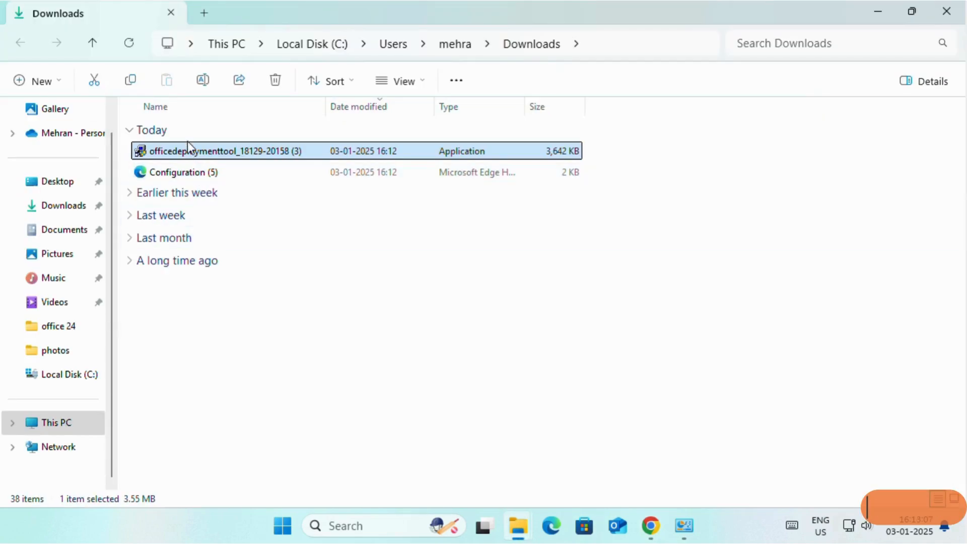
{"action": "mouse_move", "coordinate": [187, 157]}
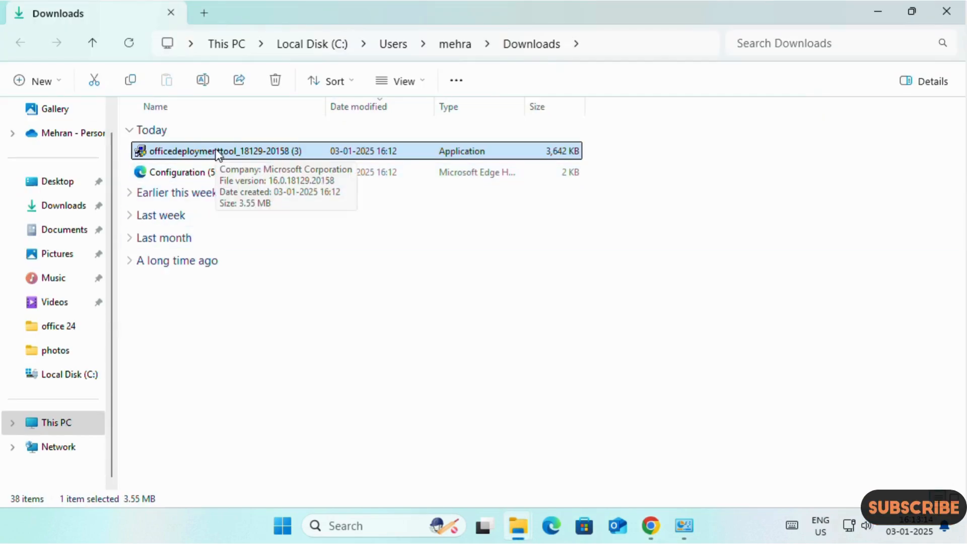
{"action": "right_click", "coordinate": [216, 151]}
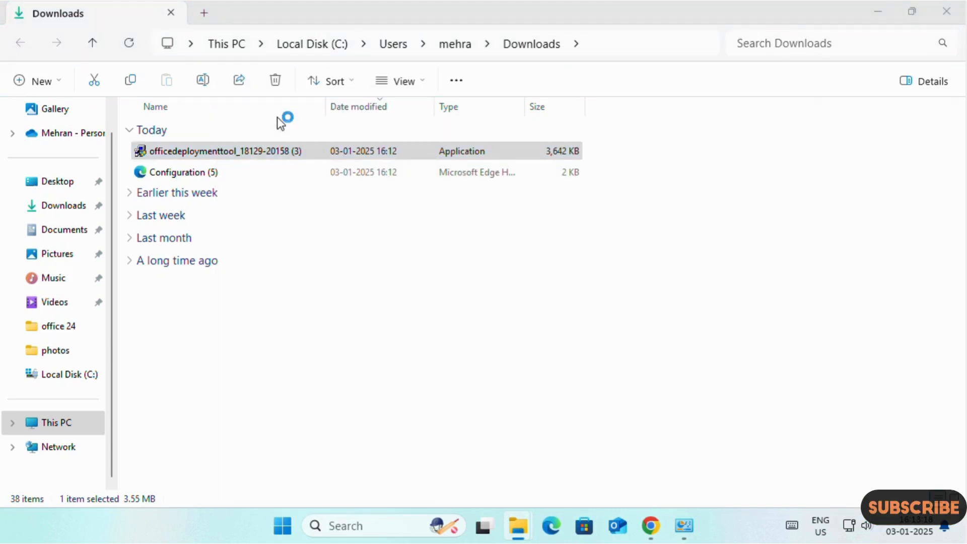
{"action": "double_click", "coordinate": [220, 151]}
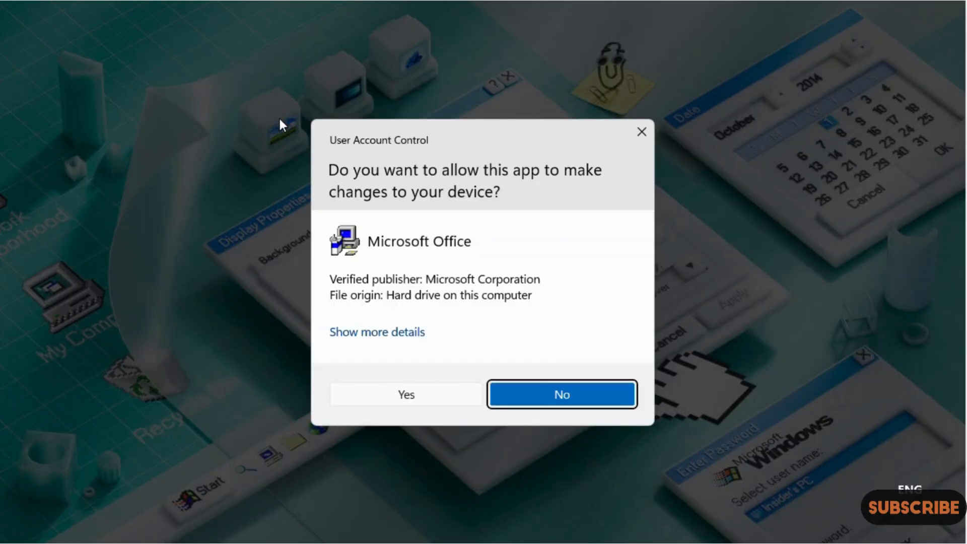
{"action": "left_click", "coordinate": [406, 394]}
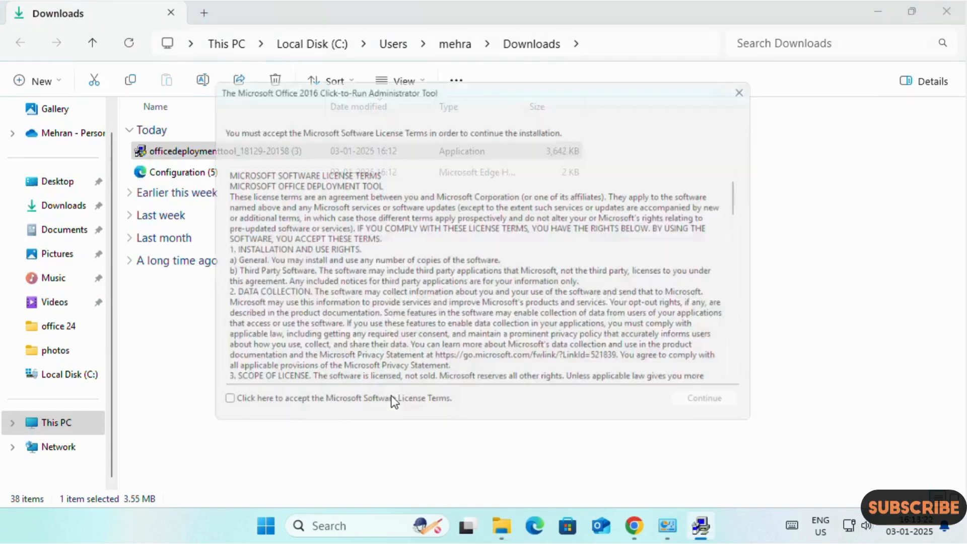
Step: Accept the license terms and extract the tool's files into C:\Office 2024
{"action": "left_click", "coordinate": [210, 409]}
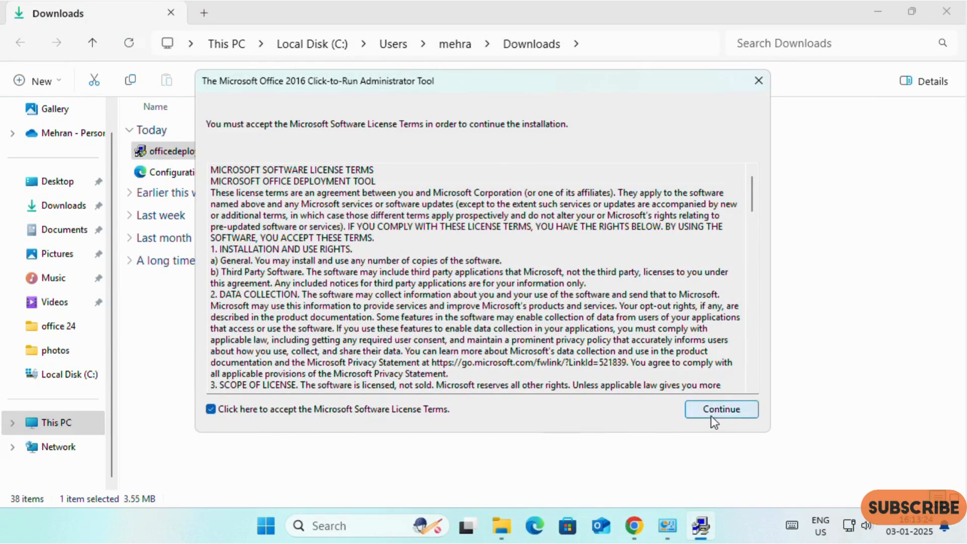
{"action": "left_click", "coordinate": [720, 409]}
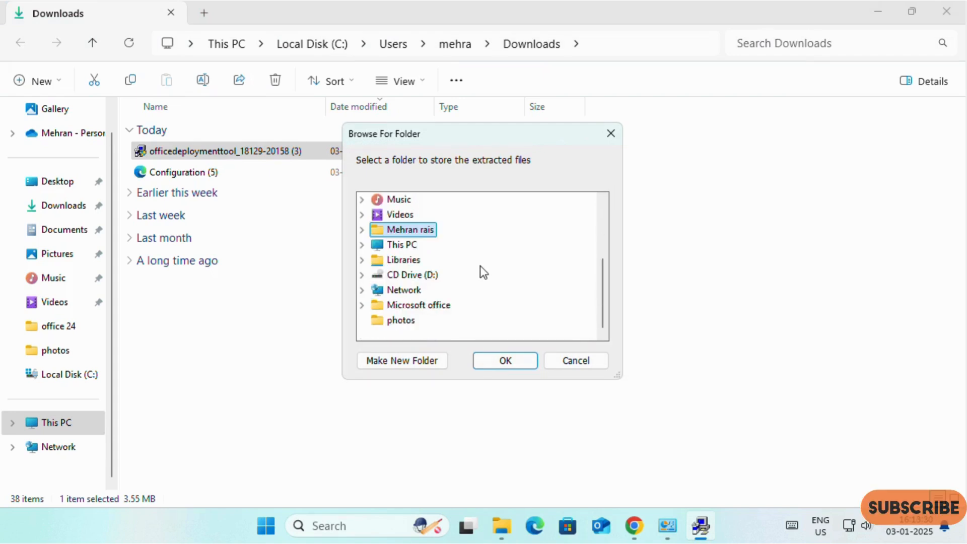
{"action": "left_click", "coordinate": [402, 244]}
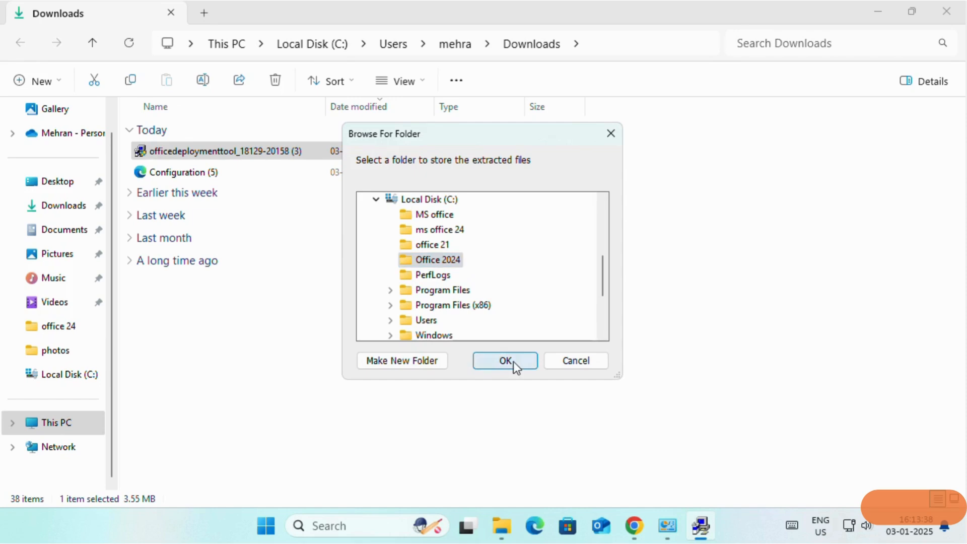
{"action": "left_click", "coordinate": [503, 359]}
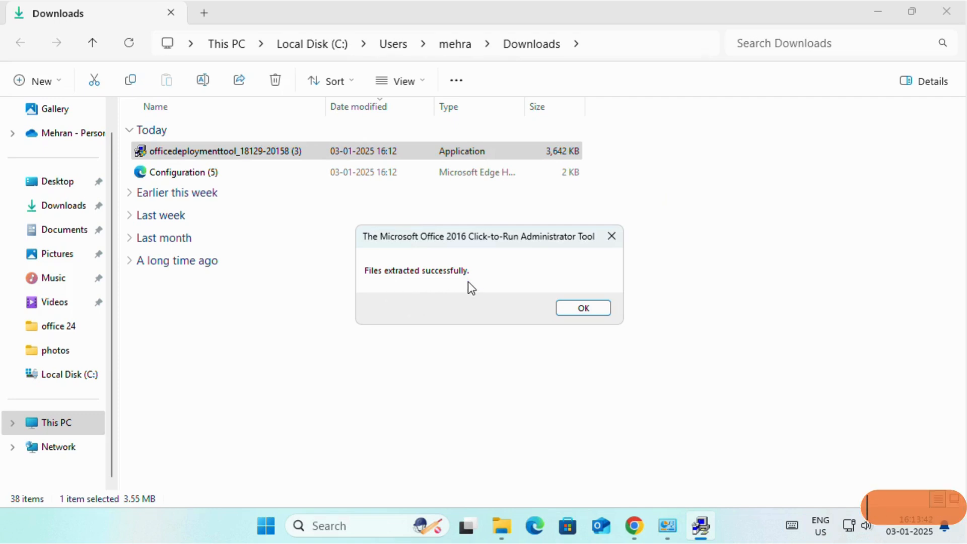
{"action": "left_click", "coordinate": [581, 307]}
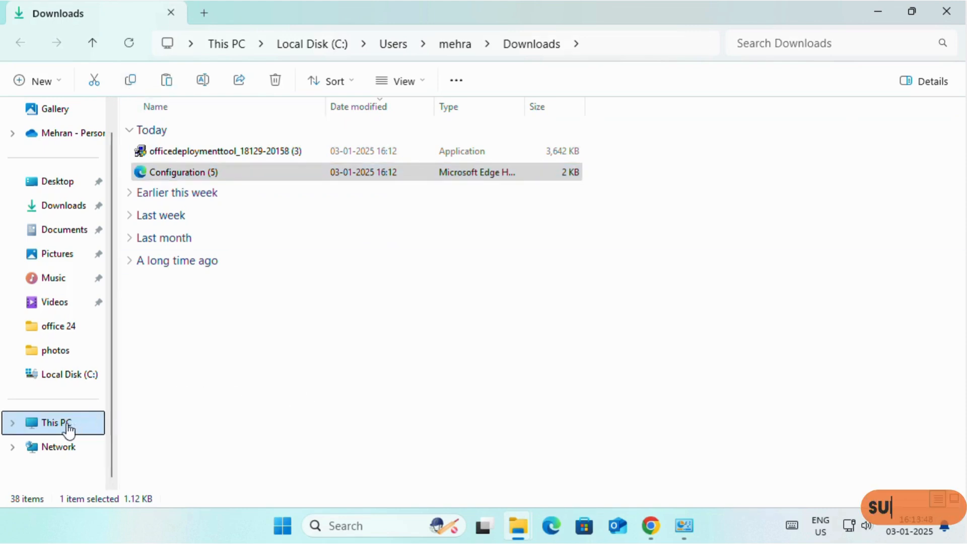
Step: Navigate through This PC and Local Disk (C:) into the Office 2024 folder
{"action": "left_click", "coordinate": [55, 422]}
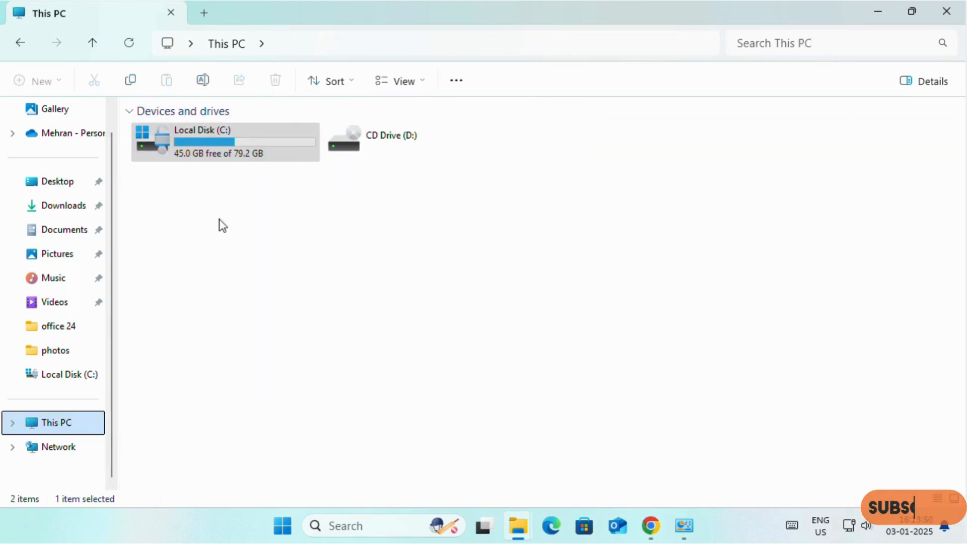
{"action": "double_click", "coordinate": [201, 141]}
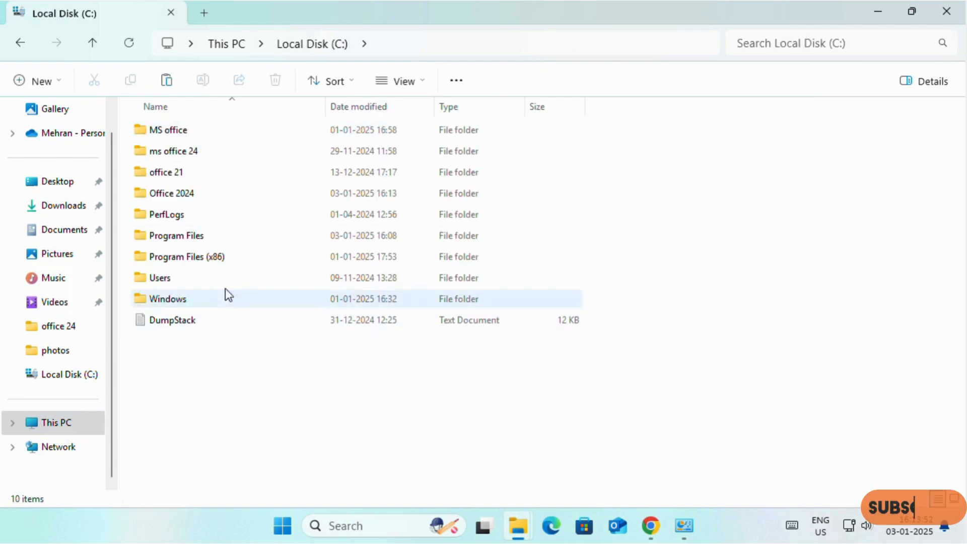
{"action": "left_click", "coordinate": [171, 192]}
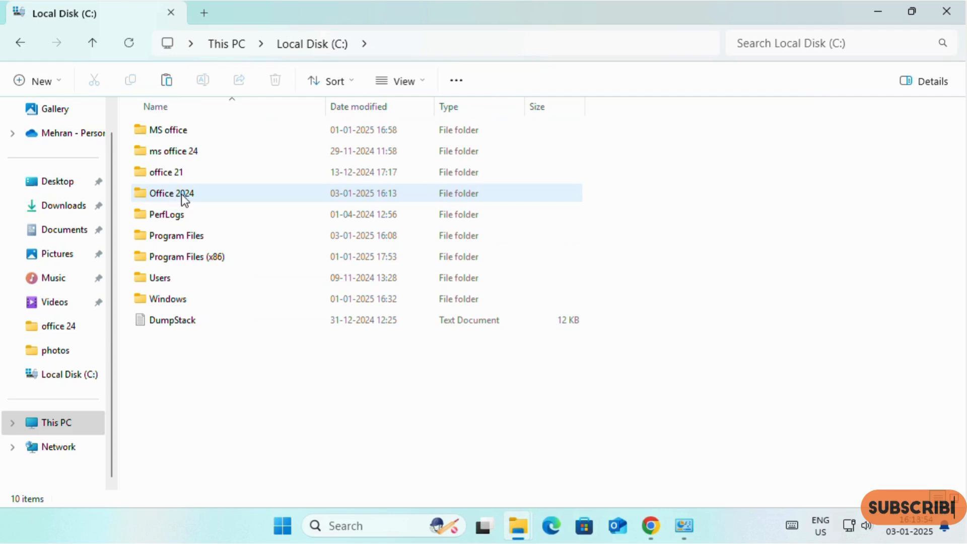
{"action": "double_click", "coordinate": [171, 193]}
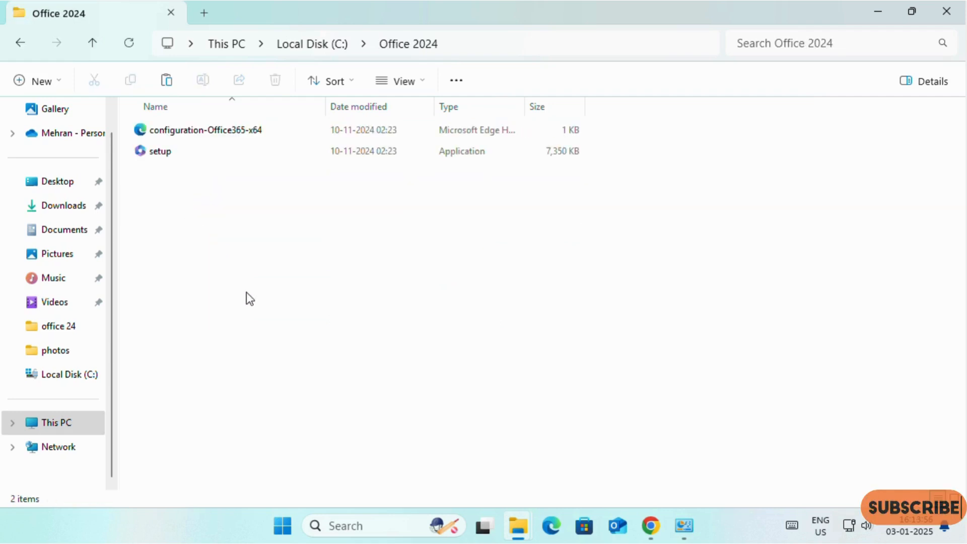
{"action": "mouse_move", "coordinate": [221, 224]}
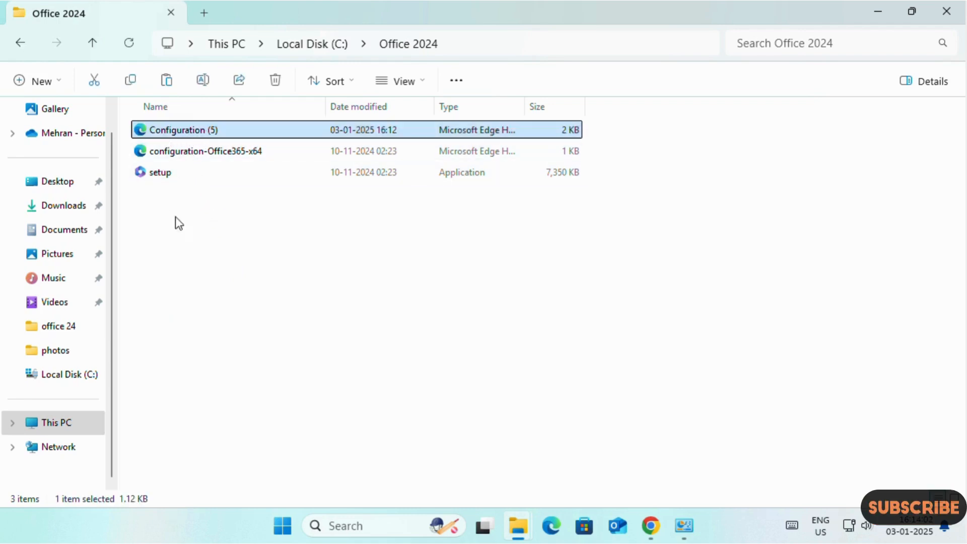
Step: Delete configuration-Office365-x64 and select the downloaded Configuration (5) file for renaming
{"action": "left_click", "coordinate": [205, 151]}
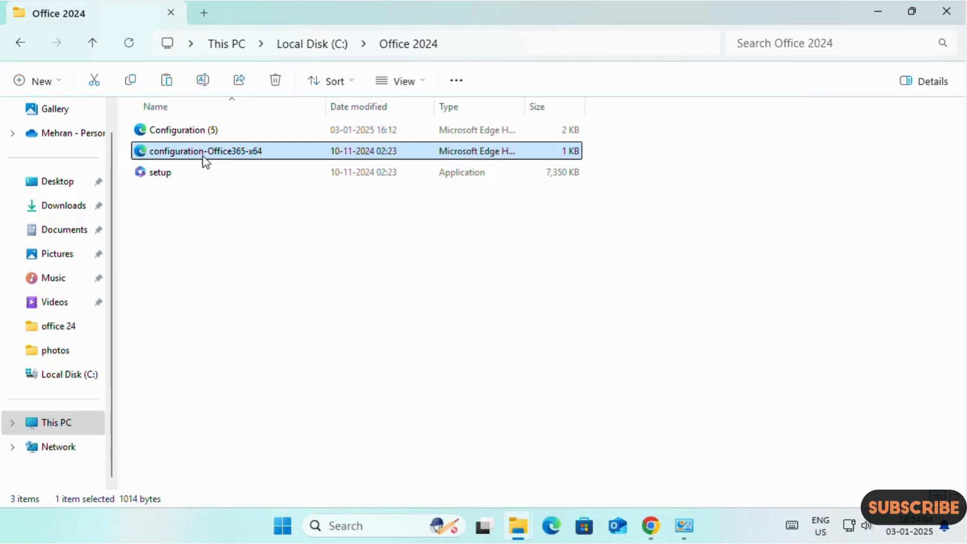
{"action": "left_click", "coordinate": [274, 80]}
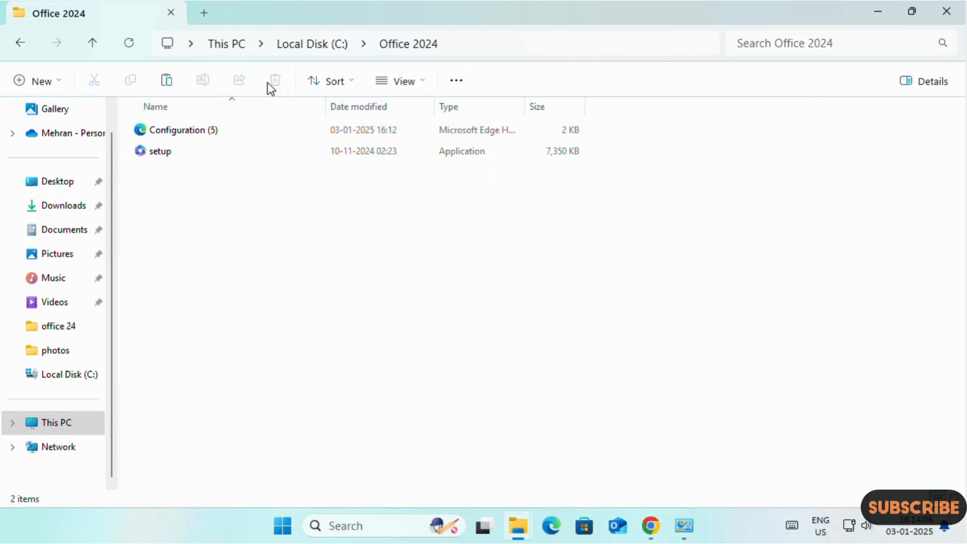
{"action": "left_click", "coordinate": [160, 151]}
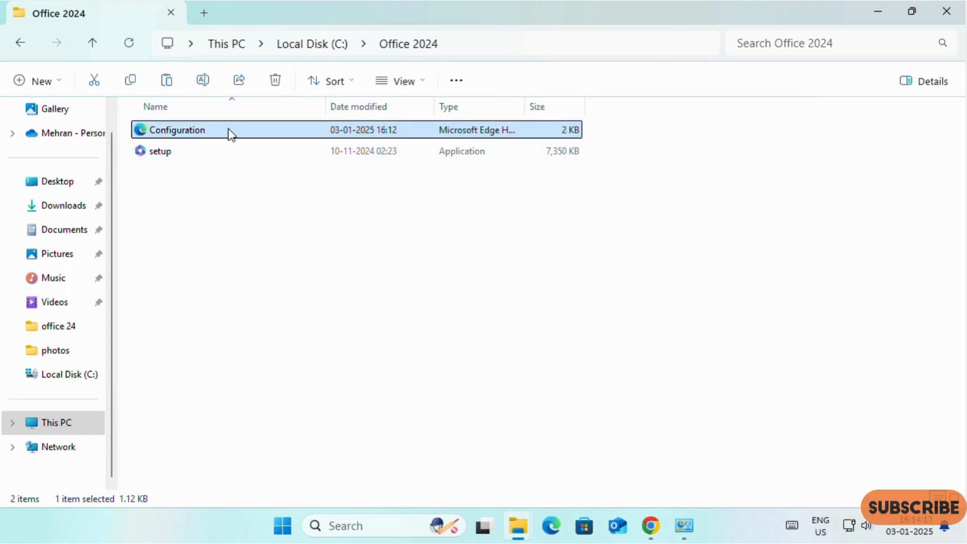
{"action": "mouse_move", "coordinate": [316, 292]}
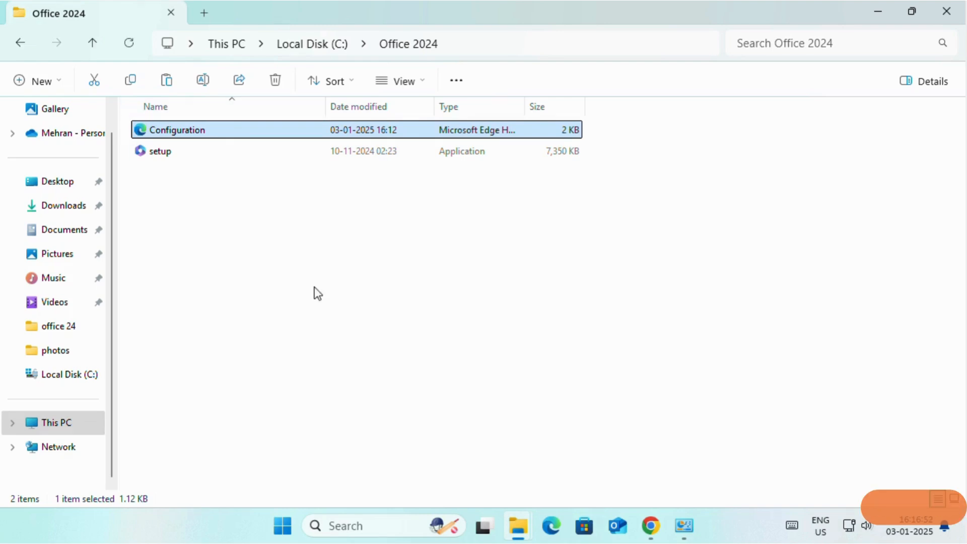
{"action": "mouse_move", "coordinate": [302, 314]}
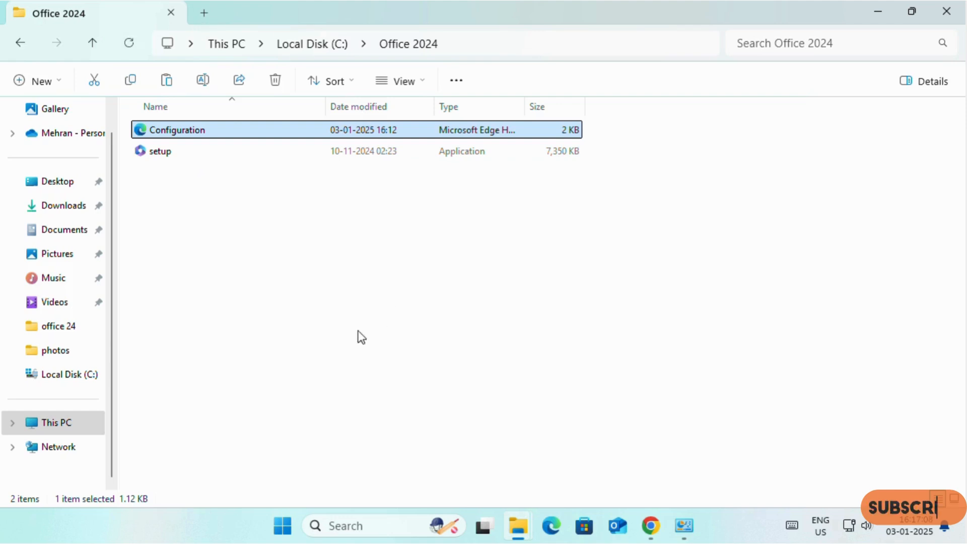
Step: Copy the Office 2024 folder path, then search Windows for 'cmd'
{"action": "left_click", "coordinate": [432, 44]}
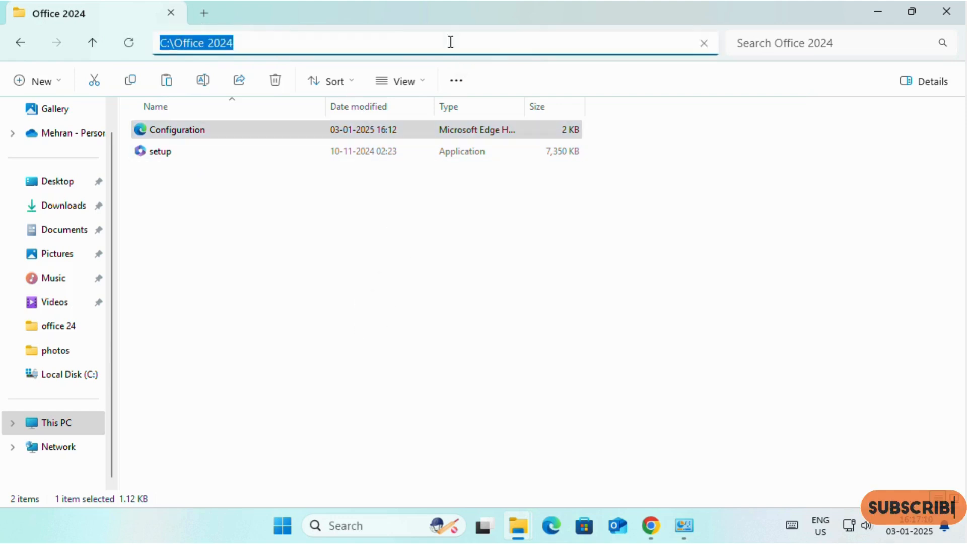
{"action": "mouse_move", "coordinate": [214, 40]}
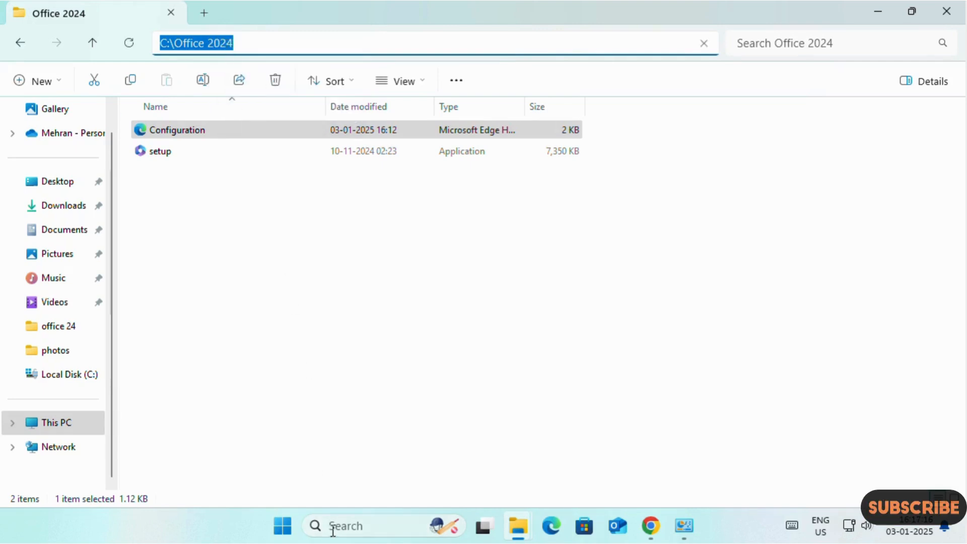
{"action": "left_click", "coordinate": [346, 525]}
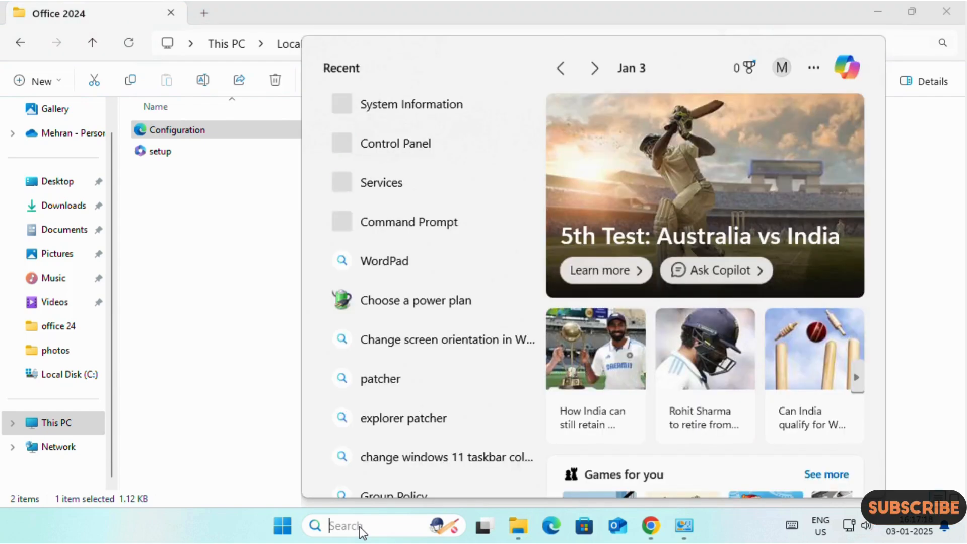
{"action": "type", "text": "cmd"}
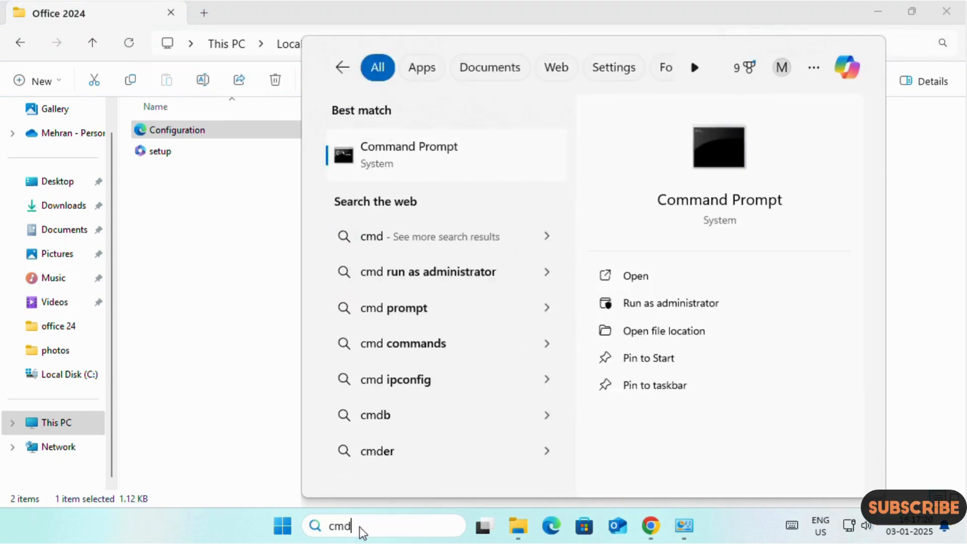
{"action": "mouse_move", "coordinate": [603, 306]}
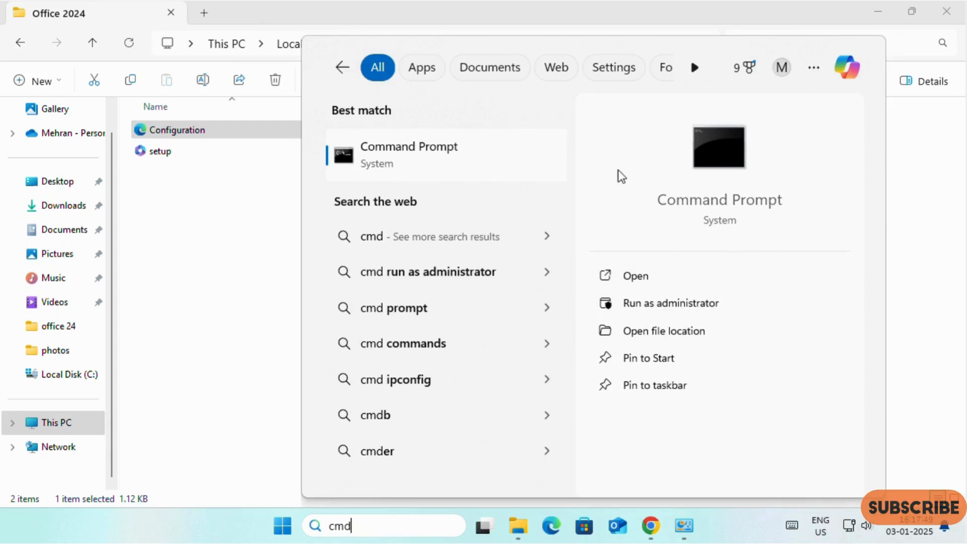
{"action": "mouse_move", "coordinate": [653, 308]}
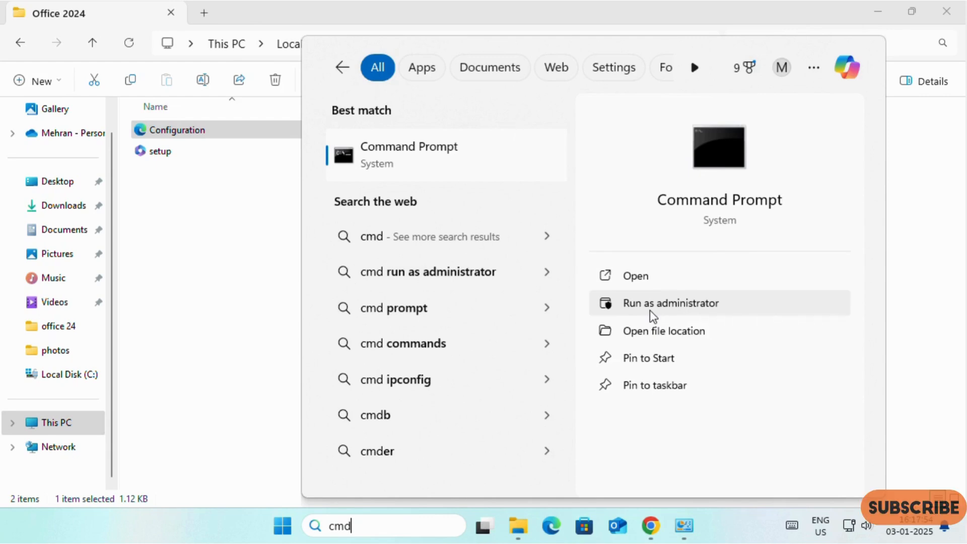
{"action": "mouse_move", "coordinate": [663, 311]}
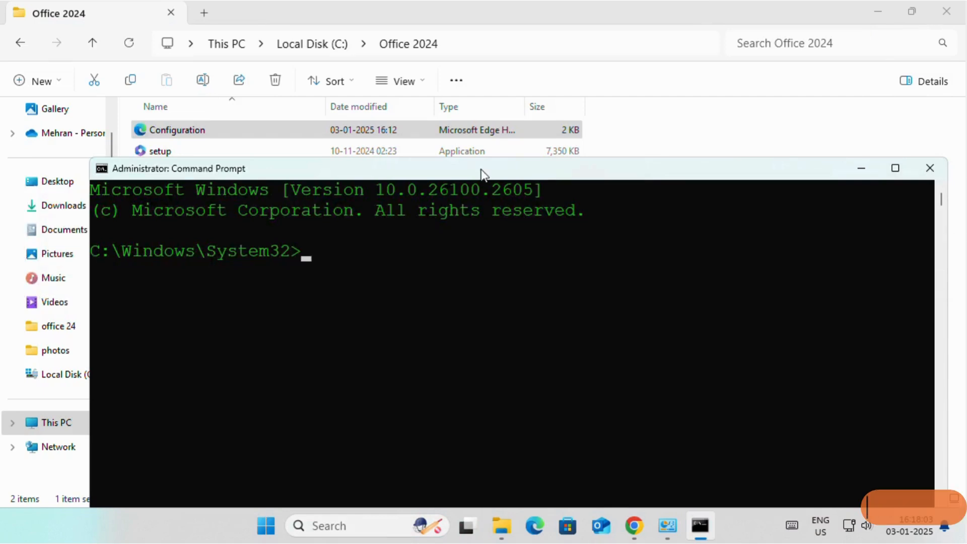
Step: Change to C:\Office 2024 and enter 'setup /configure configuration.xml', fixing a typo
{"action": "type", "text": "cd"}
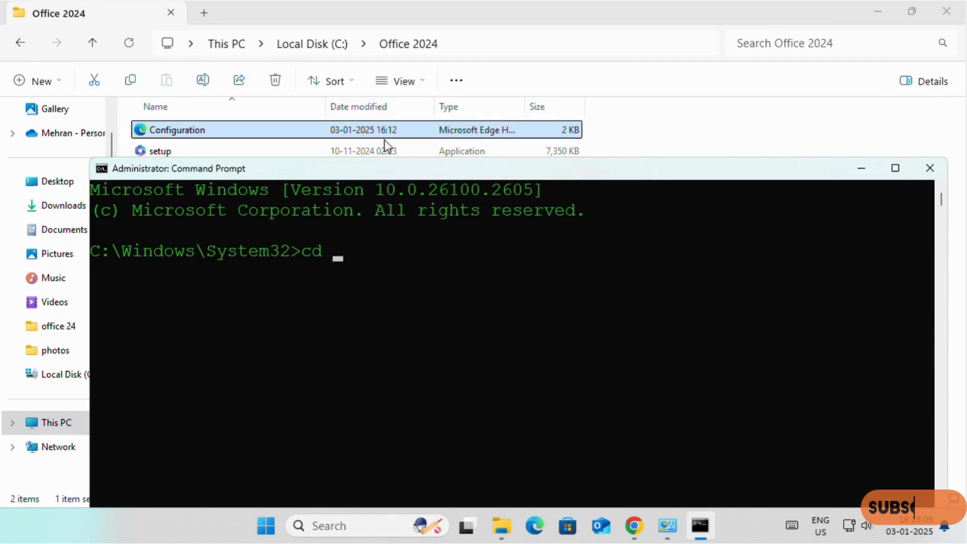
{"action": "type", "text": "C:\\Office 2024"}
{"action": "type", "text": "setup"}
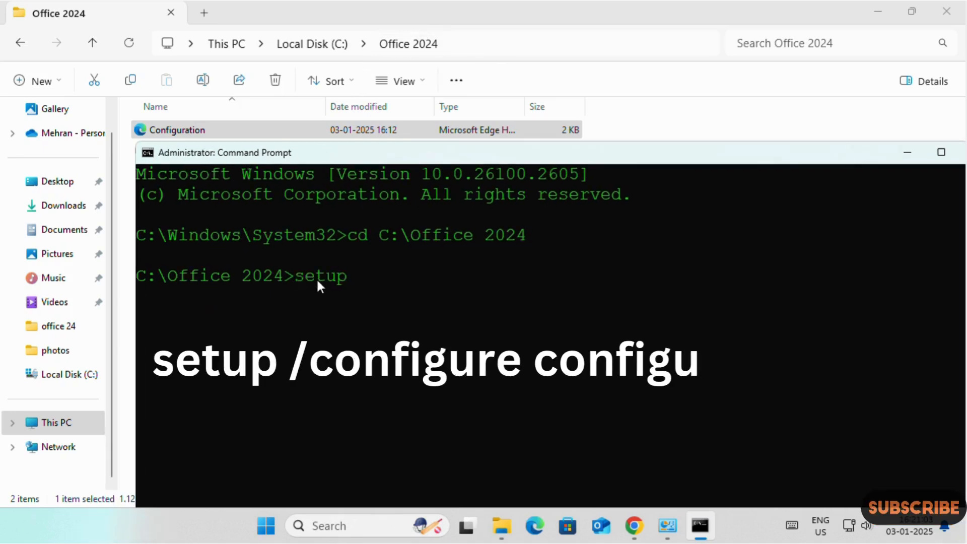
{"action": "type", "text": "/configure"}
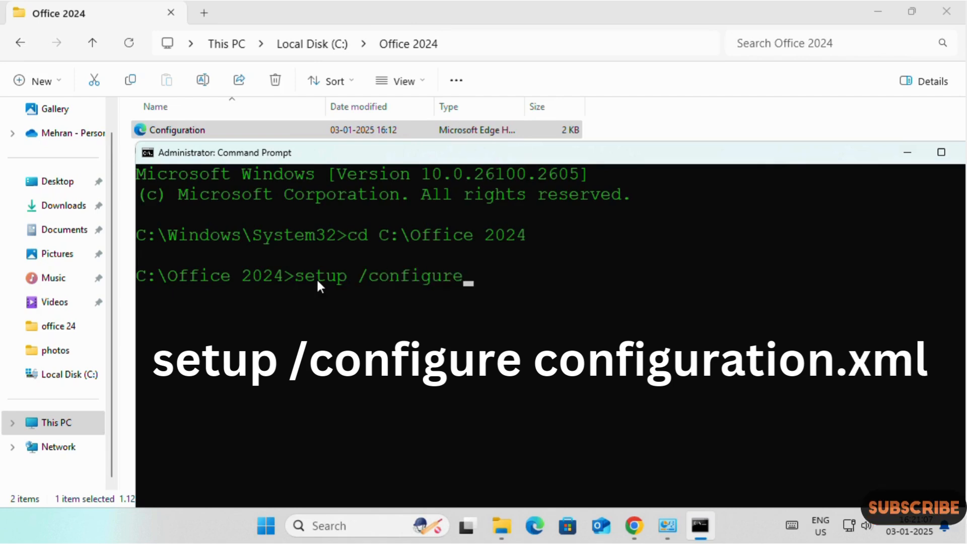
{"action": "type", "text": "configu"}
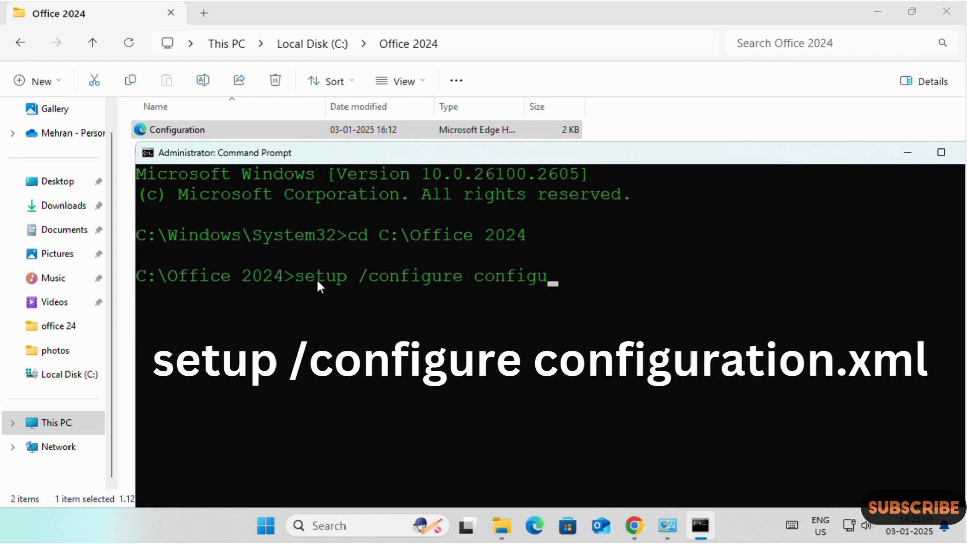
{"action": "key", "text": "Backspace"}
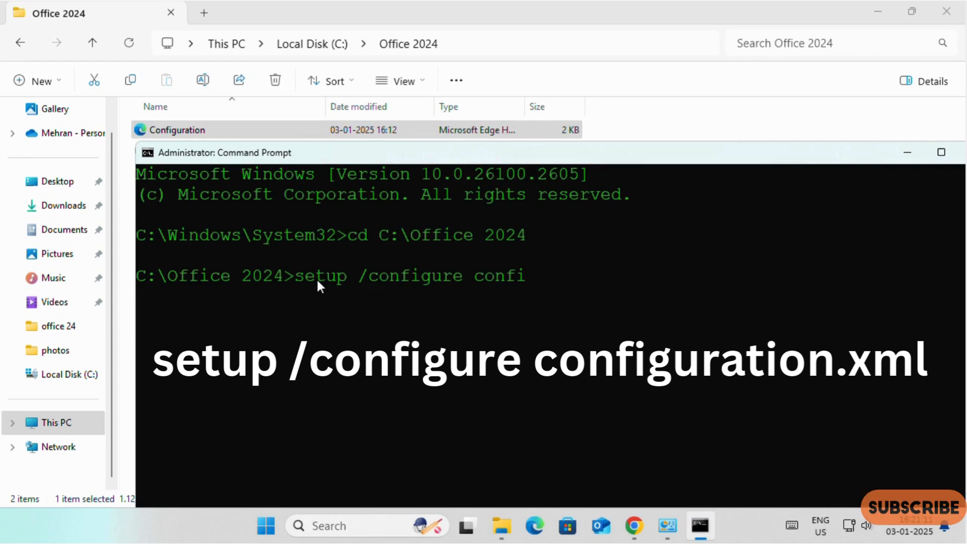
{"action": "type", "text": "guration.x"}
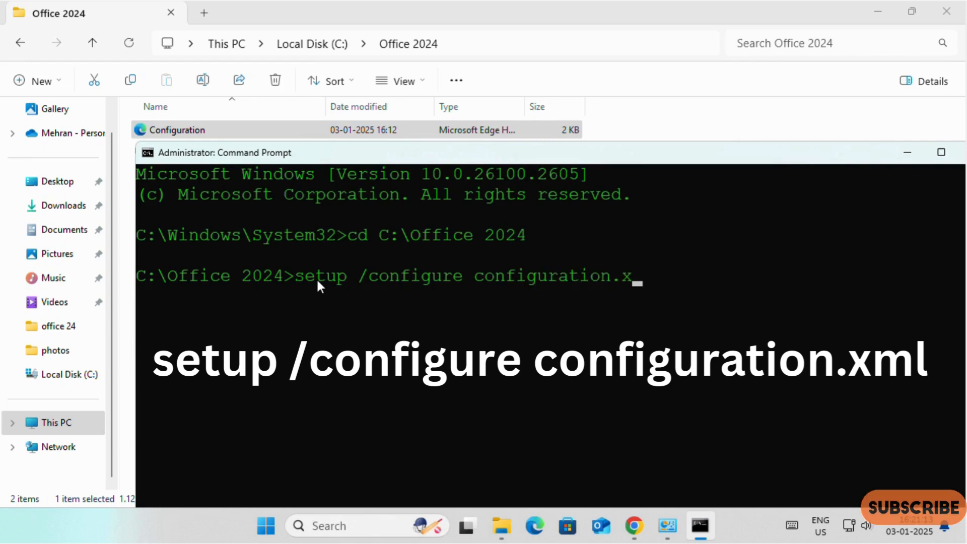
{"action": "type", "text": "ml"}
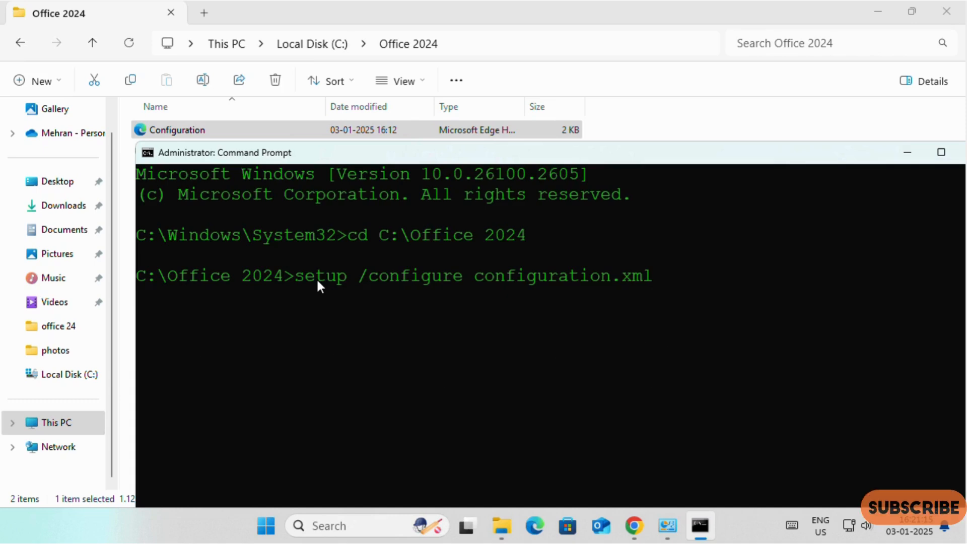
{"action": "mouse_move", "coordinate": [384, 297]}
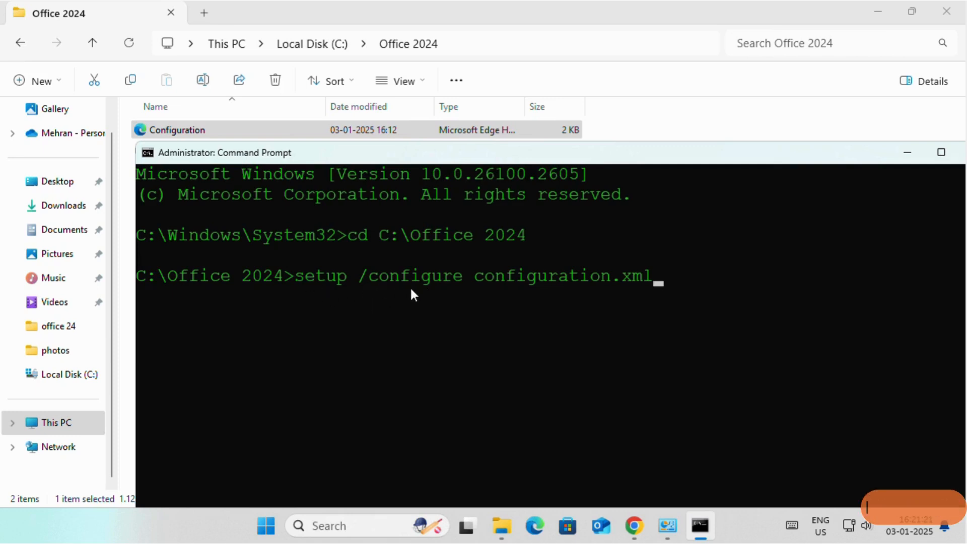
{"action": "mouse_move", "coordinate": [535, 291]}
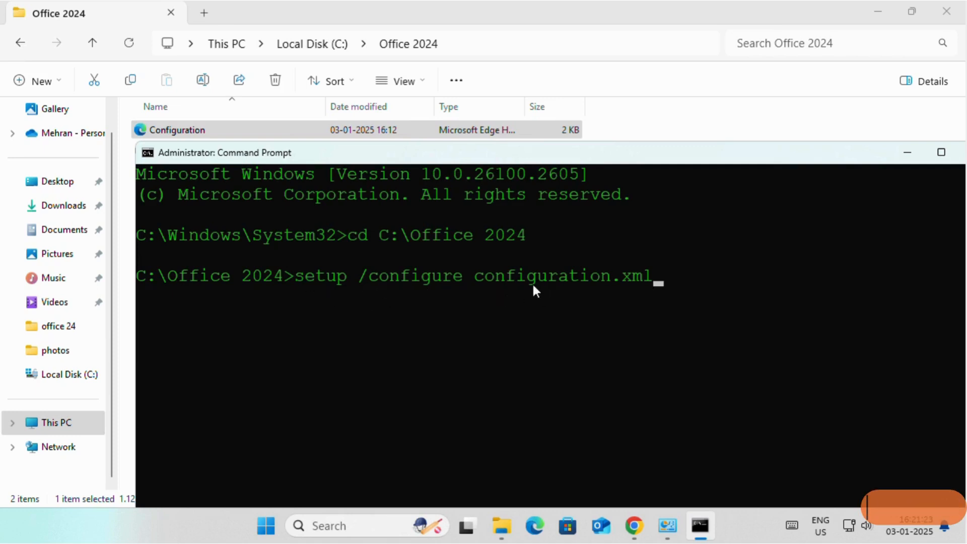
{"action": "mouse_move", "coordinate": [532, 289]}
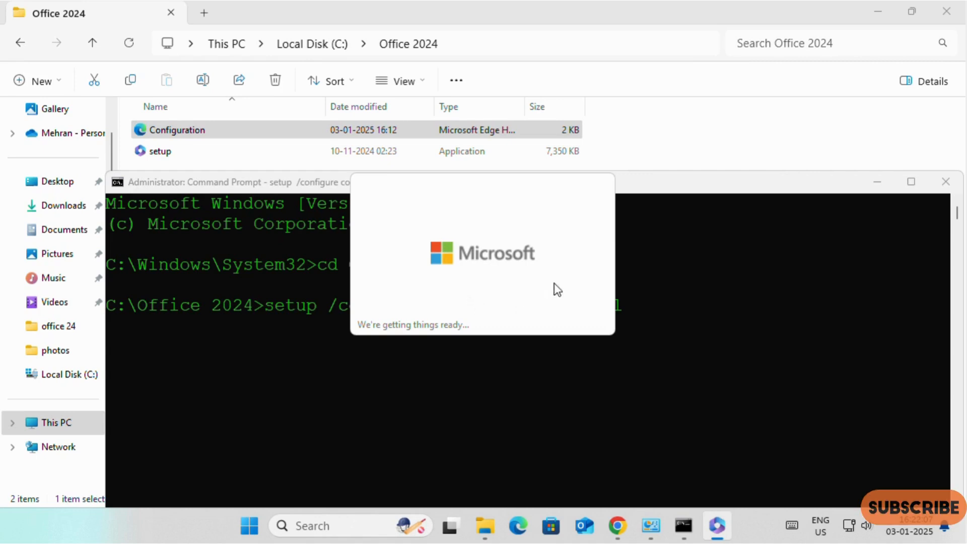
{"action": "mouse_move", "coordinate": [566, 246]}
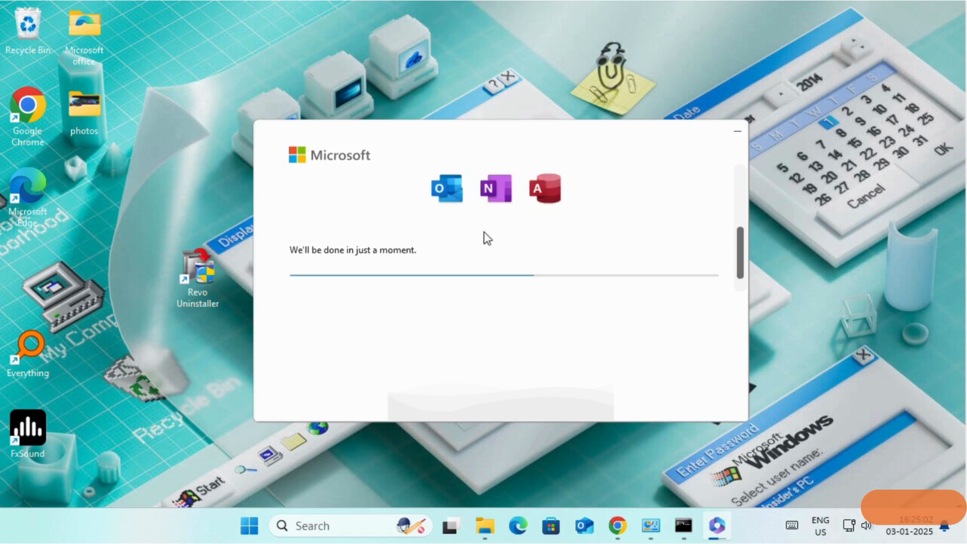
{"action": "mouse_move", "coordinate": [563, 296]}
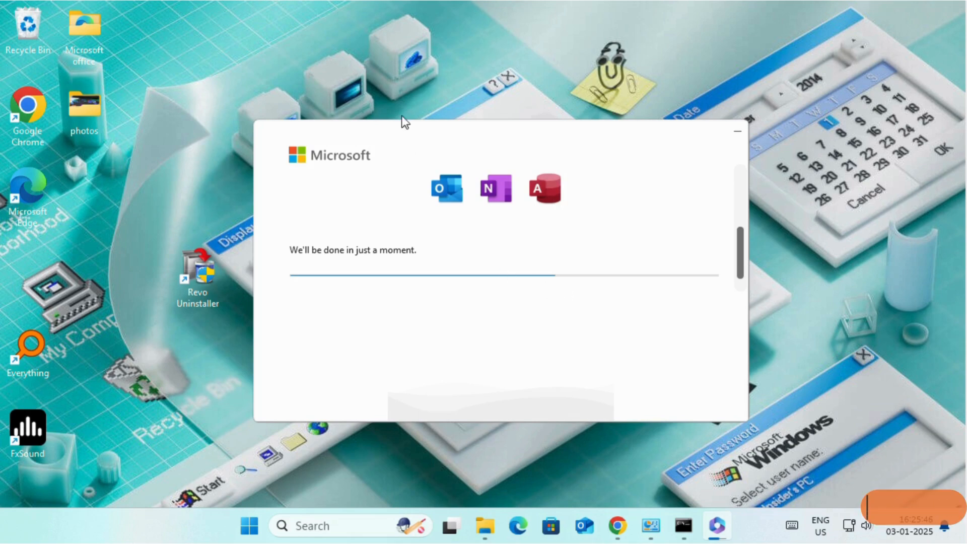
{"action": "mouse_move", "coordinate": [621, 291]}
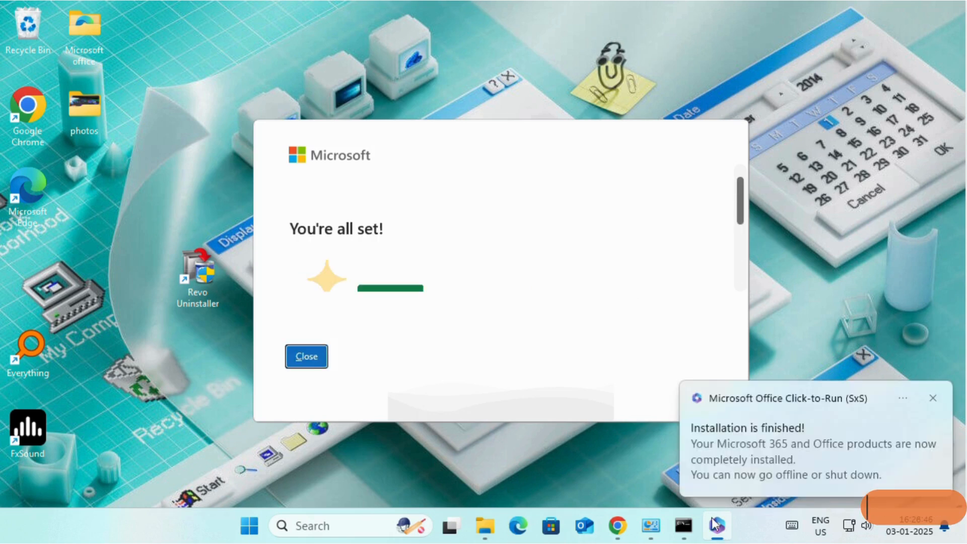
{"action": "mouse_move", "coordinate": [893, 454]}
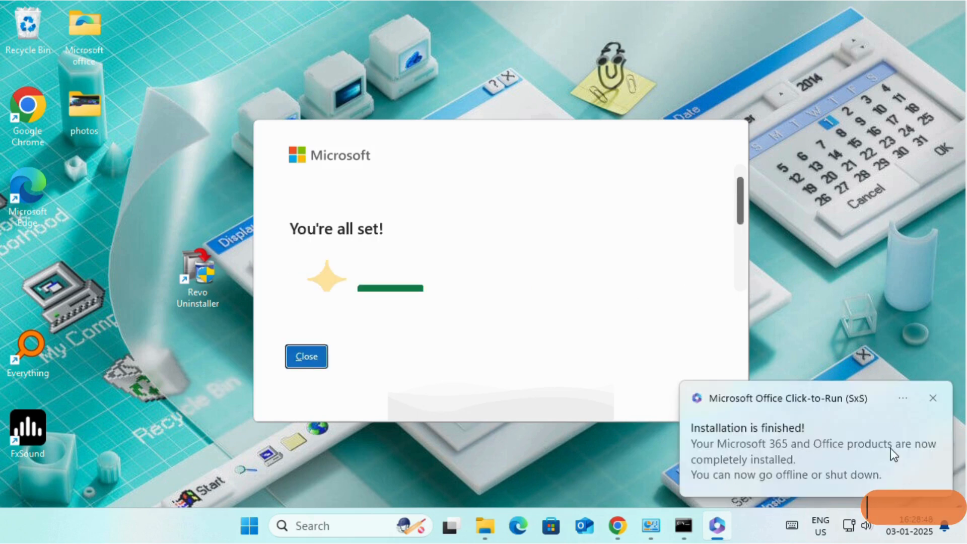
{"action": "mouse_move", "coordinate": [601, 291]}
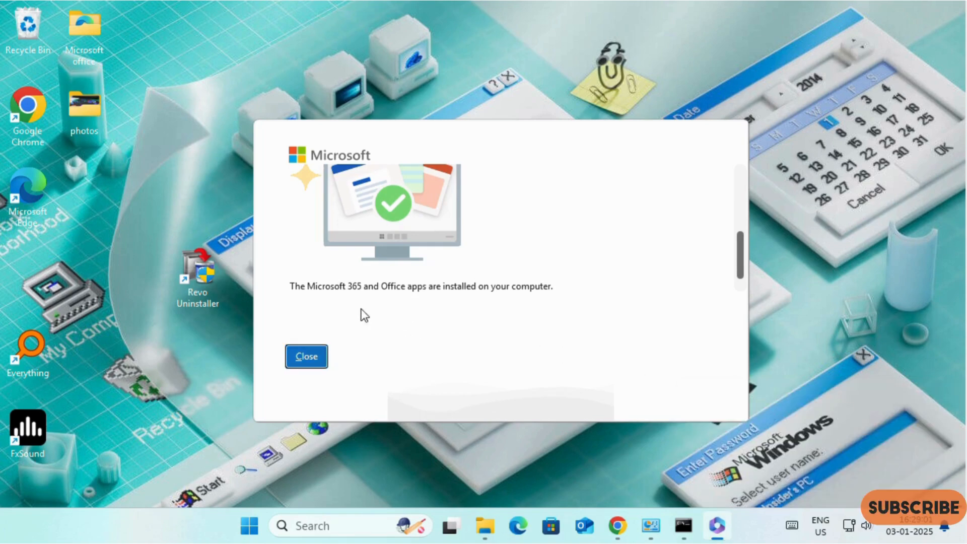
{"action": "mouse_move", "coordinate": [264, 279]}
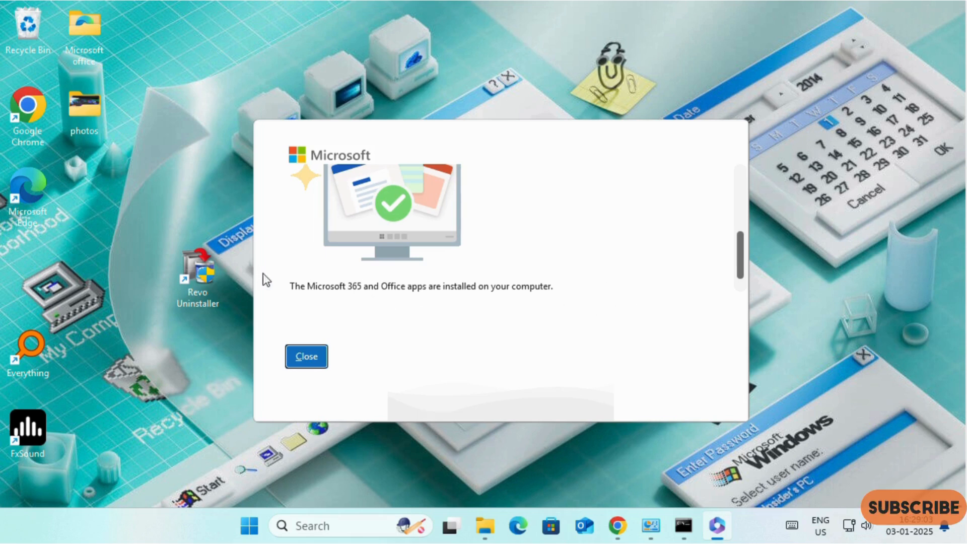
Step: Close the 'You're all set!' installer screen once Office finishes installing
{"action": "left_click", "coordinate": [305, 356]}
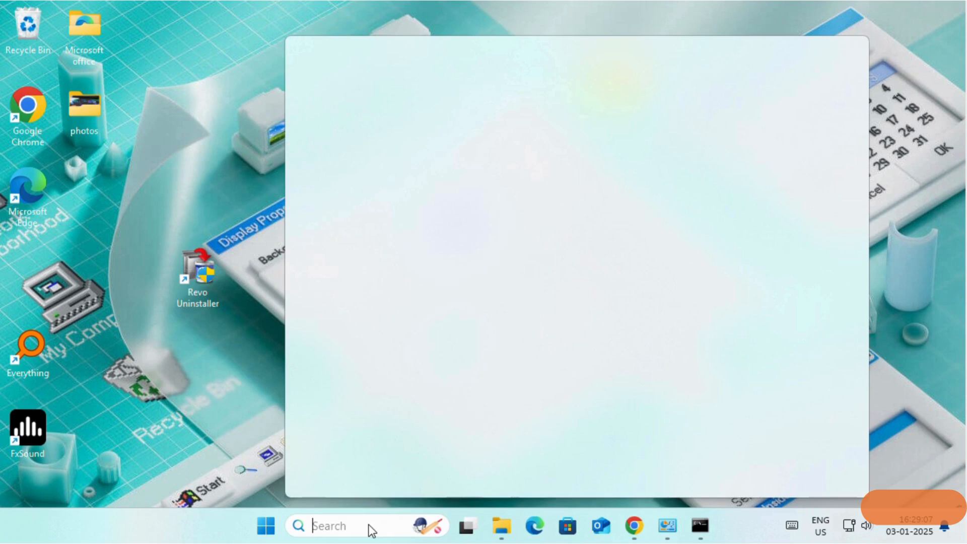
Step: Search for and open Word, then show its Account page
{"action": "type", "text": "word"}
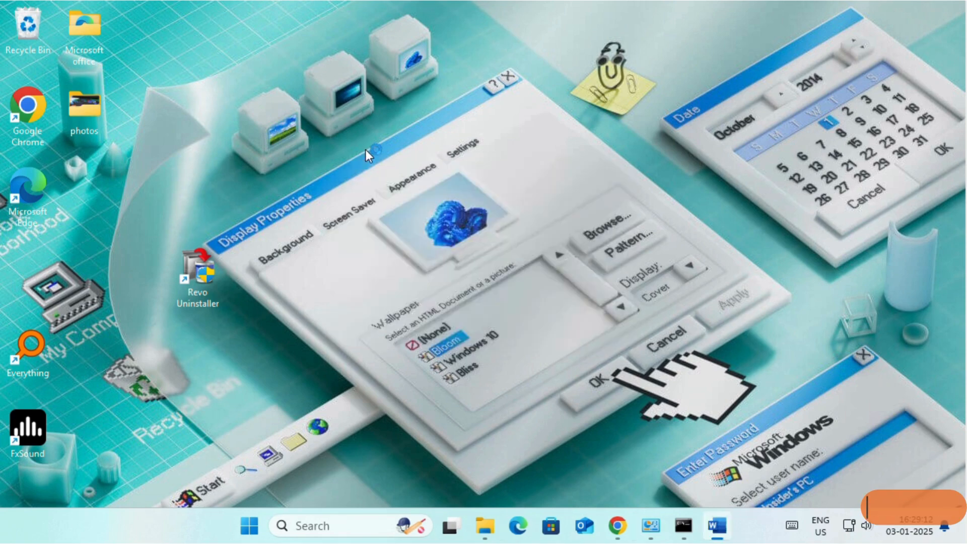
{"action": "left_click", "coordinate": [714, 526]}
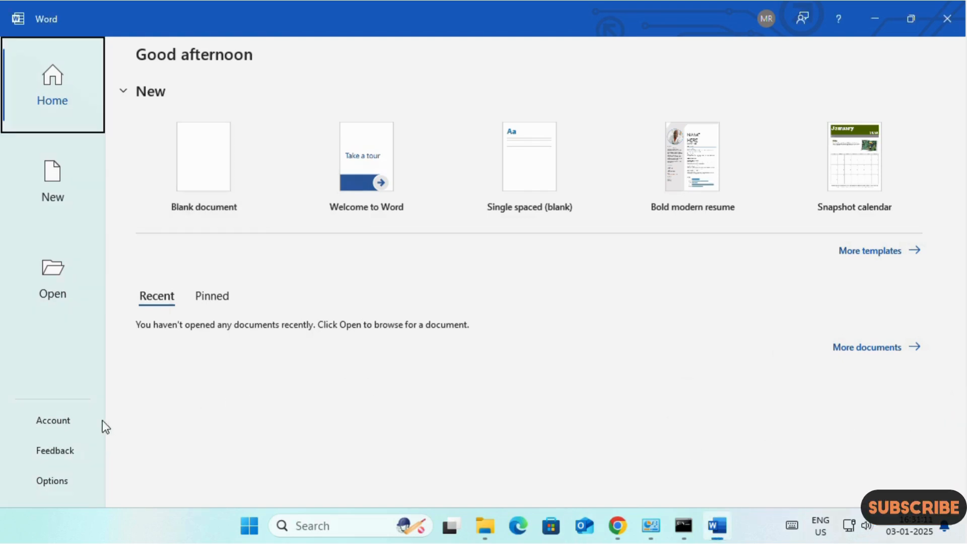
{"action": "left_click", "coordinate": [52, 420]}
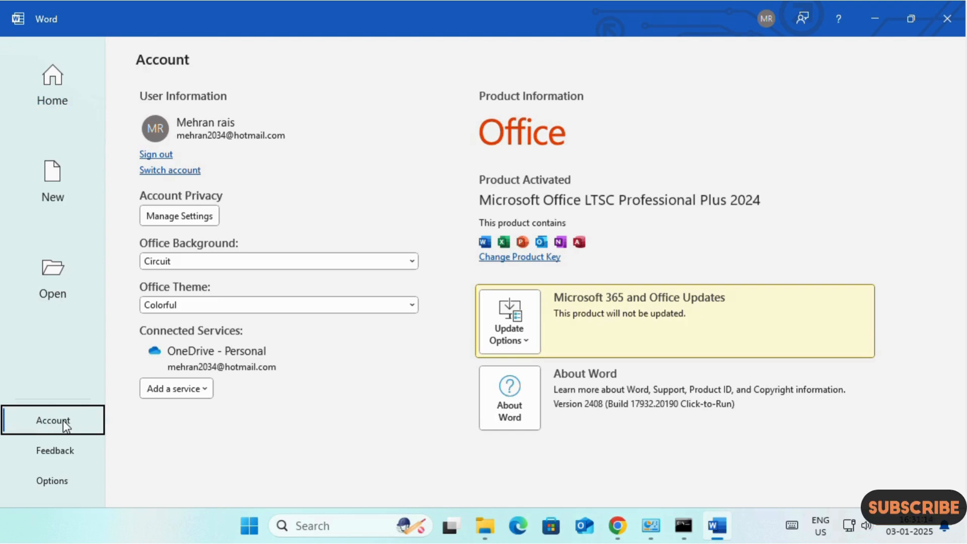
{"action": "mouse_move", "coordinate": [465, 217]}
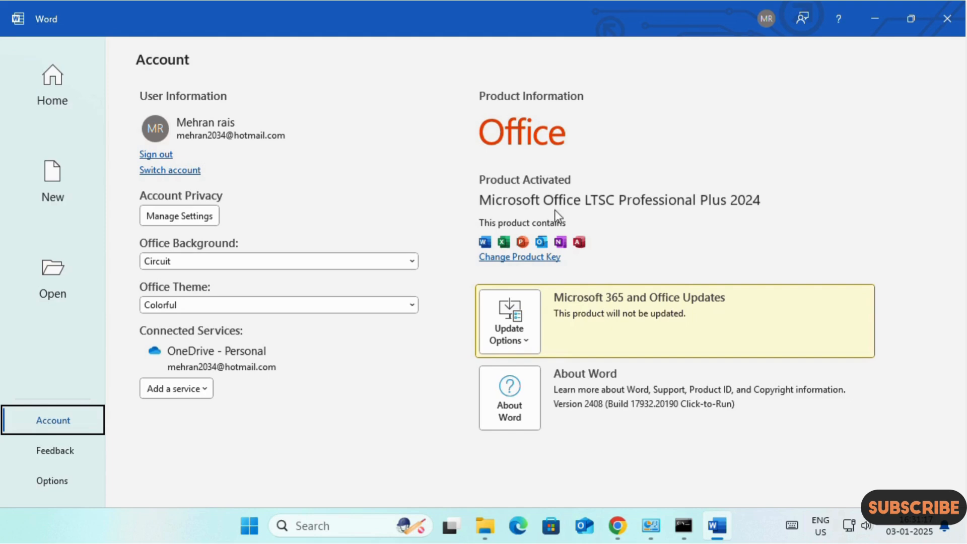
{"action": "mouse_move", "coordinate": [768, 202]}
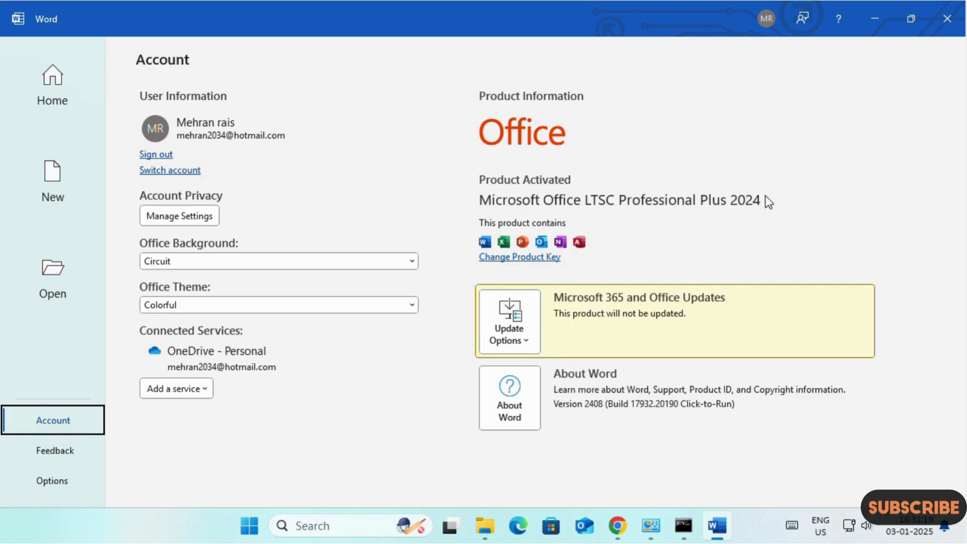
{"action": "mouse_move", "coordinate": [506, 169]}
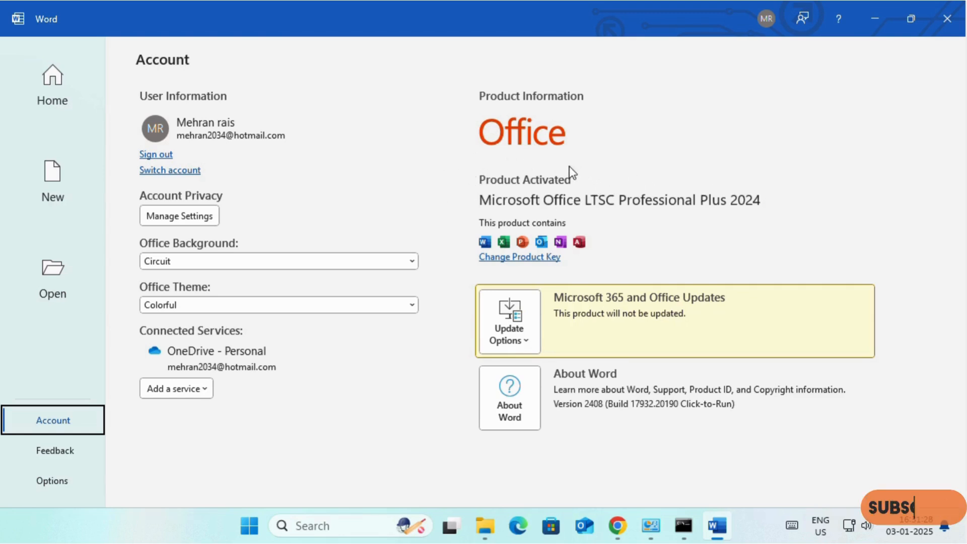
{"action": "mouse_move", "coordinate": [483, 191]}
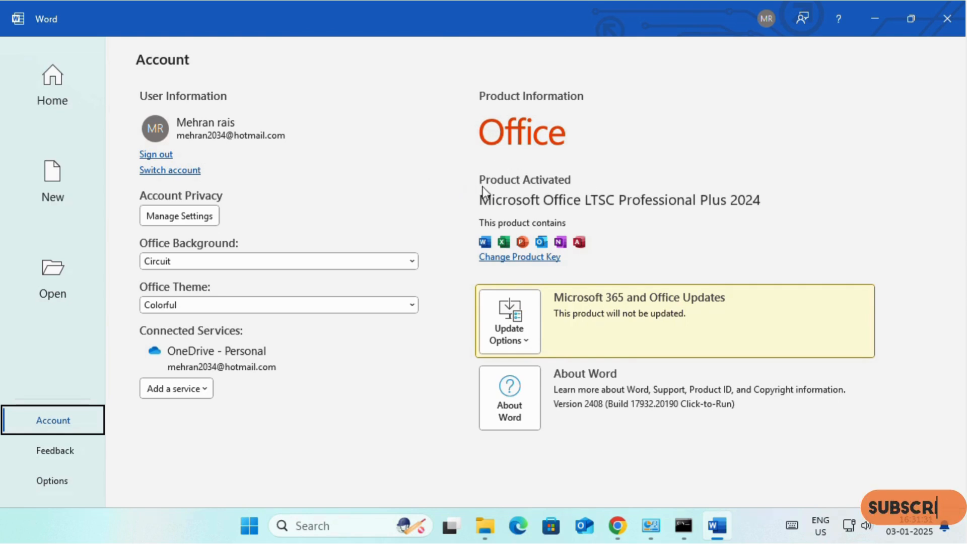
{"action": "mouse_move", "coordinate": [568, 181]}
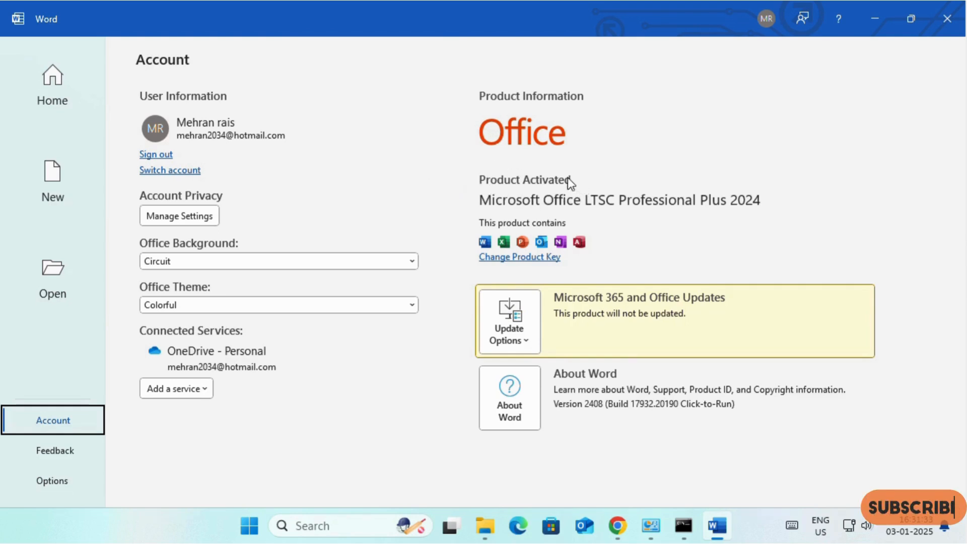
{"action": "mouse_move", "coordinate": [576, 181]}
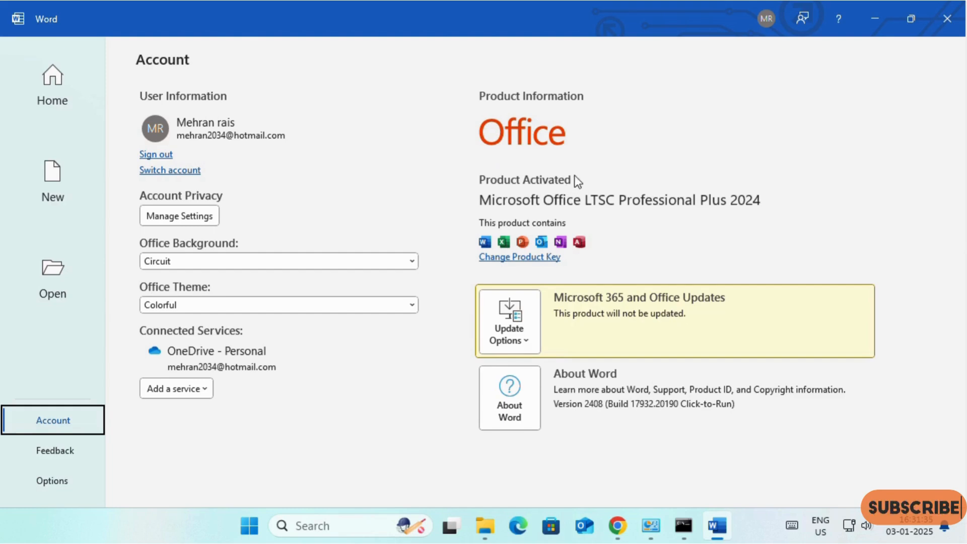
{"action": "mouse_move", "coordinate": [557, 193]}
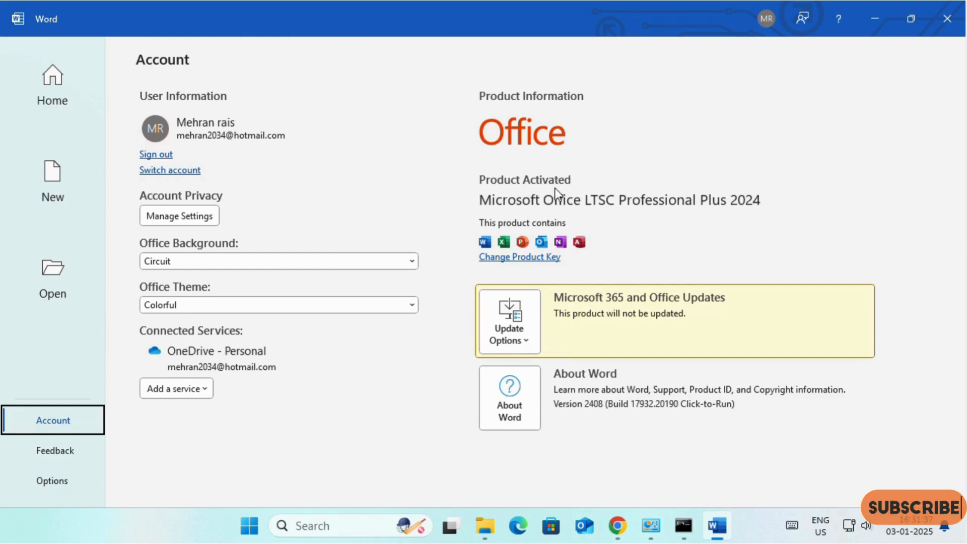